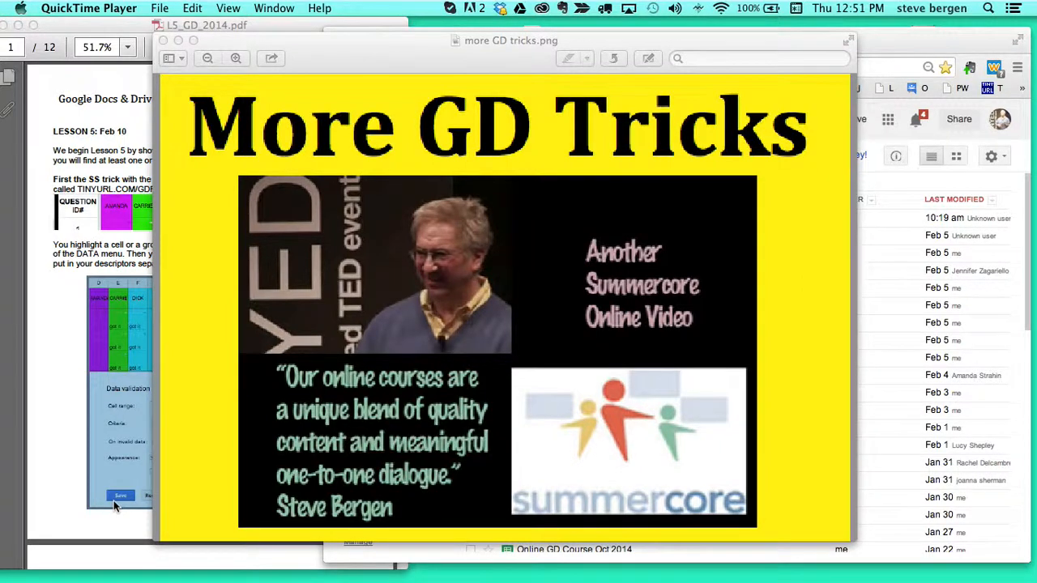
pyautogui.moveTo(199, 381)
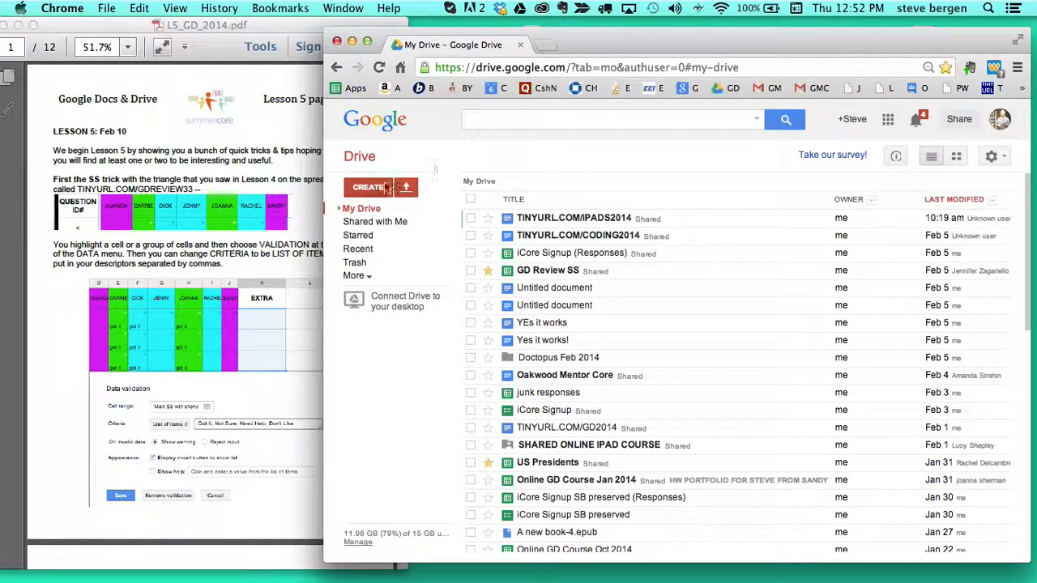
# Create a blank spreadsheet from Drive and select cells B1 through B12
pyautogui.click(369, 187)
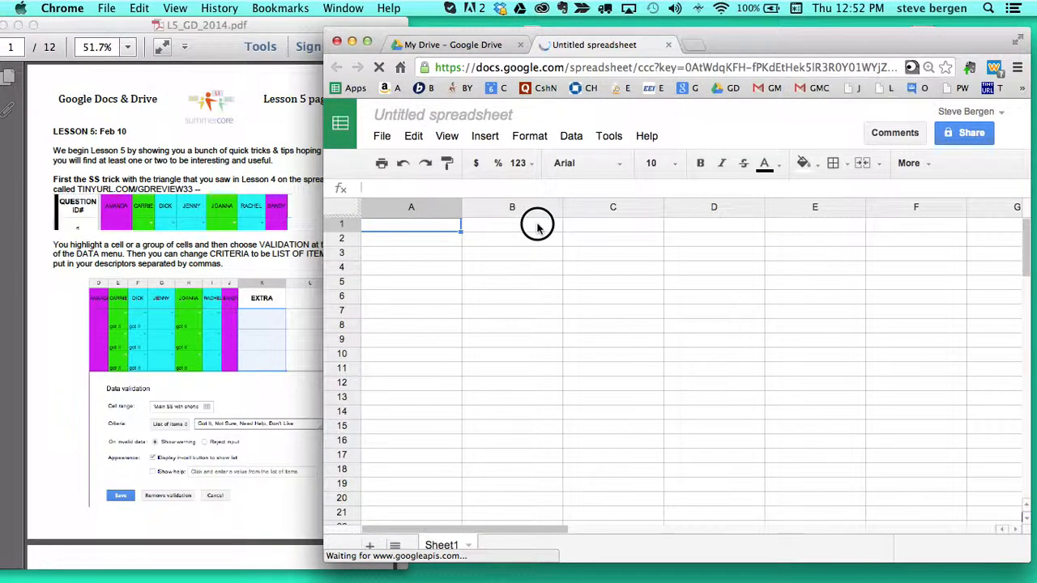
pyautogui.moveTo(537, 225); pyautogui.dragTo(528, 383)
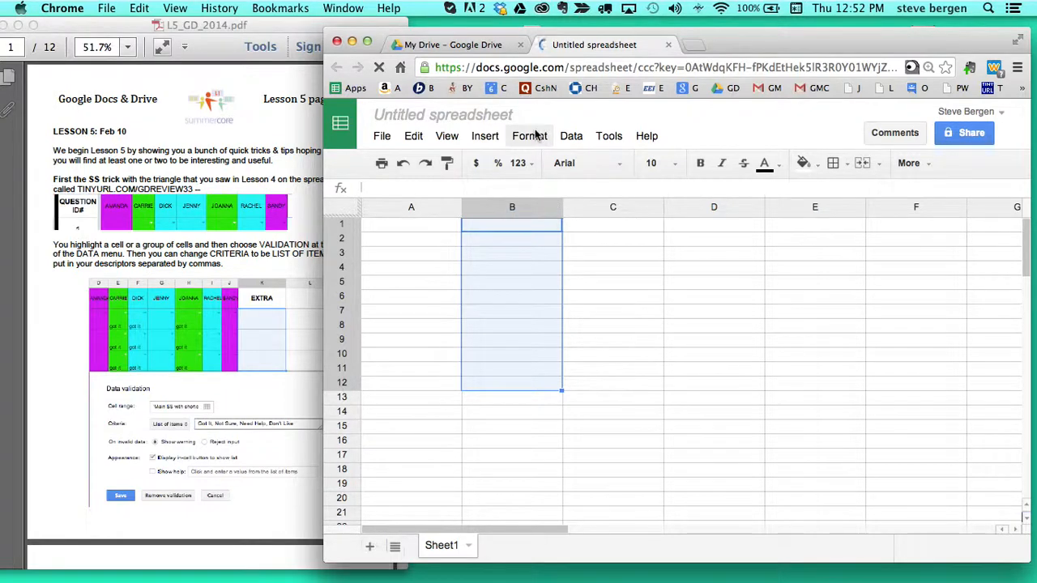
pyautogui.moveTo(571, 135)
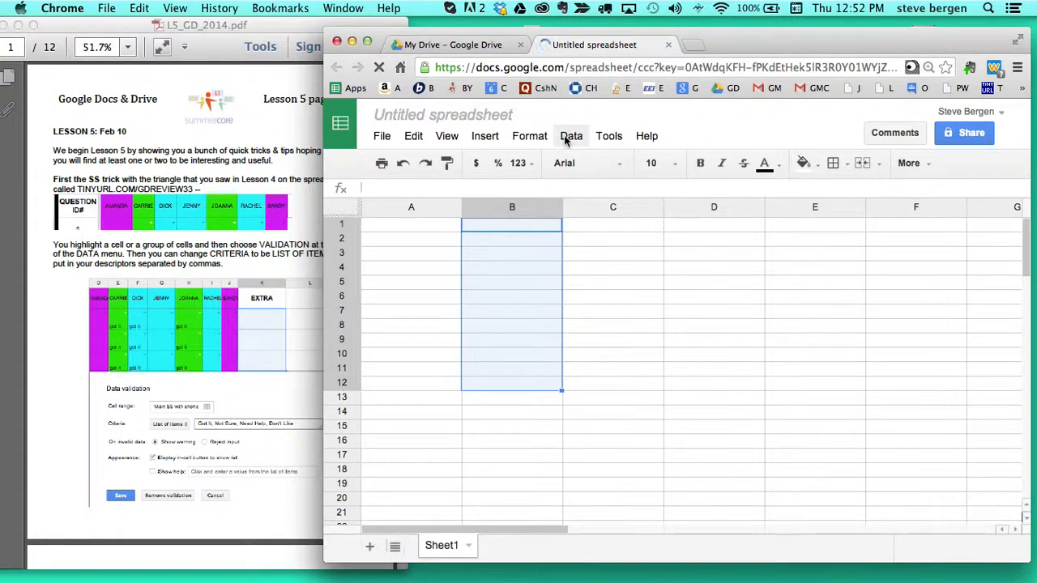
# Add a list-of-items validation rule to B1:B12 with Red Sox, Celtics, Patriots
pyautogui.click(571, 135)
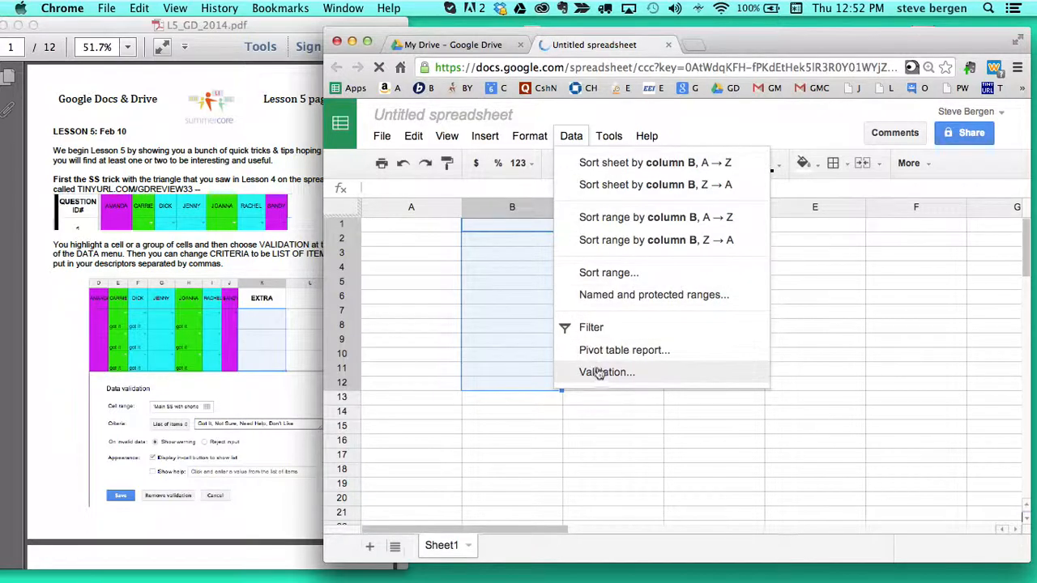
pyautogui.click(607, 372)
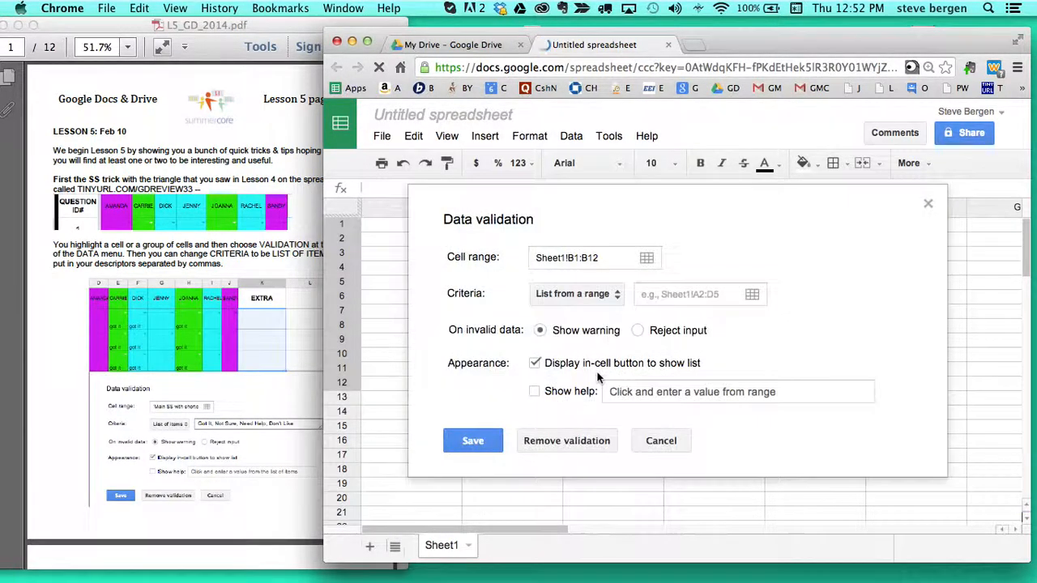
pyautogui.click(575, 293)
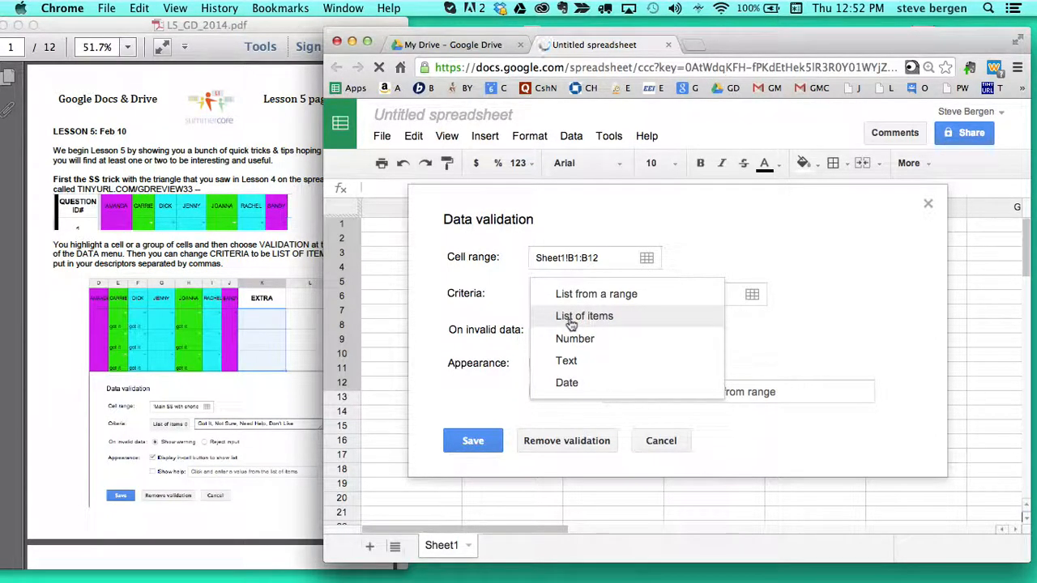
pyautogui.click(583, 315)
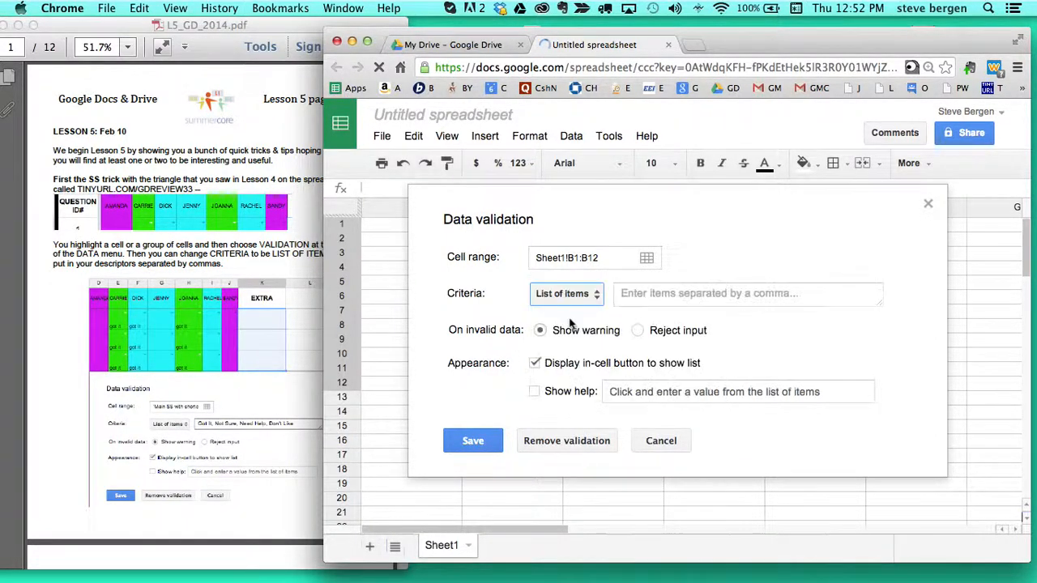
pyautogui.click(745, 293)
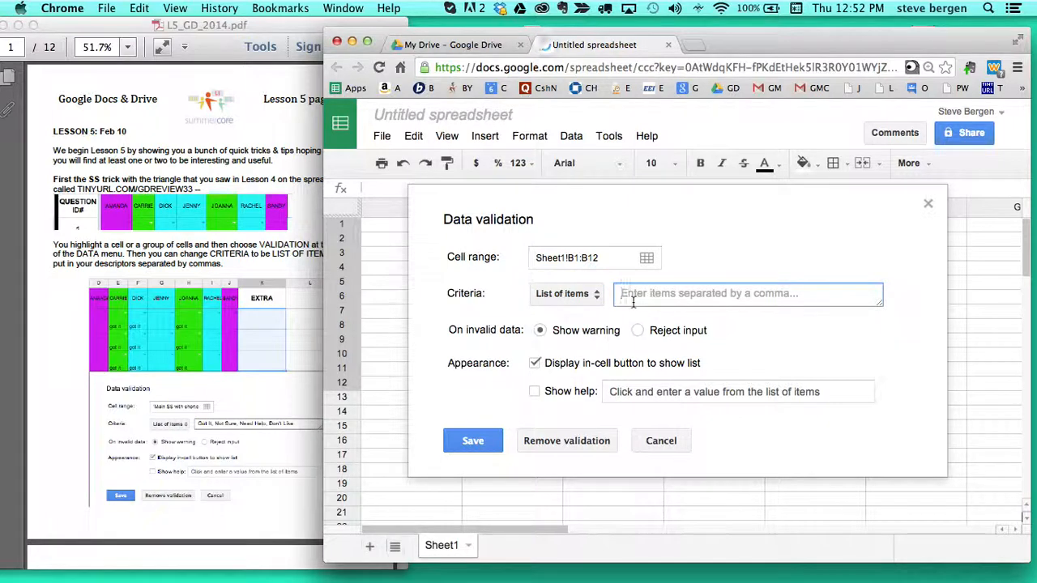
pyautogui.write('Red Sox')
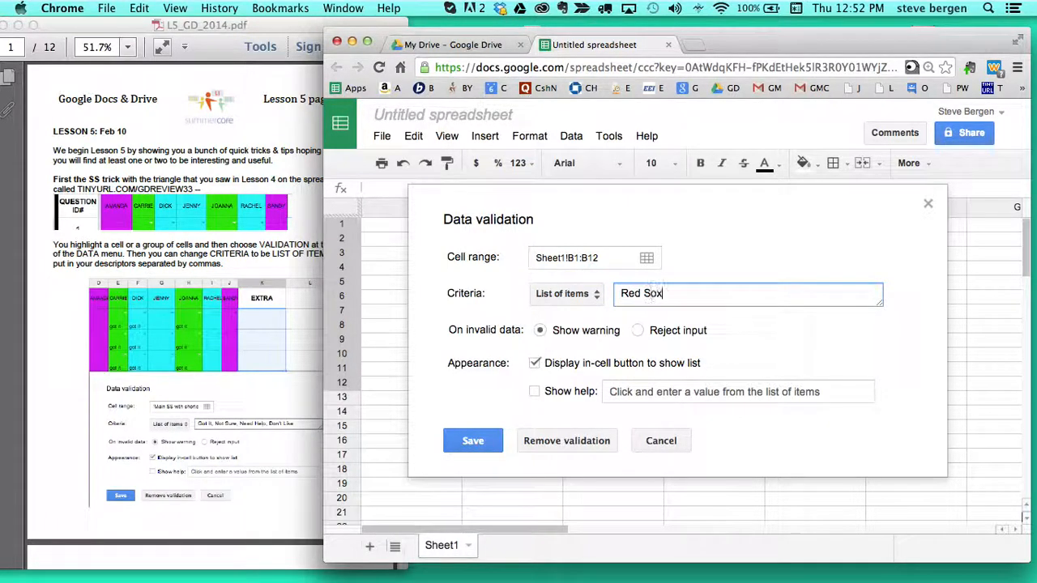
pyautogui.write(', C')
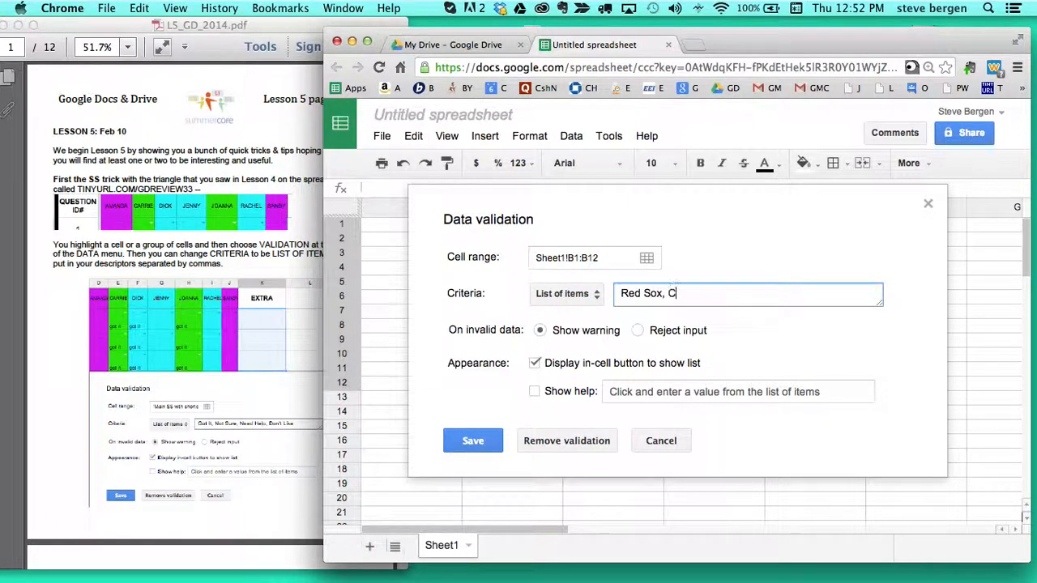
pyautogui.write('eltics, Pat')
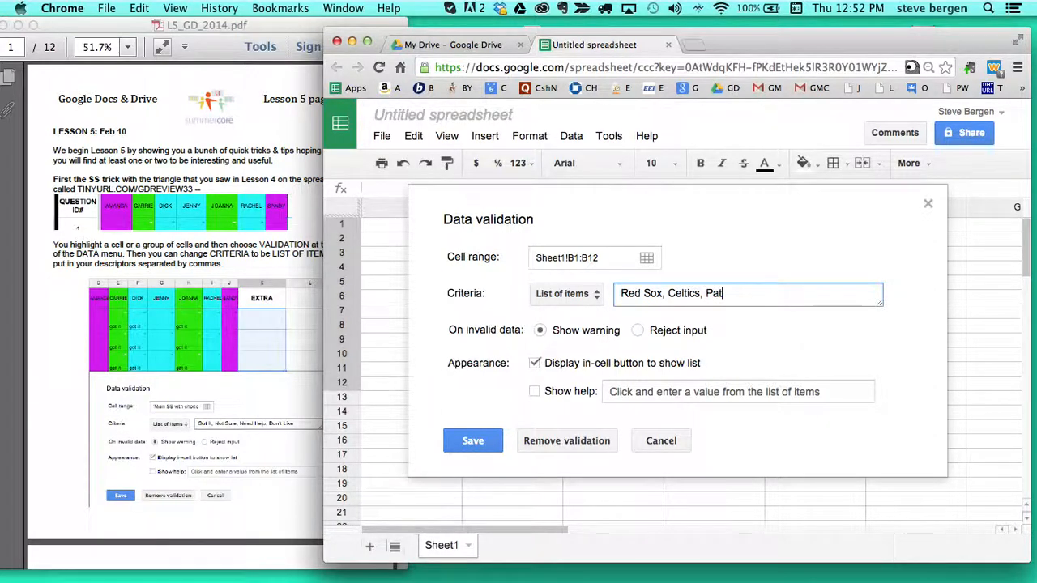
pyautogui.write('riots')
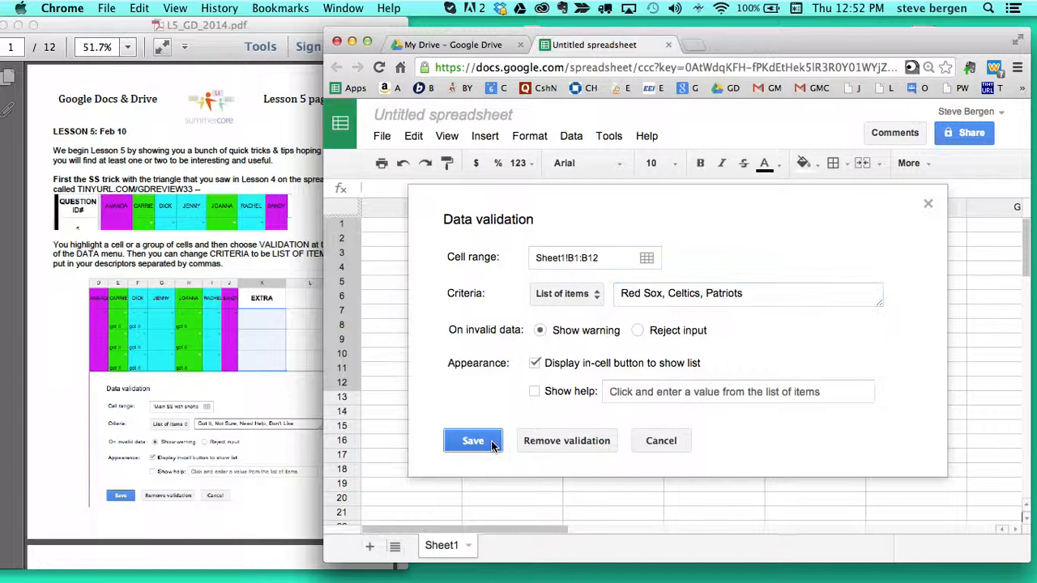
# Save the validation rule, then pick Celtics in B2 and Patriots in B7
pyautogui.click(472, 440)
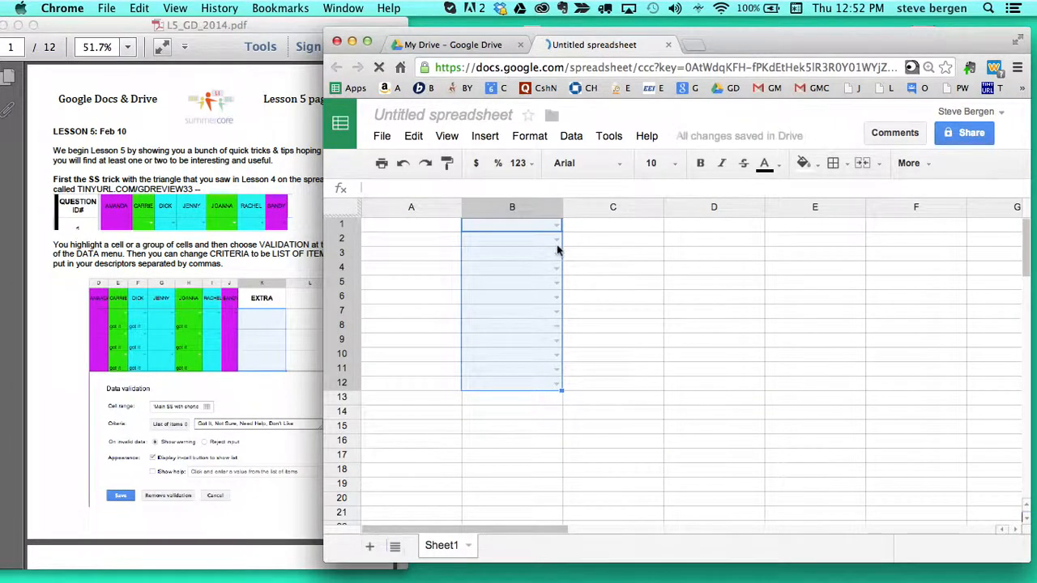
pyautogui.click(511, 238)
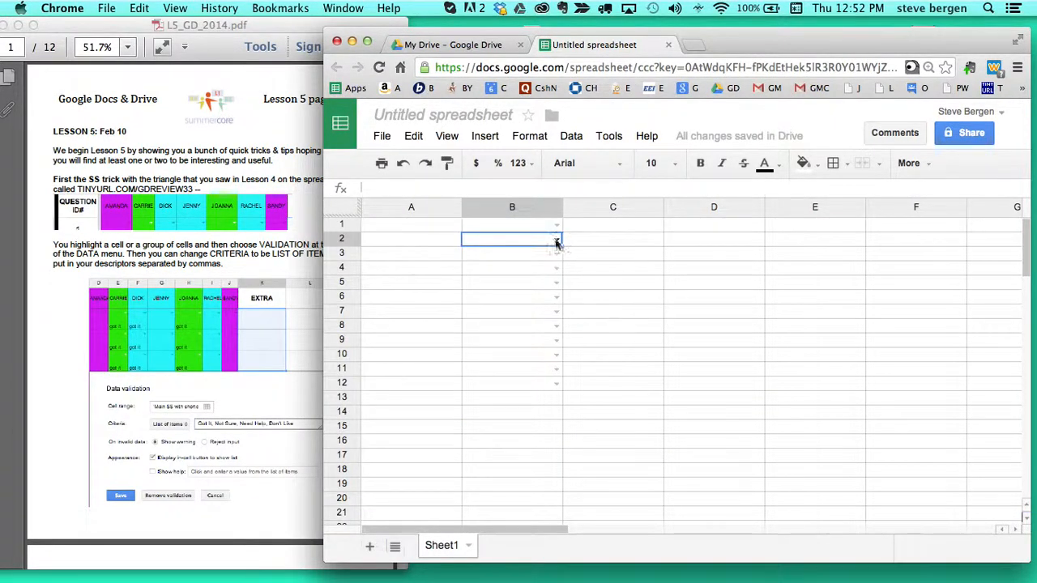
pyautogui.click(556, 238)
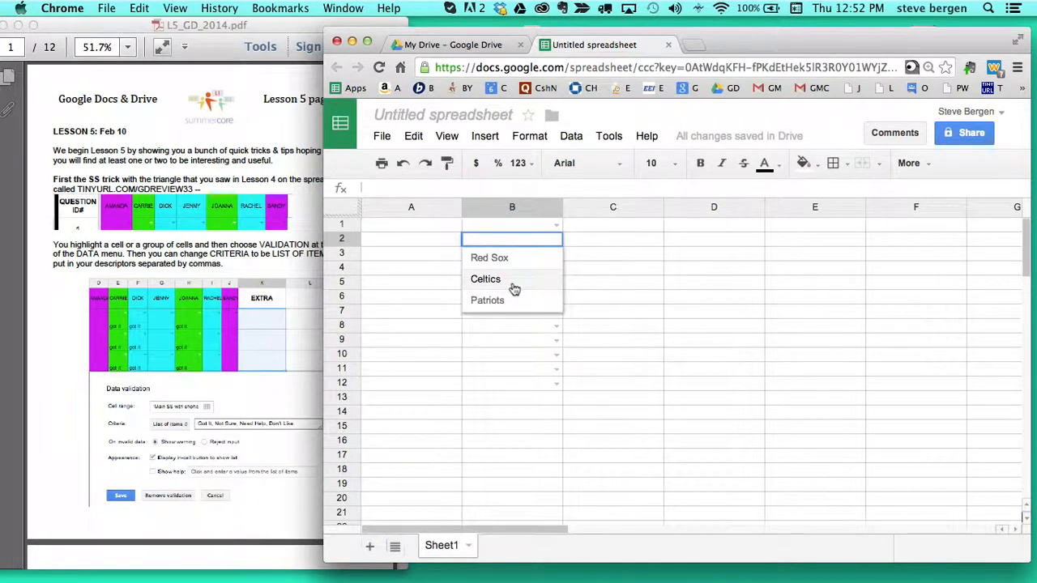
pyautogui.click(485, 279)
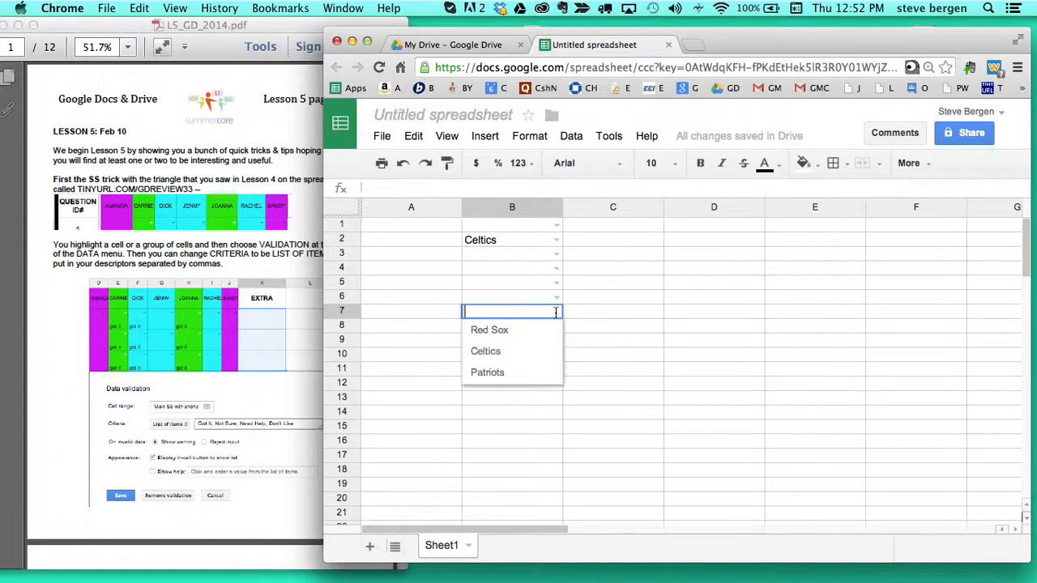
pyautogui.click(487, 372)
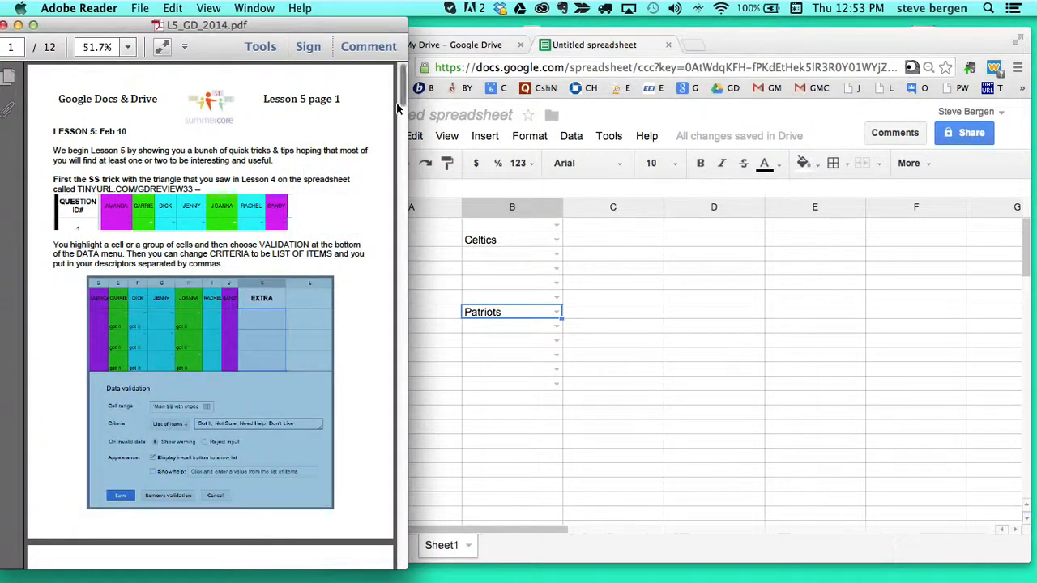
# Scroll the L5_GD_2014.pdf lesson down to page 2 on shortcuts and templates
pyautogui.scroll(-3)
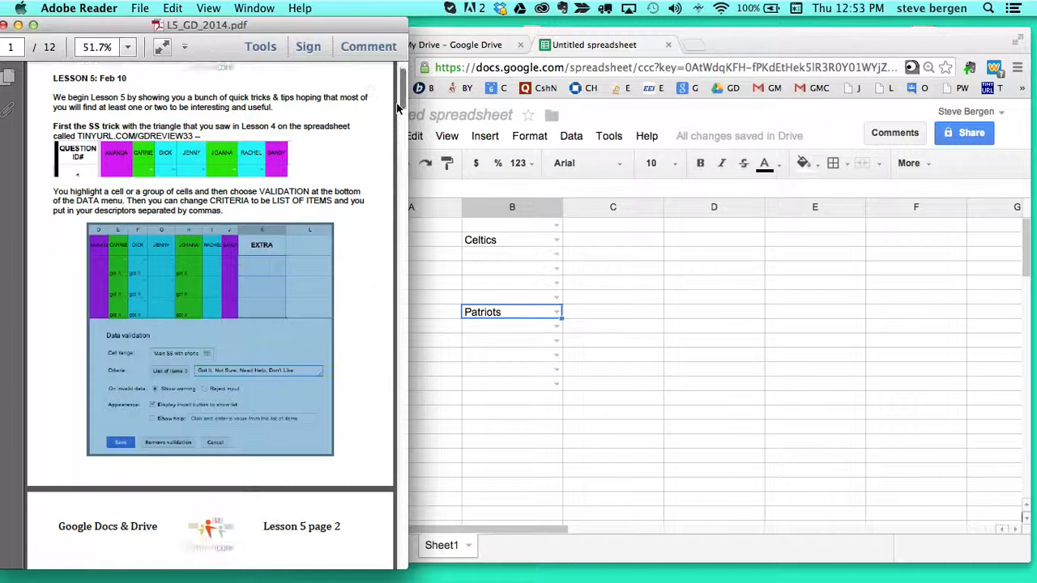
pyautogui.scroll(-3)
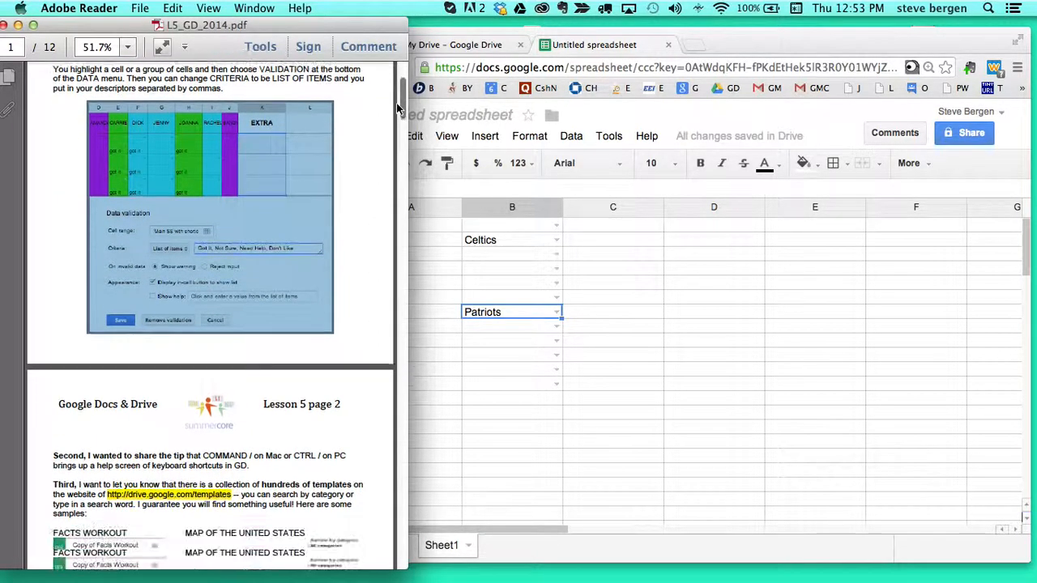
pyautogui.scroll(-3)
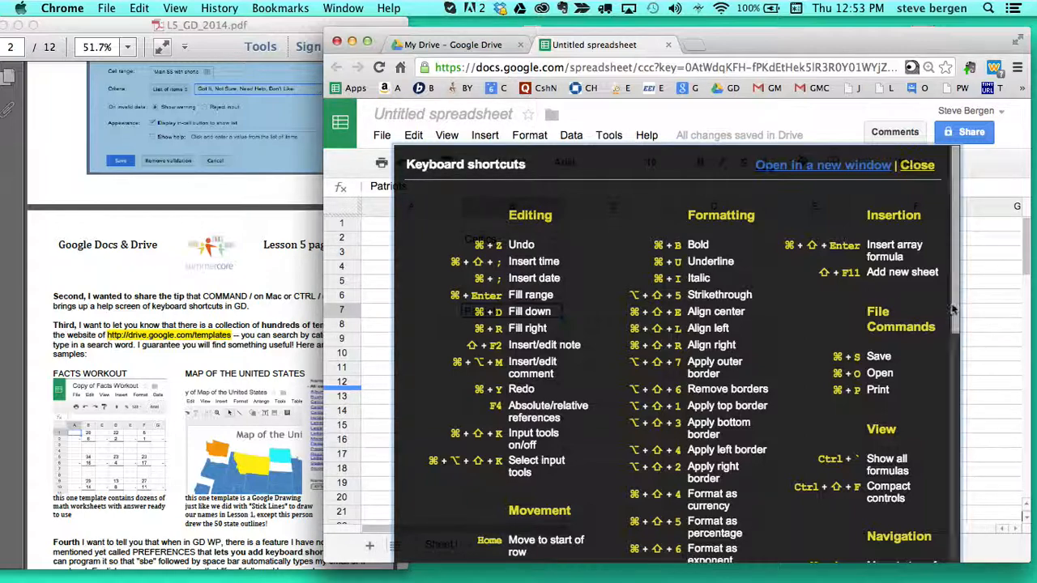
# Scroll through the Google Sheets keyboard shortcuts overlay
pyautogui.scroll(-3)
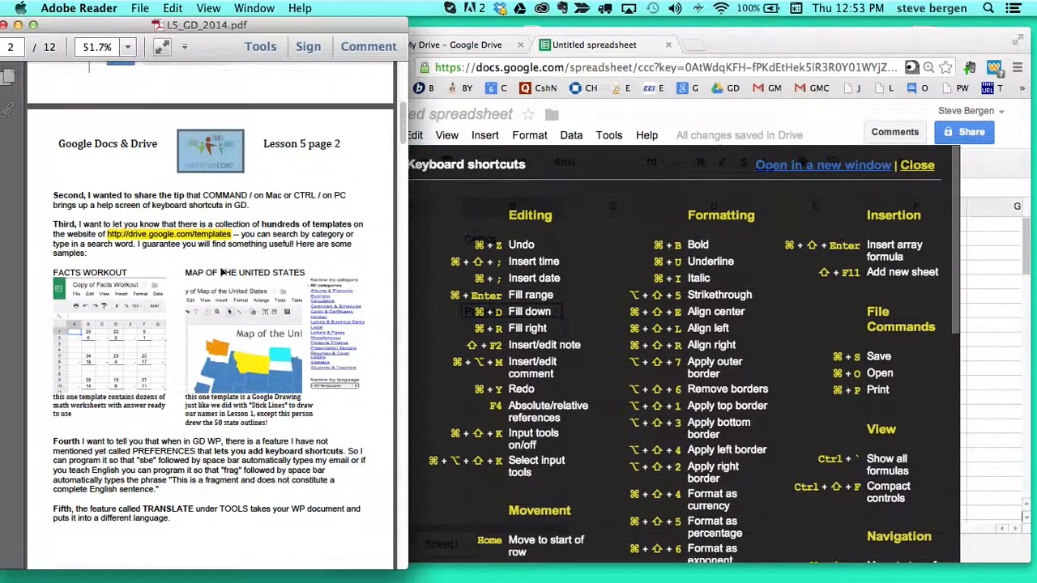
pyautogui.scroll(-3)
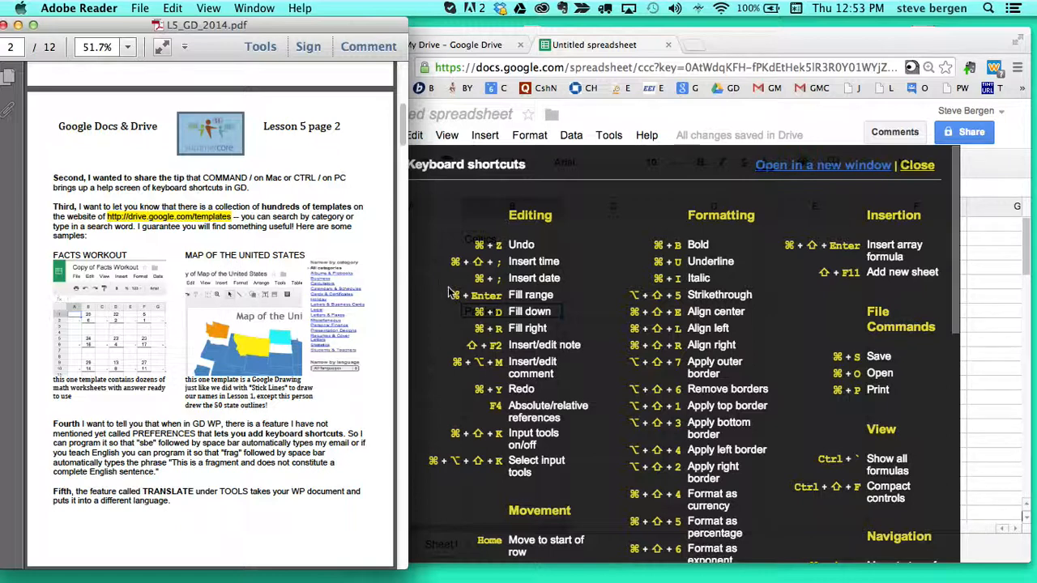
pyautogui.moveTo(493, 264)
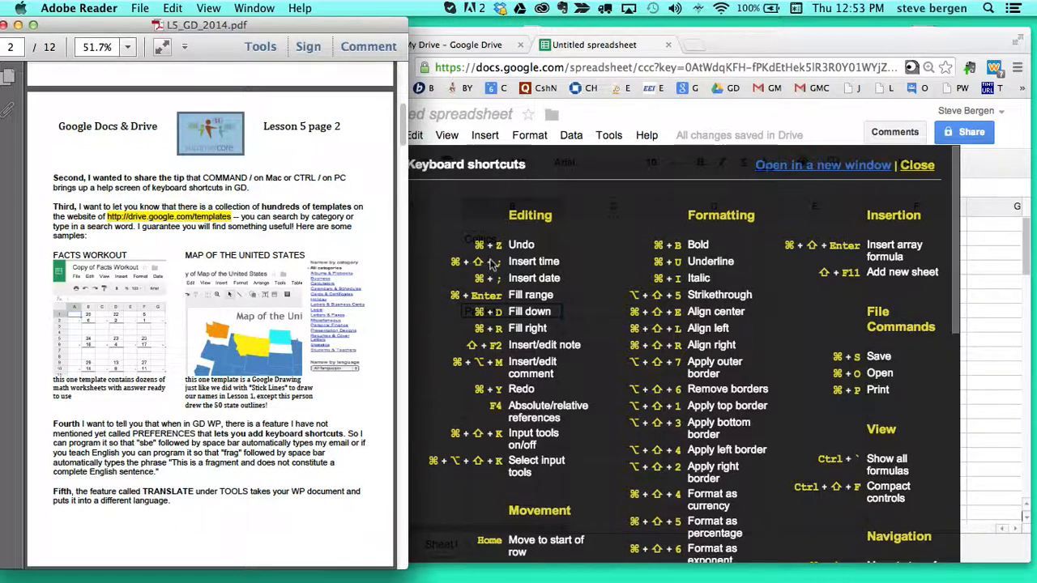
pyautogui.moveTo(924, 292)
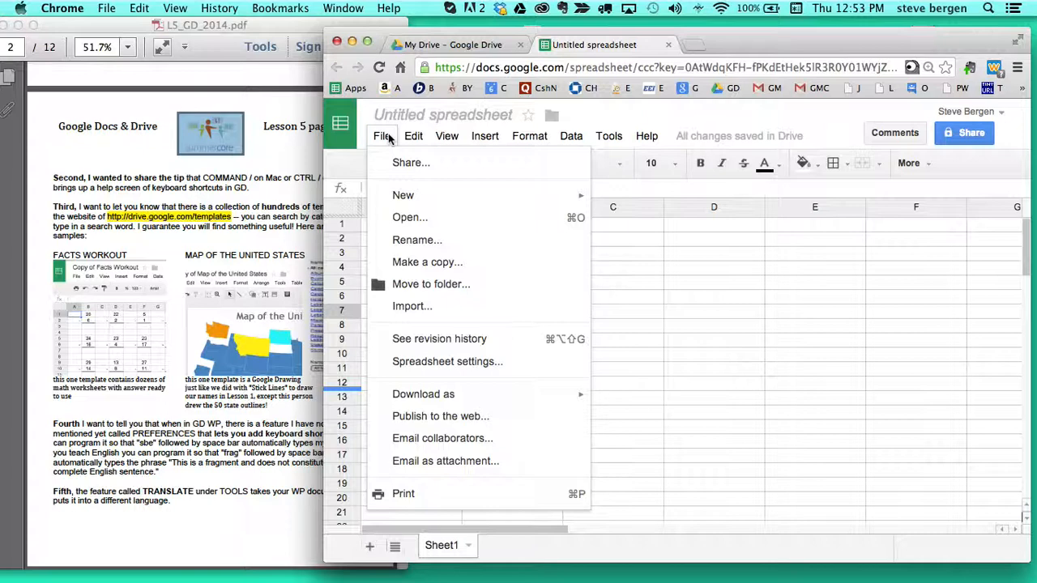
pyautogui.moveTo(402, 195)
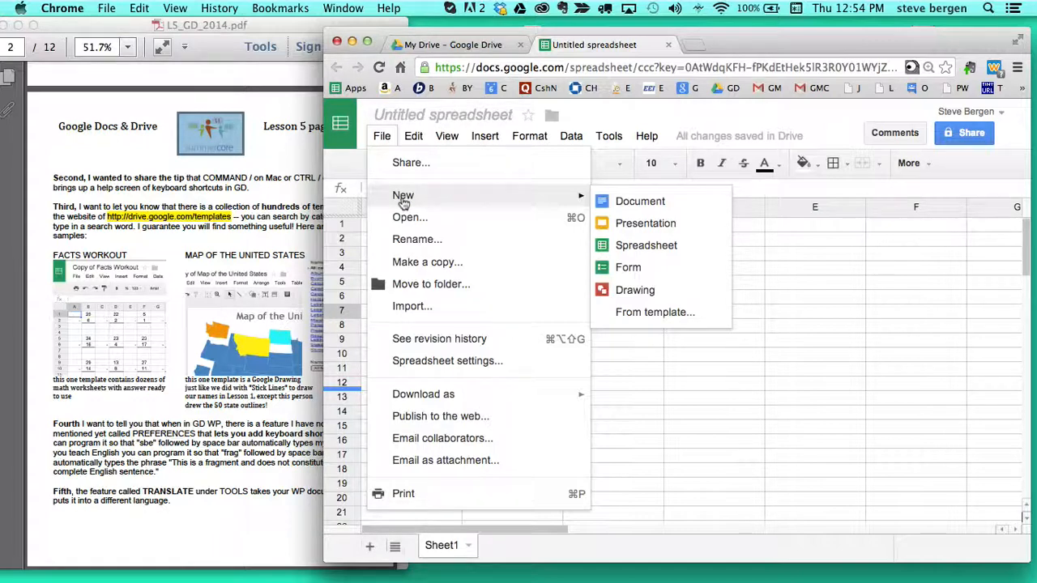
pyautogui.click(485, 135)
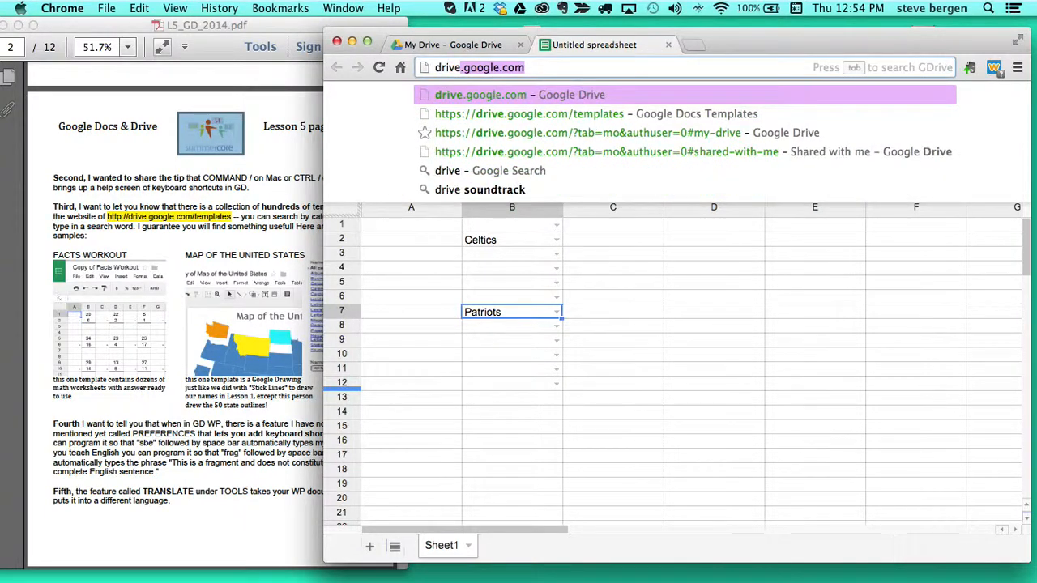
# Enter drive.google.com/templates in Chrome's address bar
pyautogui.press('backspace')
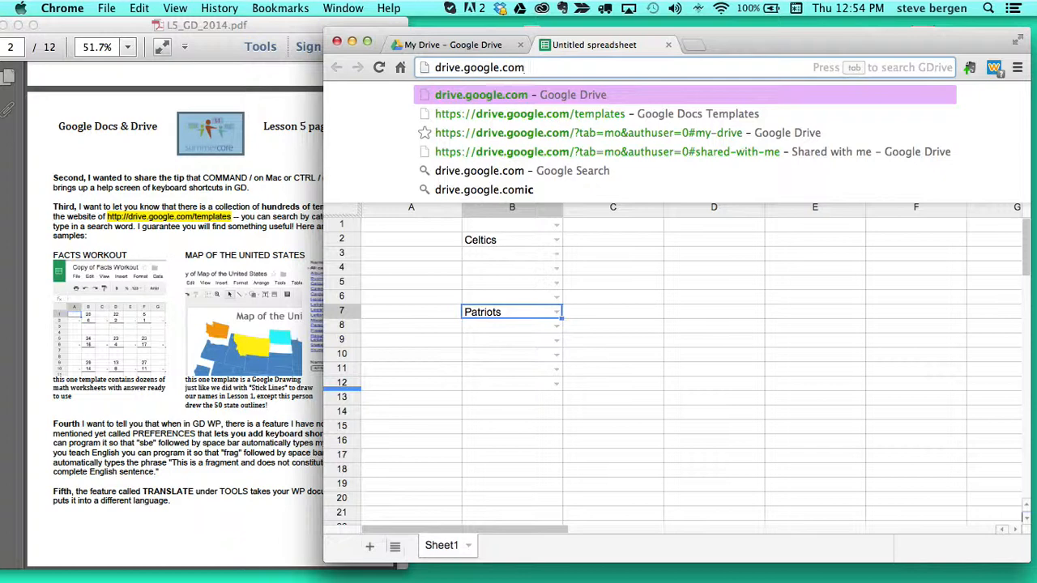
pyautogui.write('/tempal')
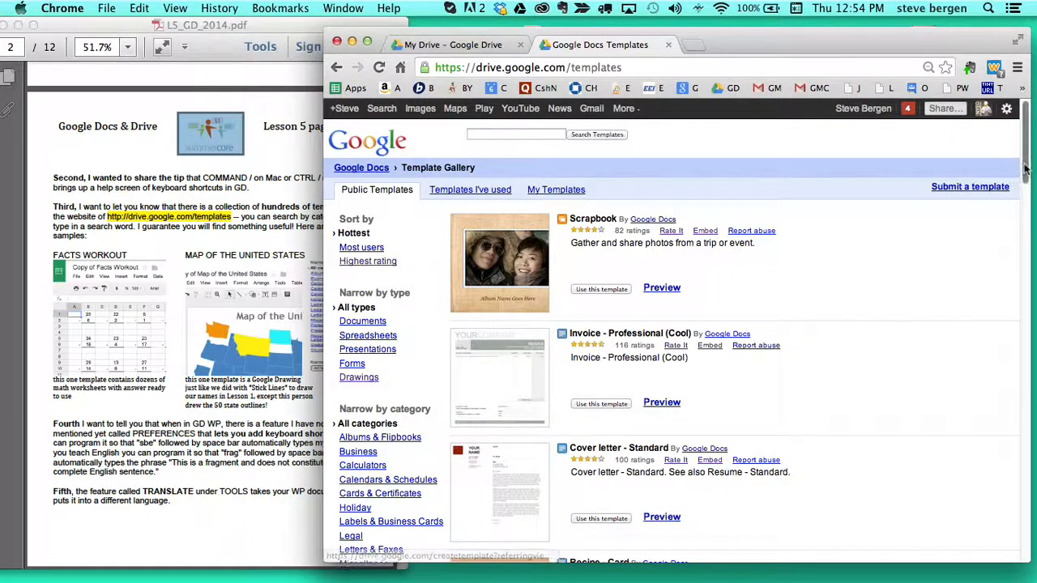
# Filter the template gallery to the Students & Teachers category
pyautogui.scroll(-3)
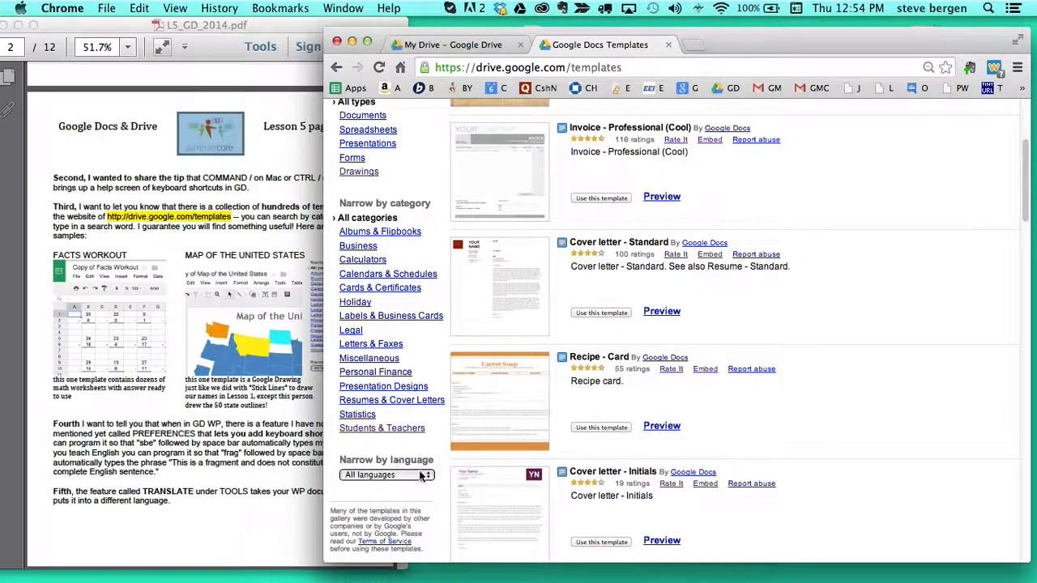
pyautogui.click(385, 474)
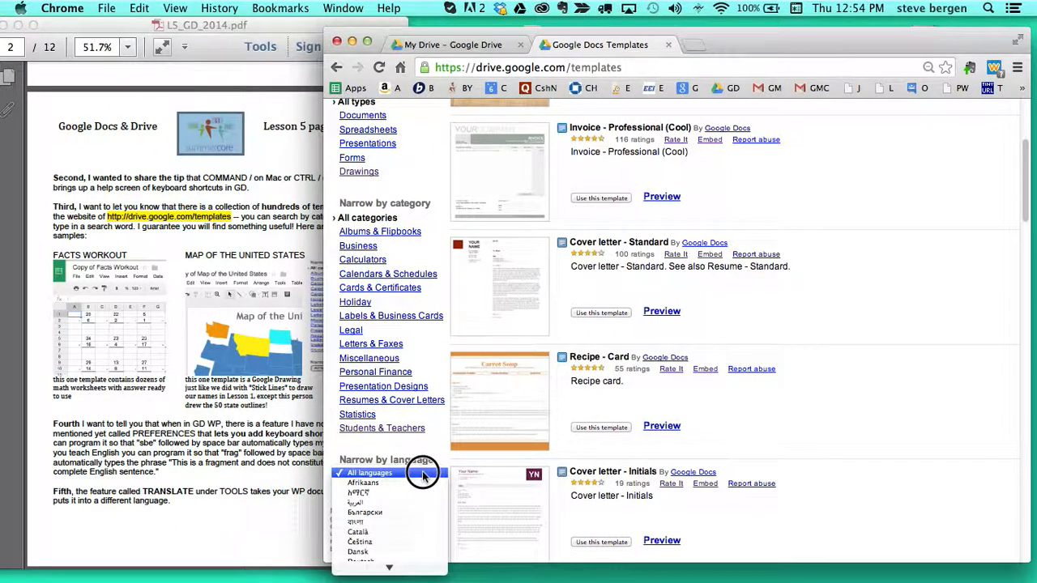
pyautogui.click(387, 475)
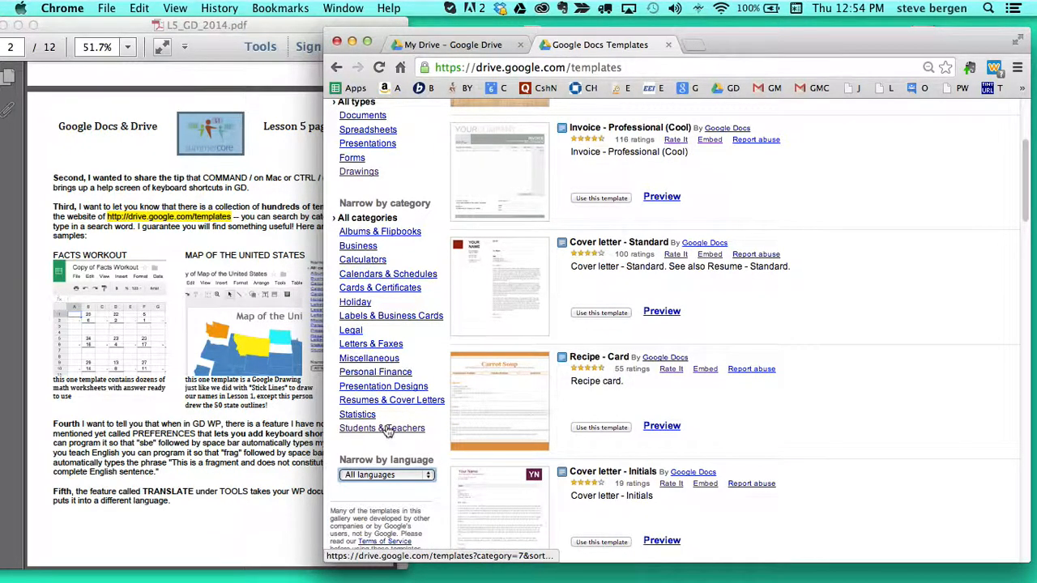
pyautogui.click(381, 428)
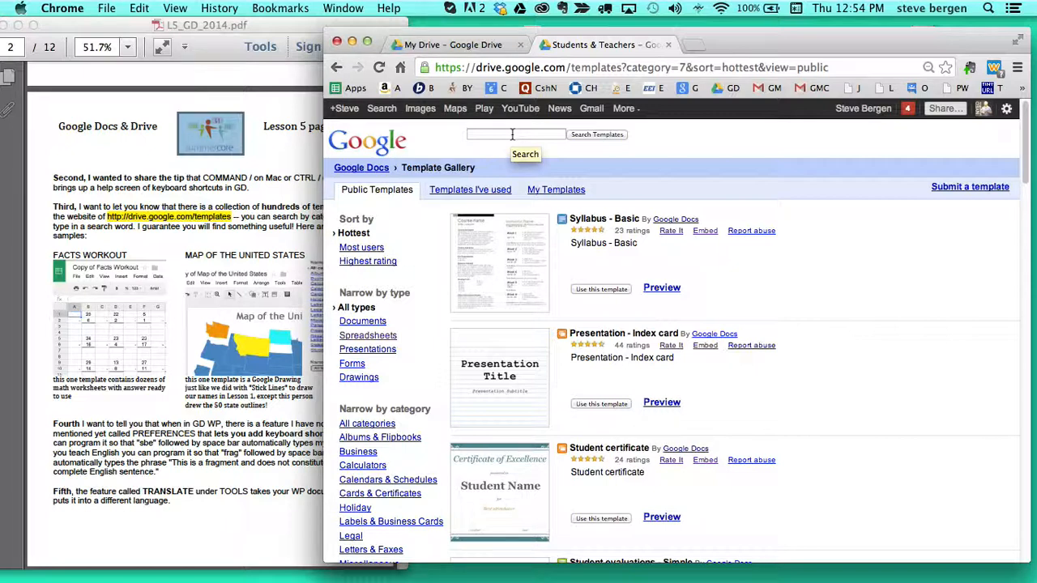
pyautogui.moveTo(559, 369)
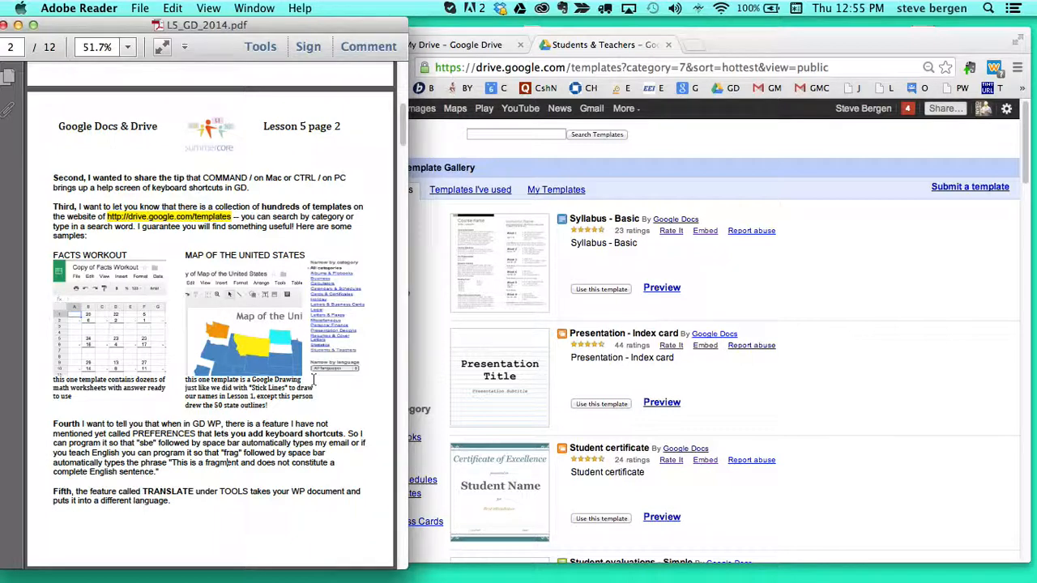
# Scroll the lesson PDF, then switch the tab to My Drive via the GD bookmark
pyautogui.scroll(-3)
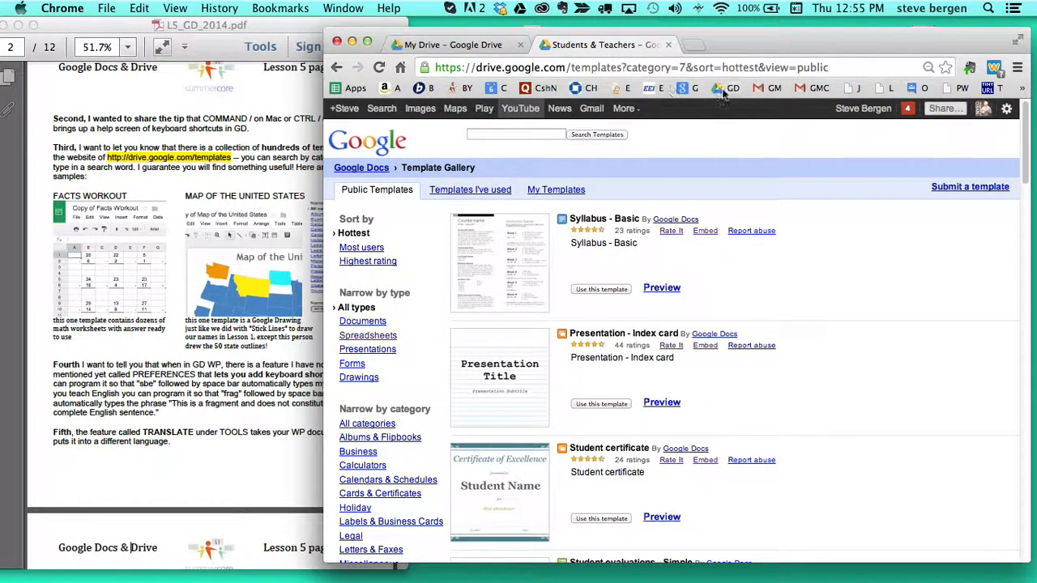
pyautogui.moveTo(717, 88)
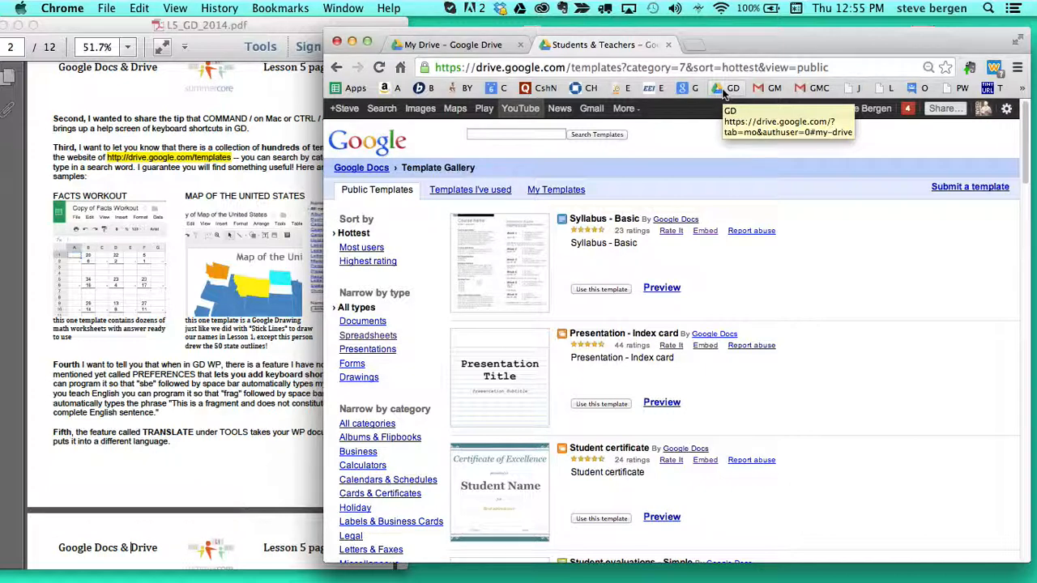
pyautogui.click(732, 87)
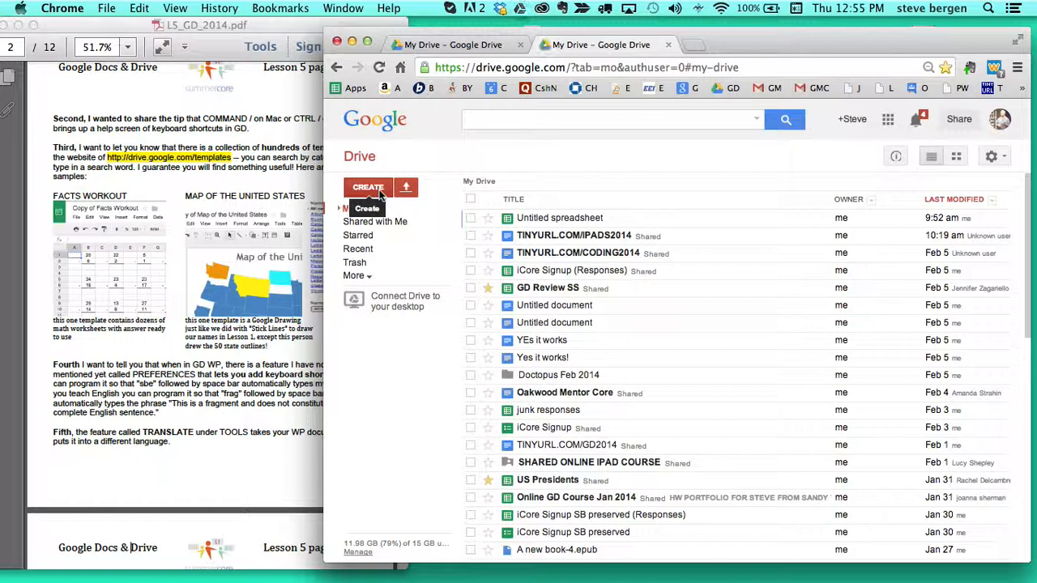
# Create a new blank Untitled document from Drive's CREATE menu
pyautogui.click(368, 187)
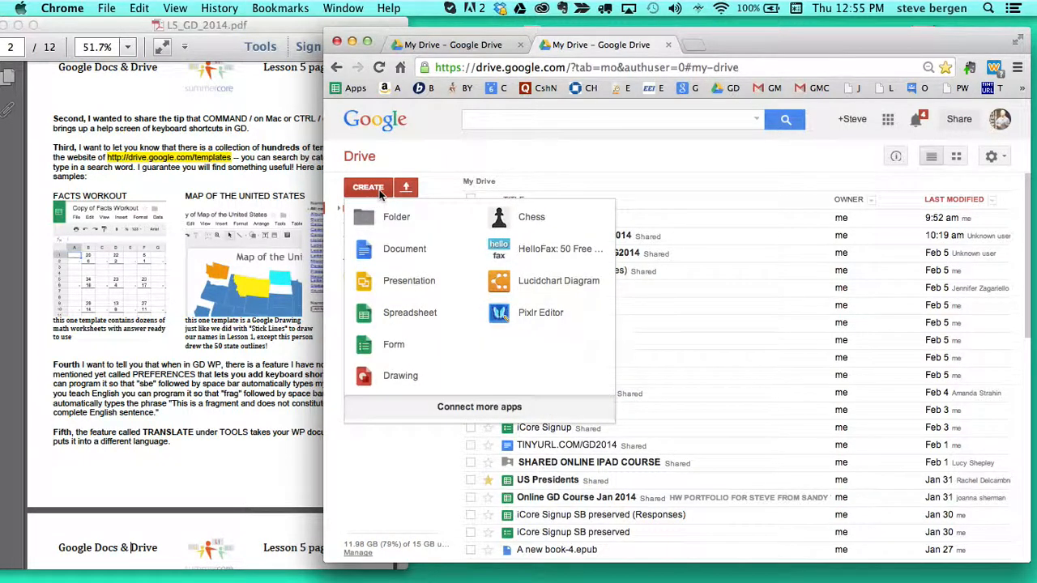
pyautogui.moveTo(405, 249)
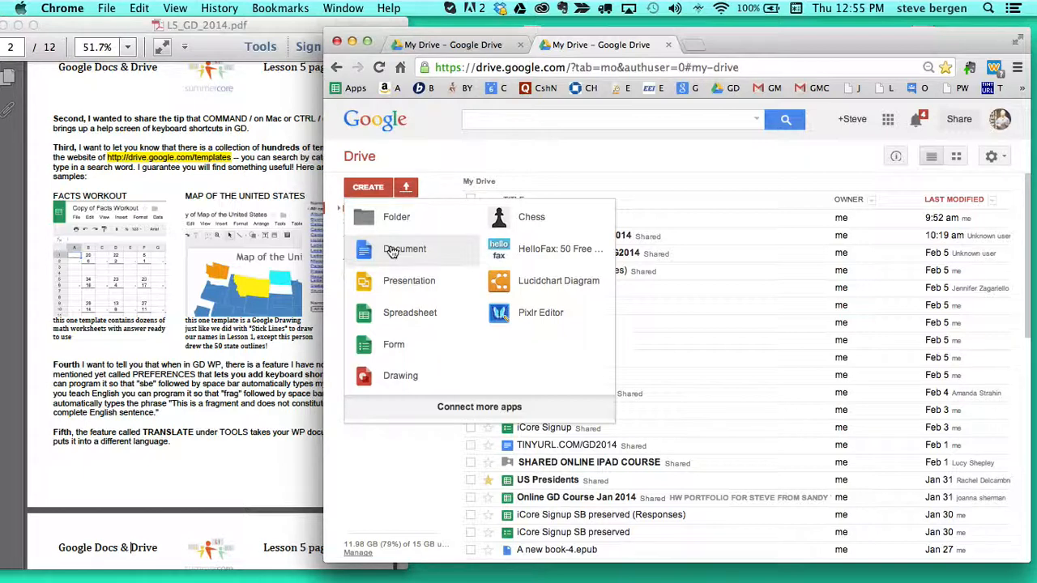
pyautogui.click(404, 248)
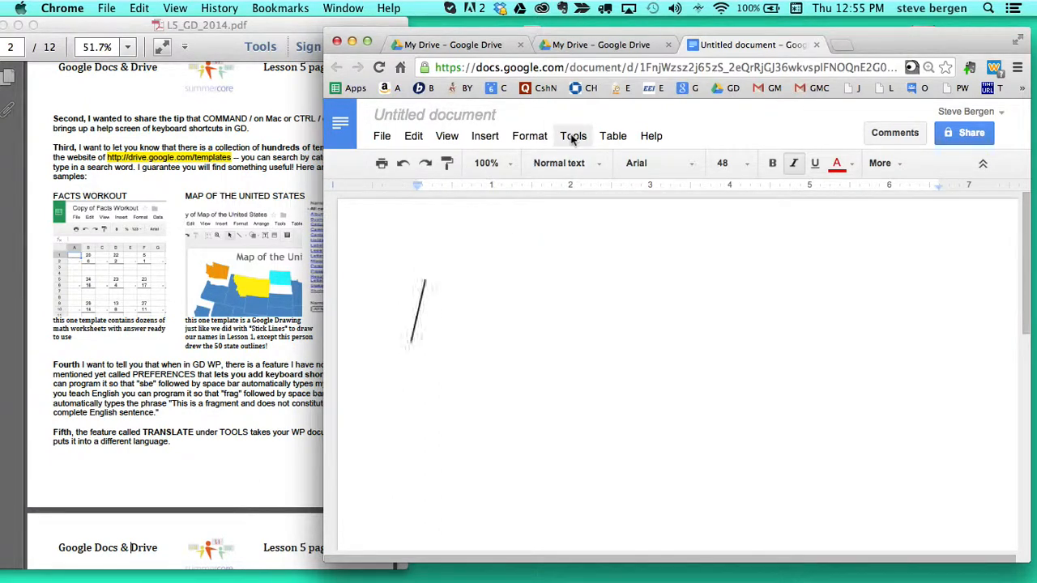
# In Preferences, add a substitution expanding frag to the sentence-fragment reminder
pyautogui.click(572, 135)
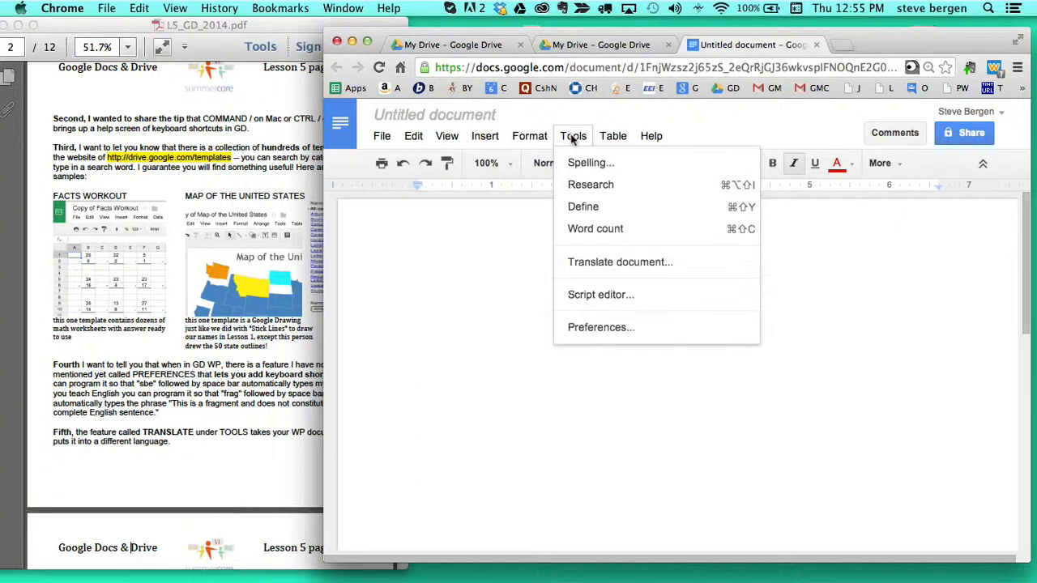
pyautogui.click(600, 326)
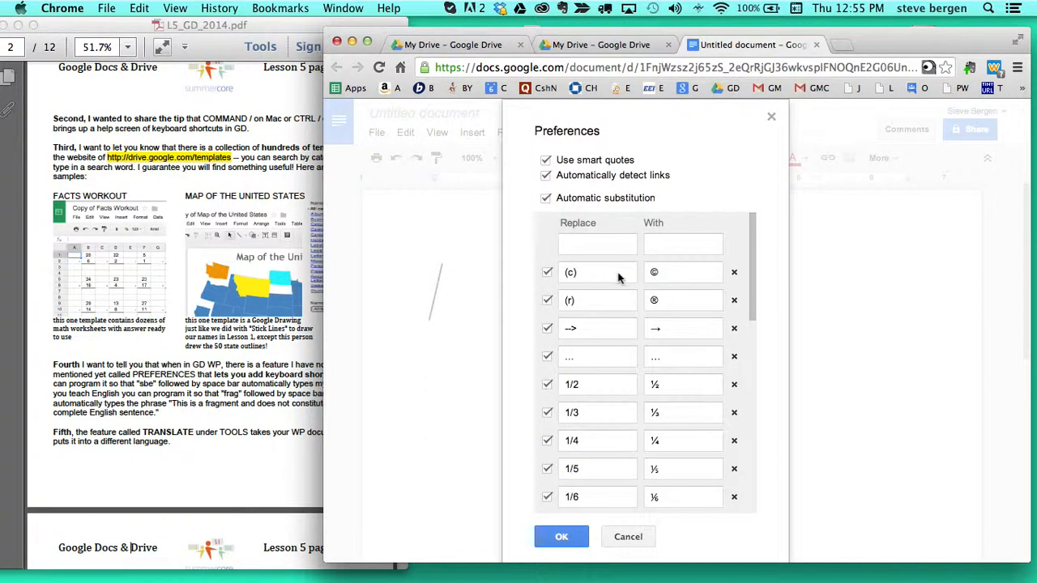
pyautogui.click(597, 244)
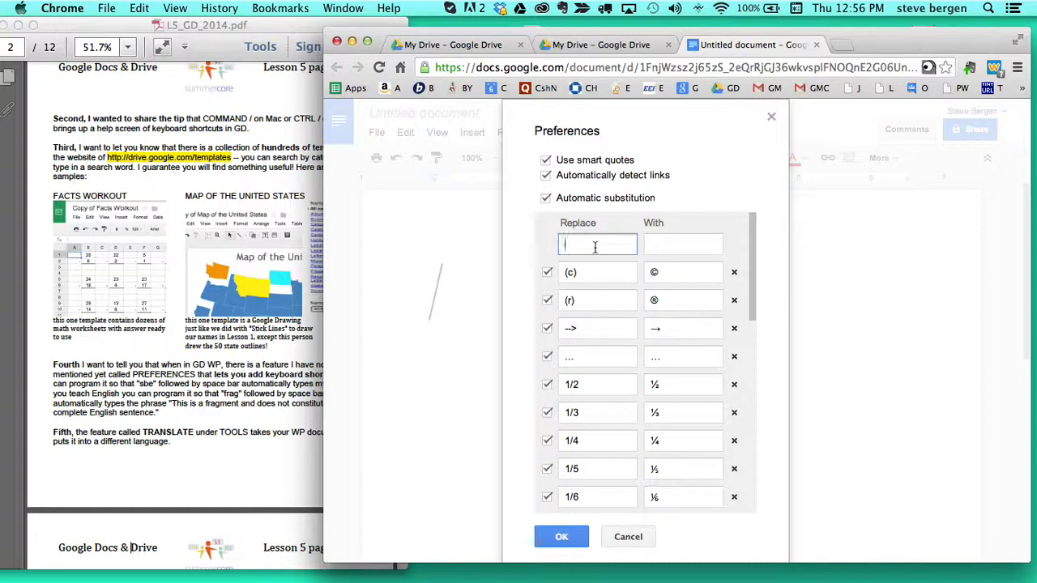
pyautogui.write('frag')
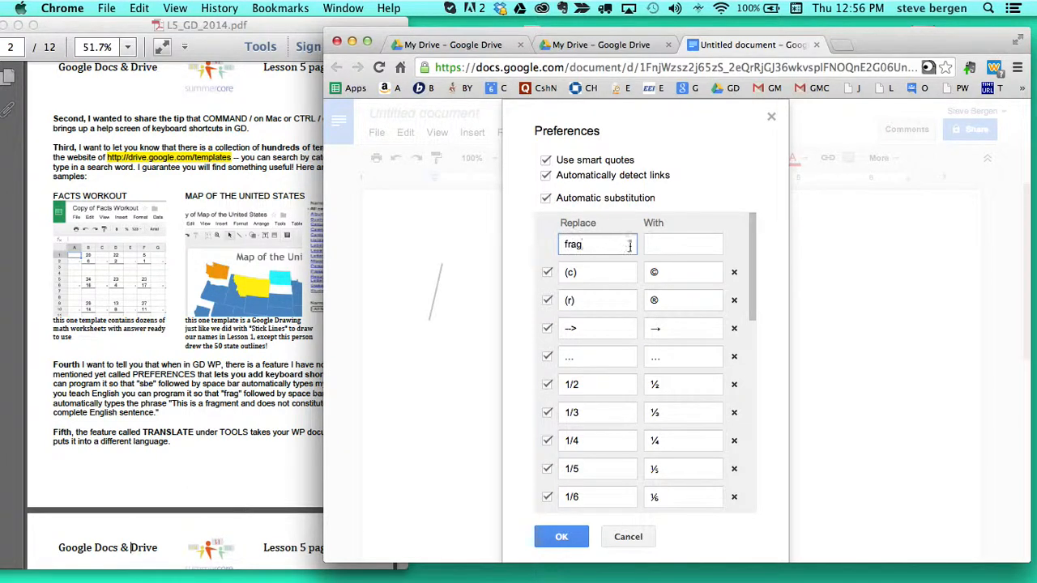
pyautogui.click(682, 244)
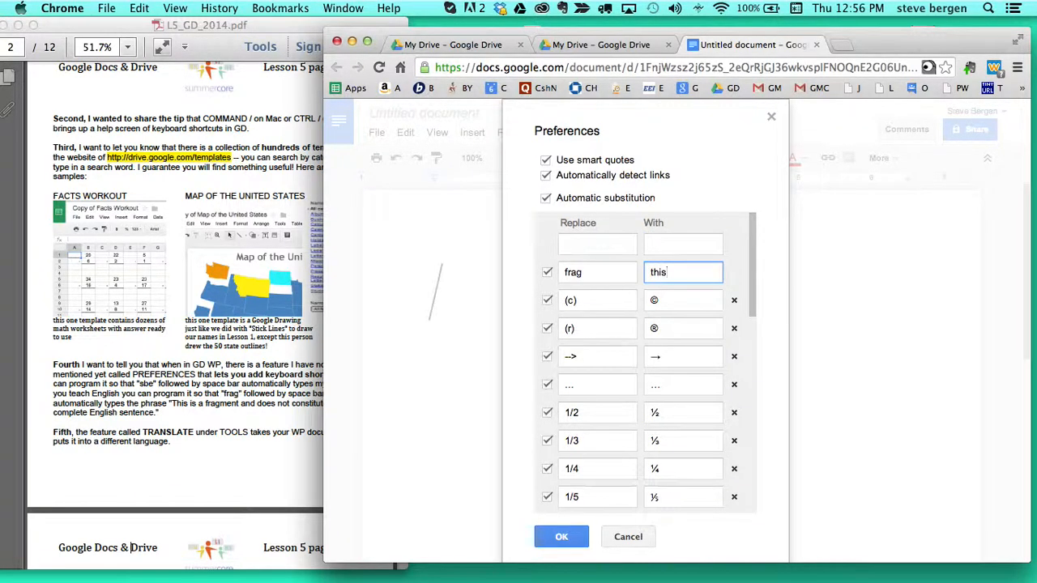
pyautogui.write('This')
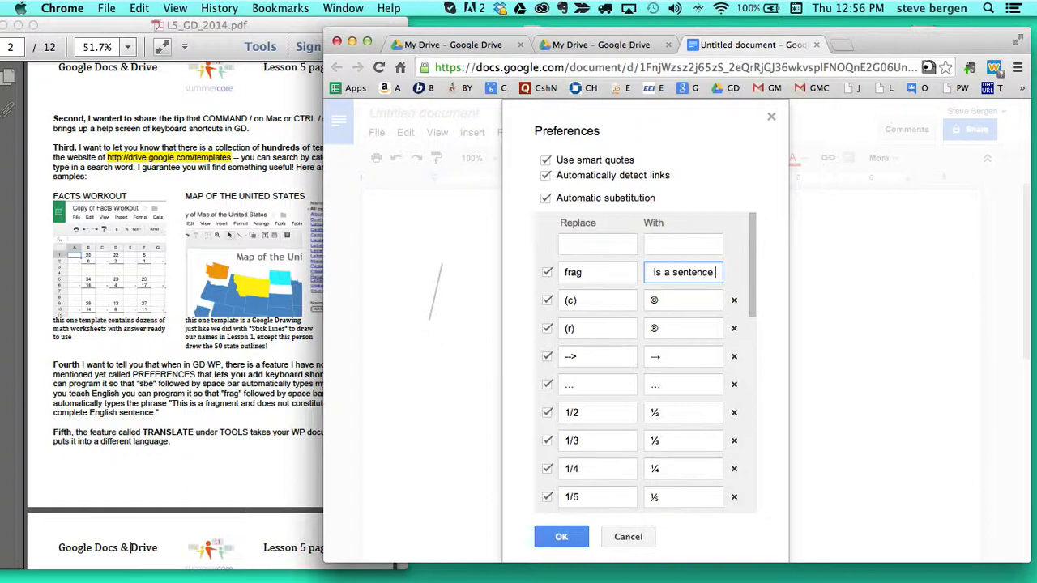
pyautogui.write('ence fragment.')
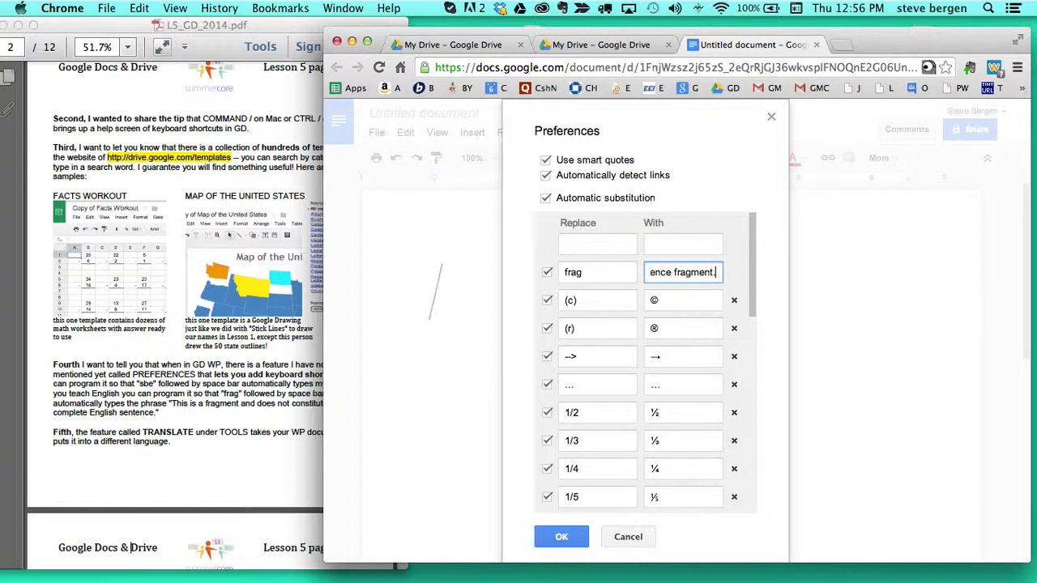
pyautogui.write('Please read a')
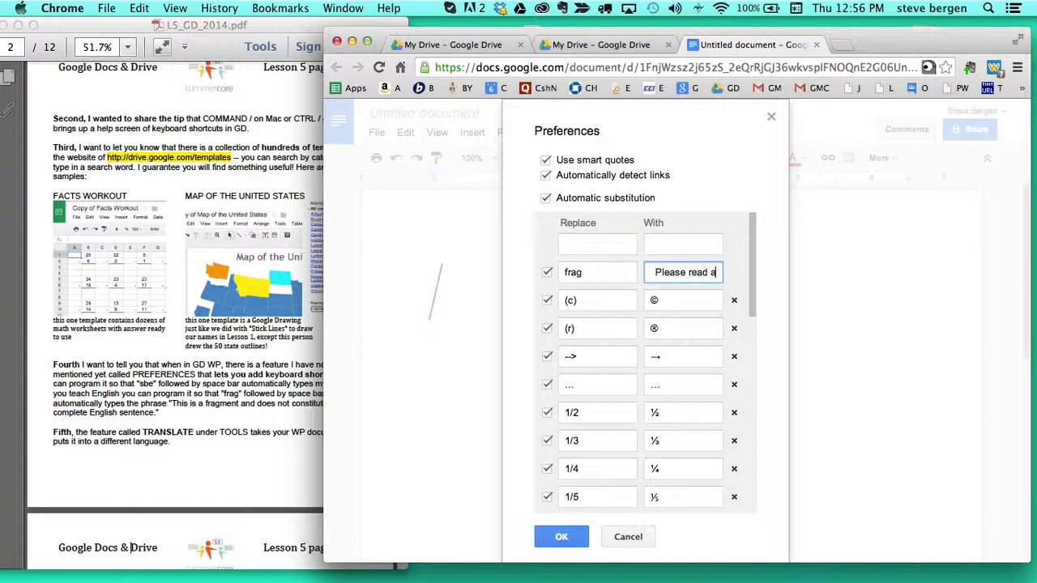
pyautogui.write('aloud and you wil')
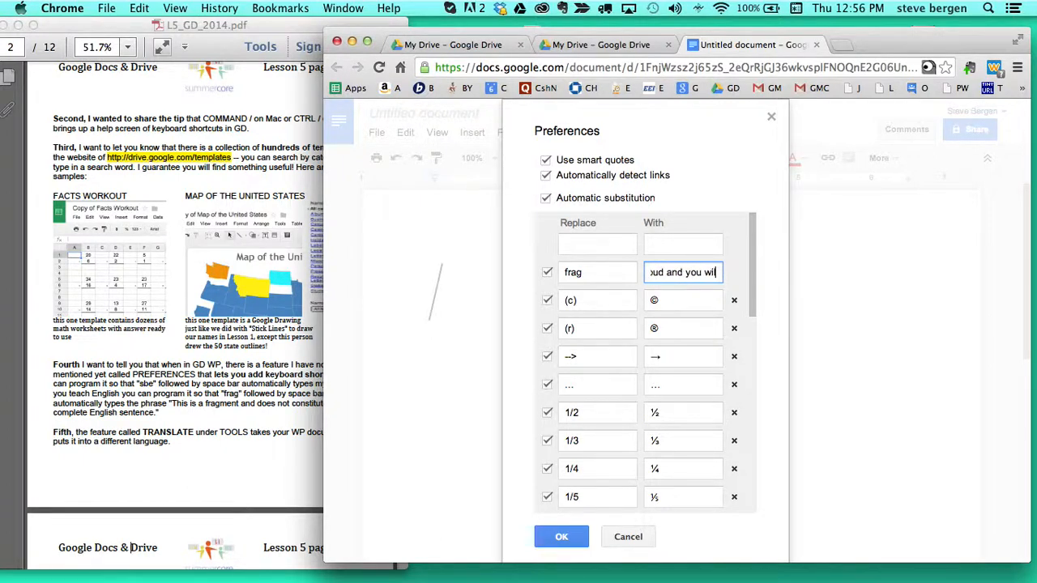
pyautogui.write('you will know.')
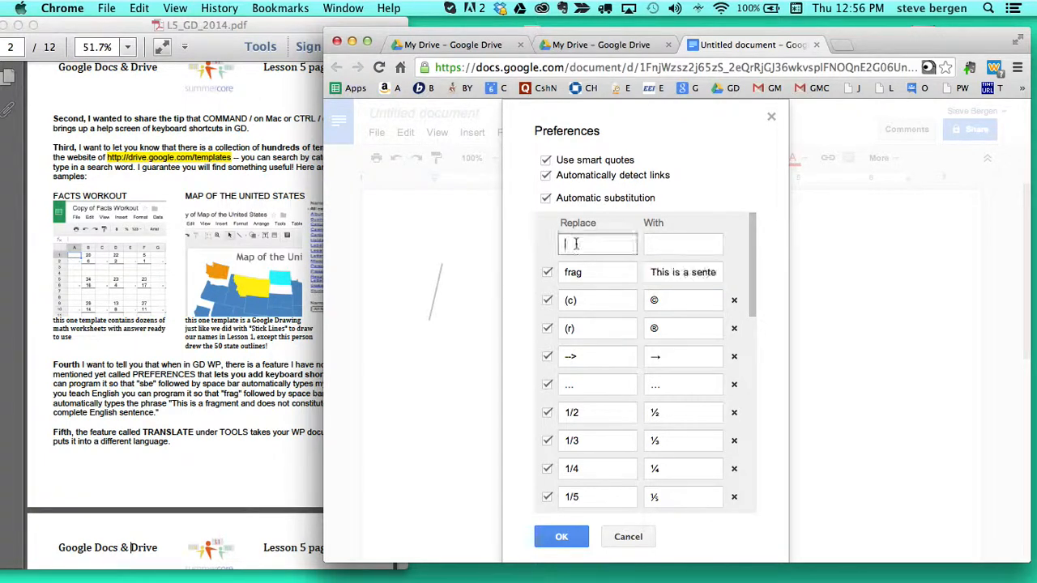
# Add substitutions expanding sba to my address and emsb to email address
pyautogui.write('sba')
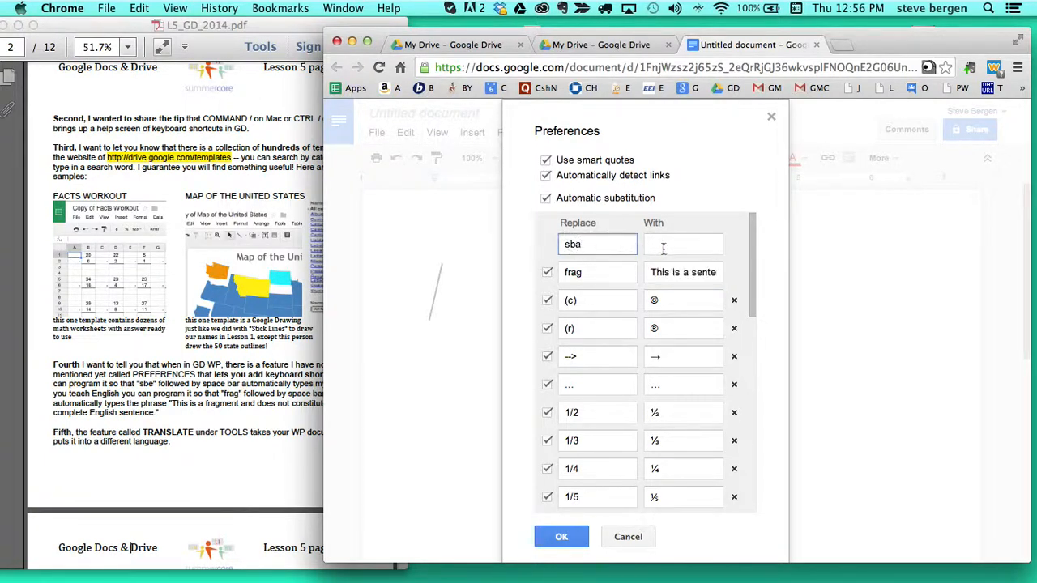
pyautogui.write('my')
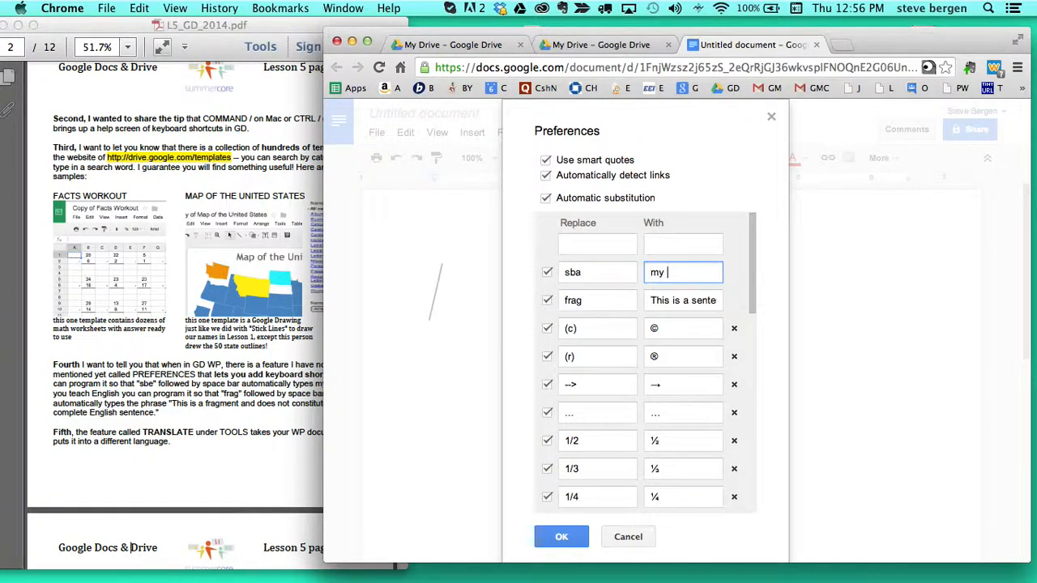
pyautogui.write('address')
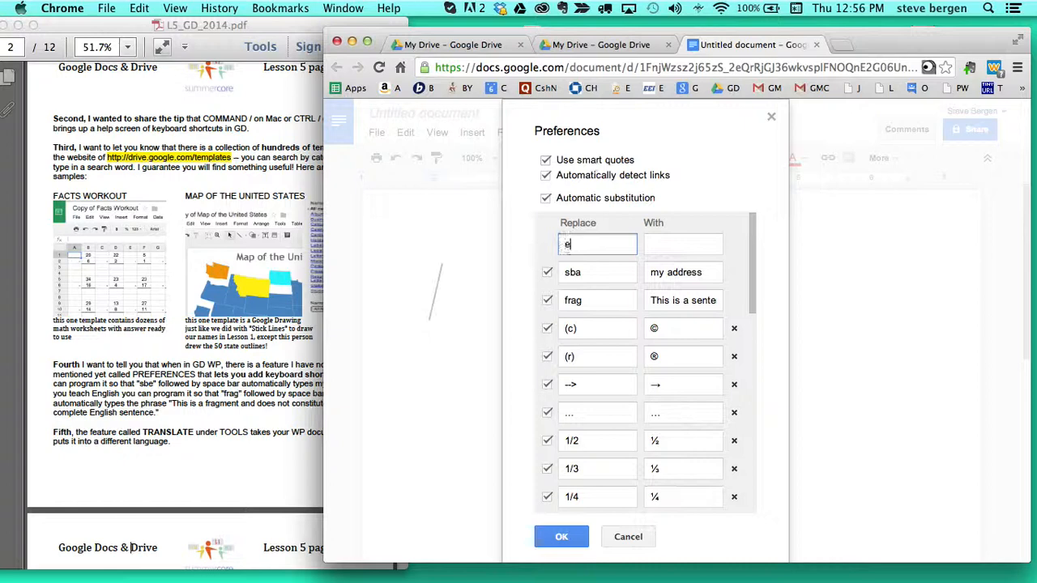
pyautogui.write('msb')
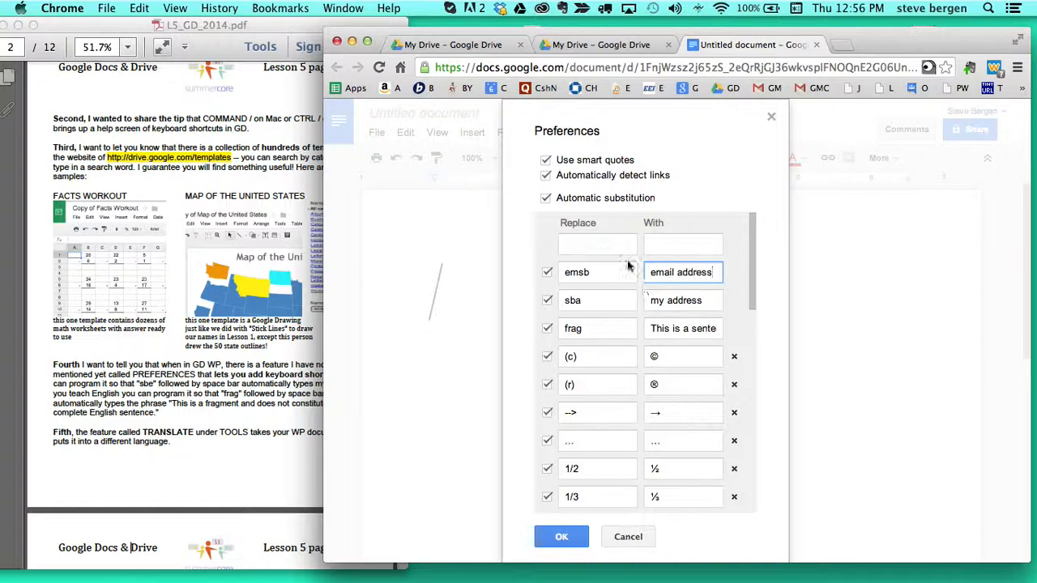
pyautogui.click(561, 536)
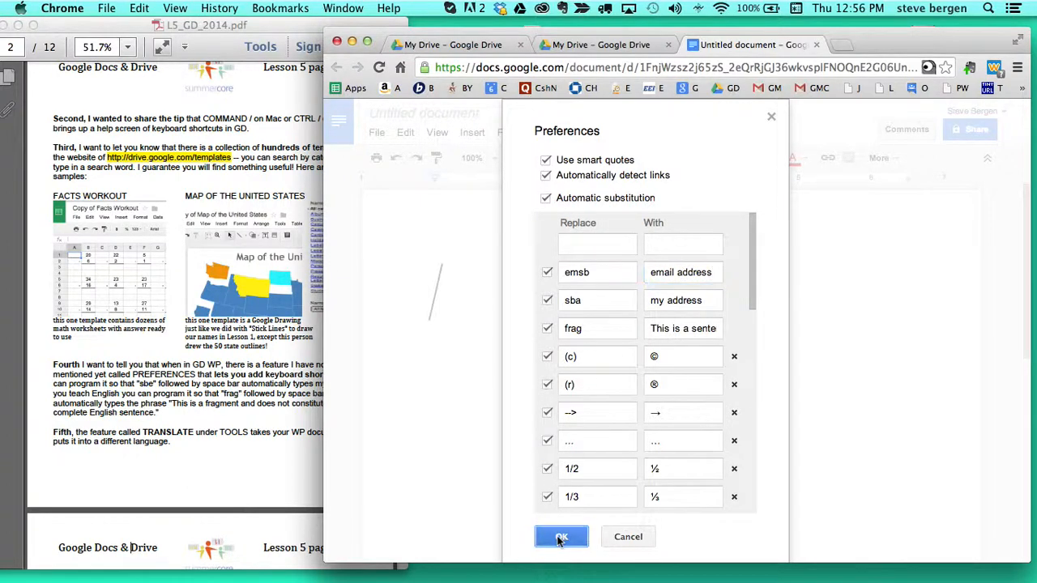
# Save the substitutions, type frag to expand the fragment reminder, and start renaming the document
pyautogui.click(561, 536)
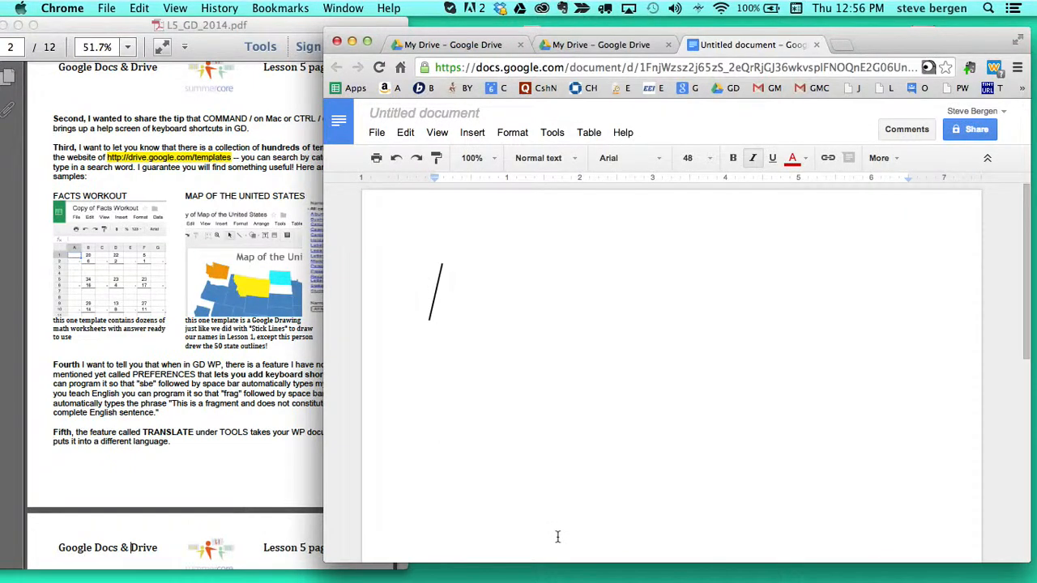
pyautogui.write('fr')
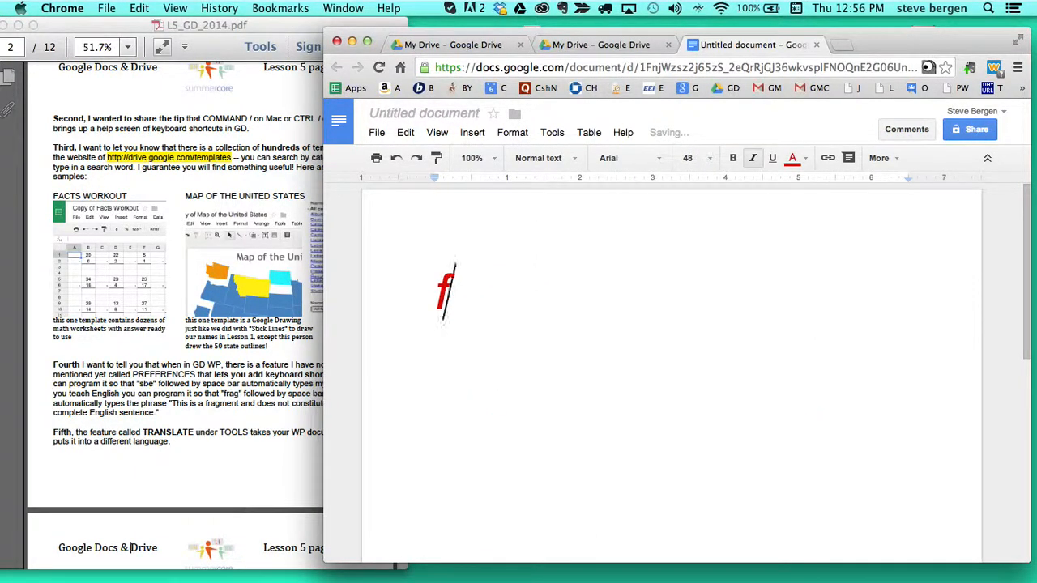
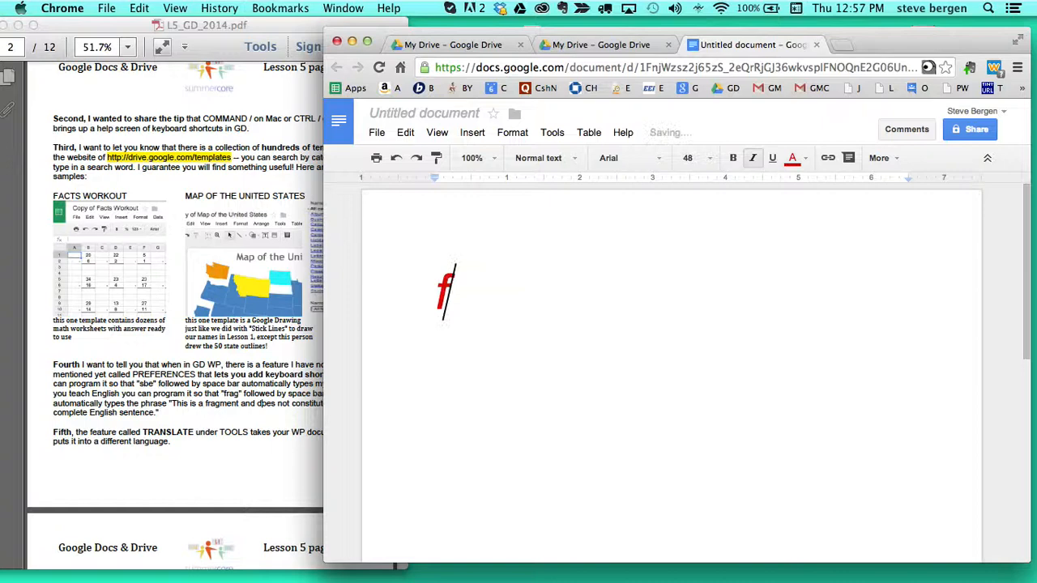
pyautogui.write('rag')
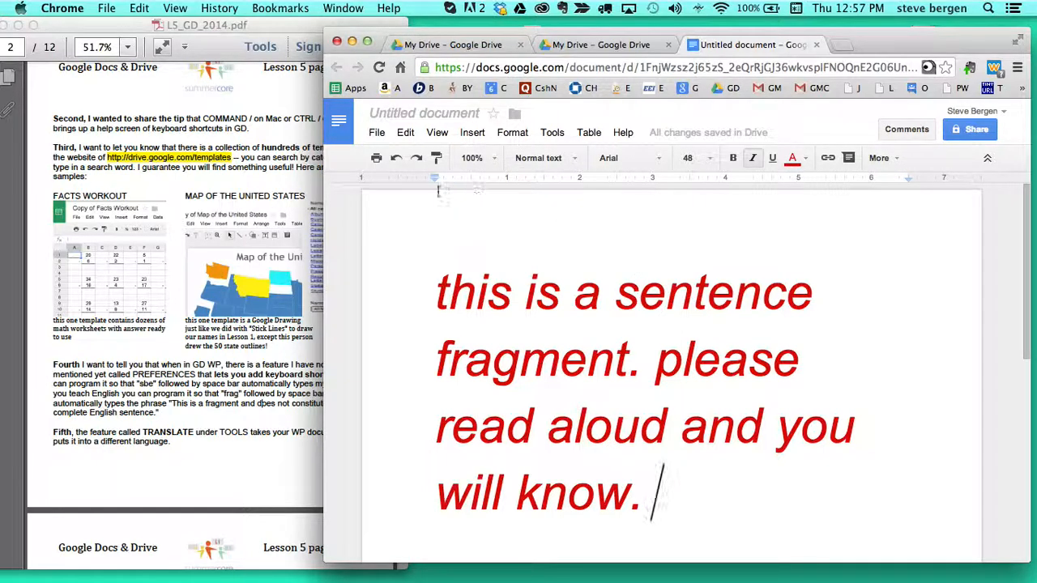
pyautogui.click(376, 132)
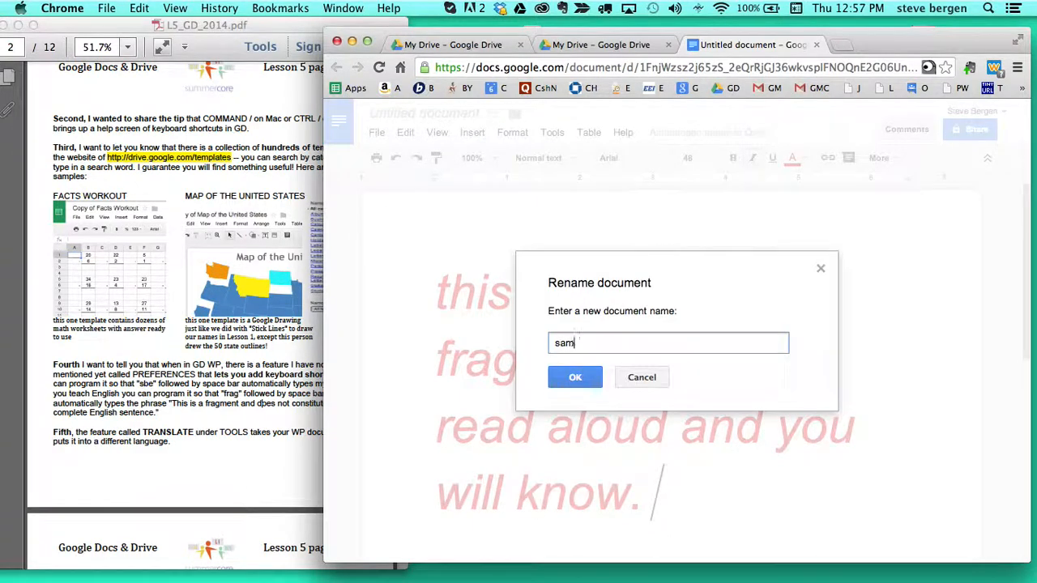
# Name the document 'sample' and translate it into Bulgarian with Translate document
pyautogui.click(575, 376)
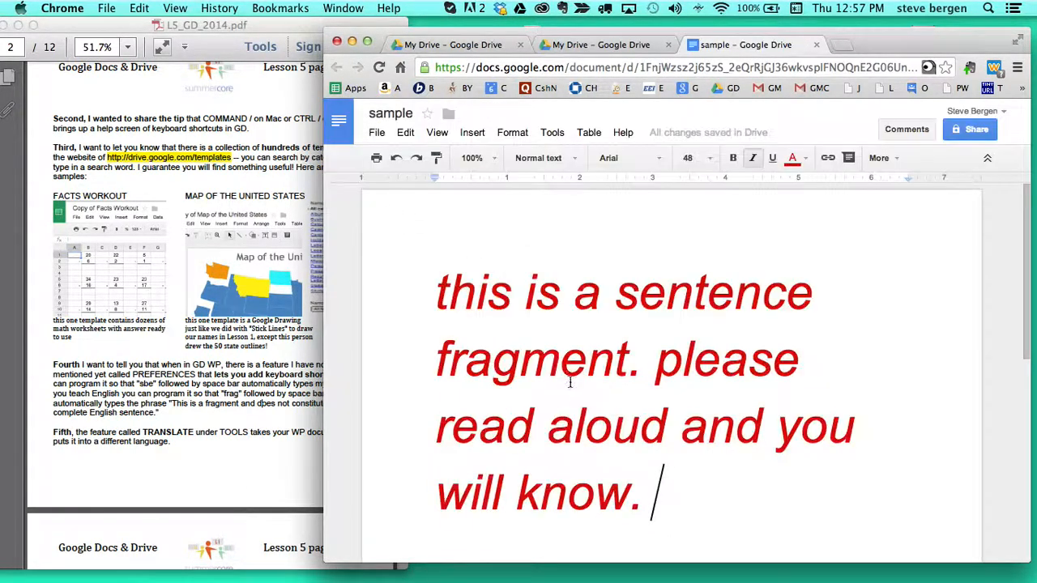
pyautogui.click(551, 132)
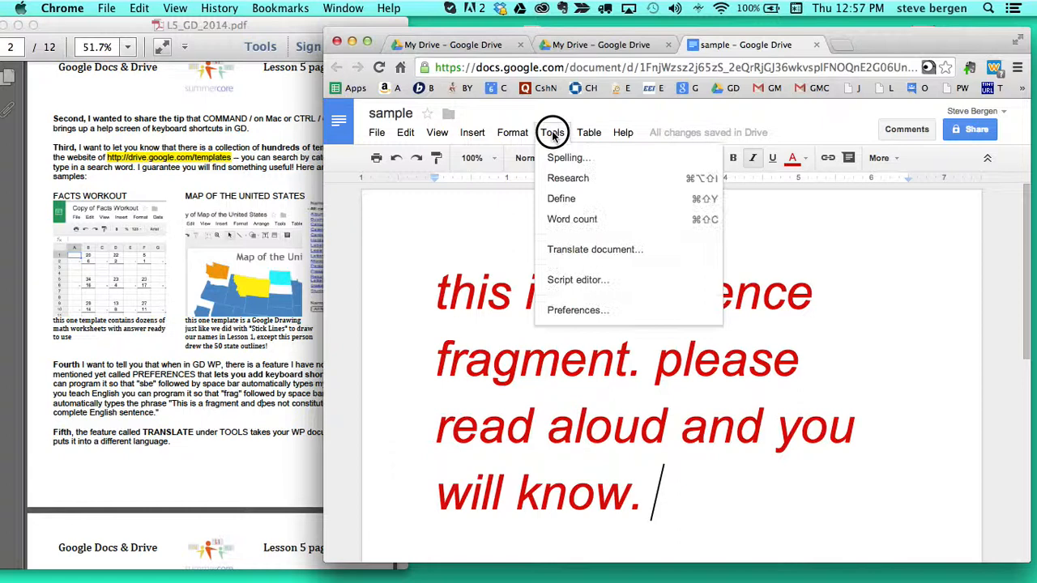
pyautogui.moveTo(595, 250)
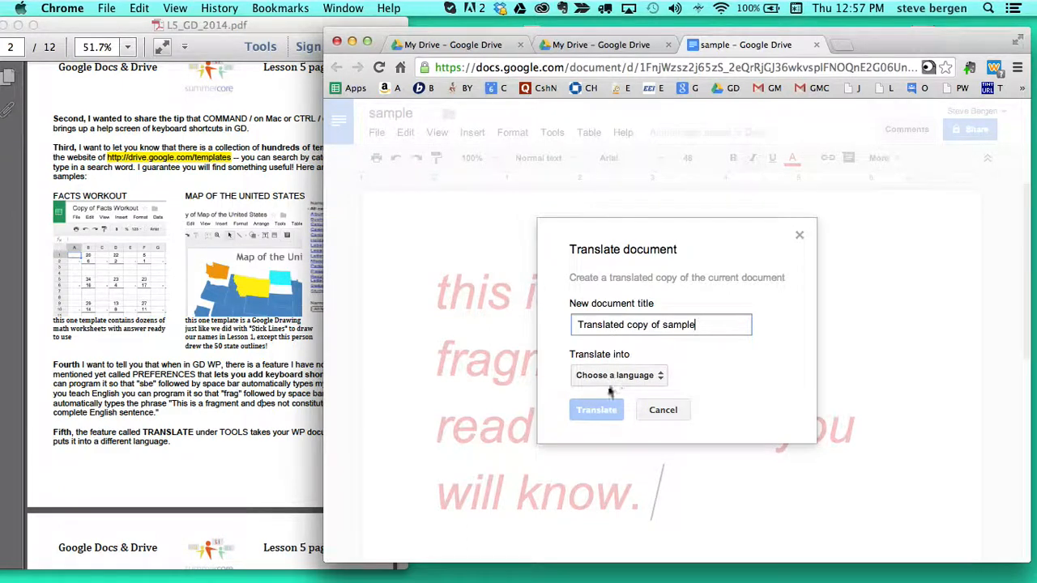
pyautogui.click(618, 374)
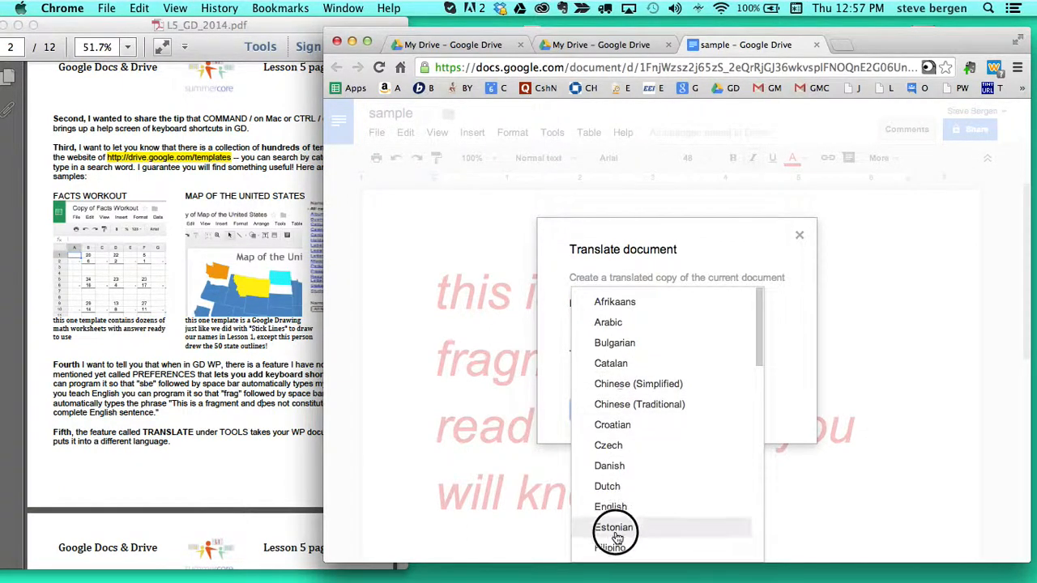
pyautogui.moveTo(693, 486)
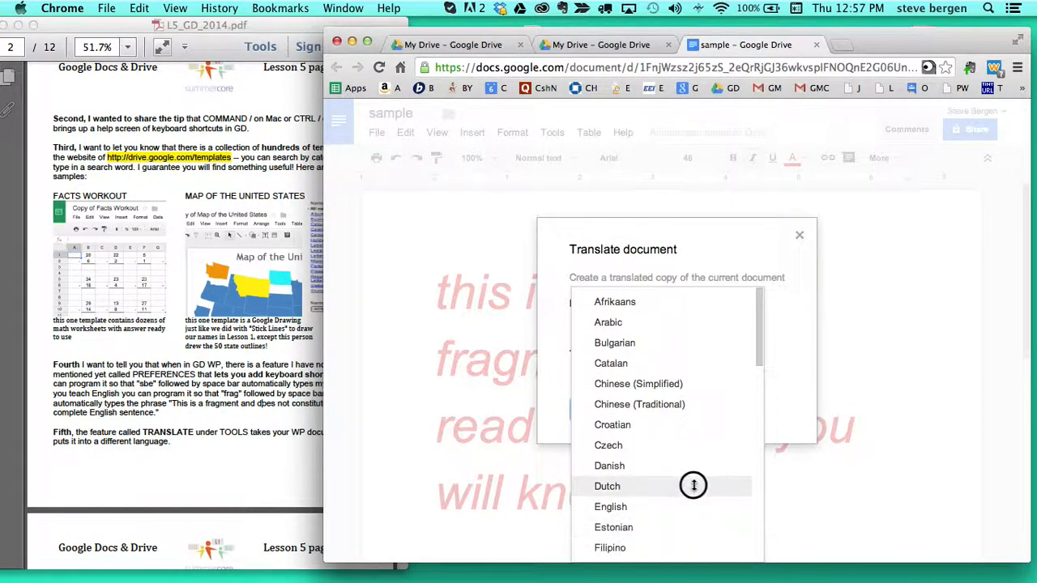
pyautogui.moveTo(666, 343)
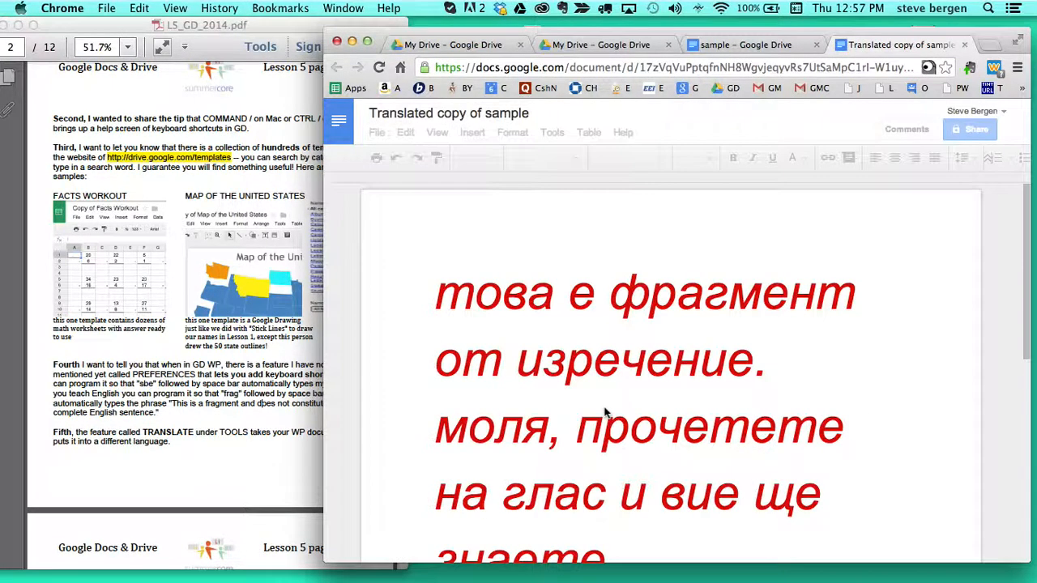
# Compare the English sample original with the Bulgarian Translated copy of sample
pyautogui.click(437, 292)
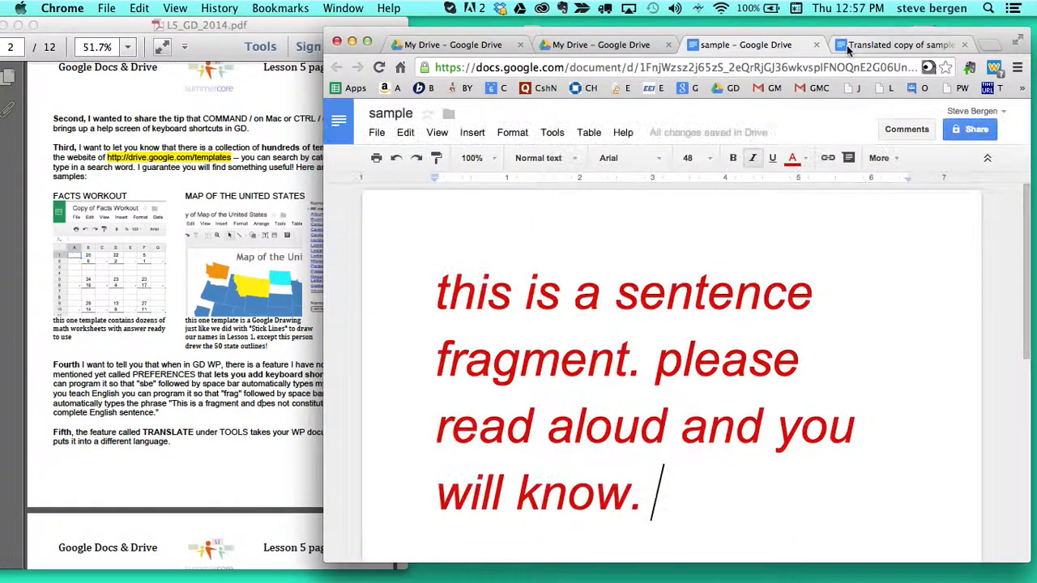
pyautogui.click(745, 44)
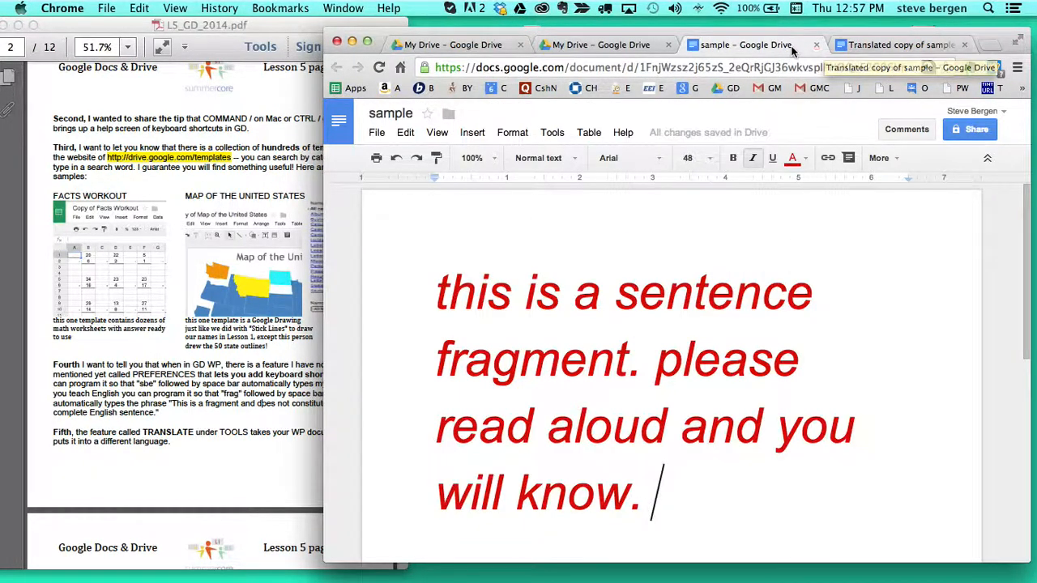
pyautogui.click(898, 45)
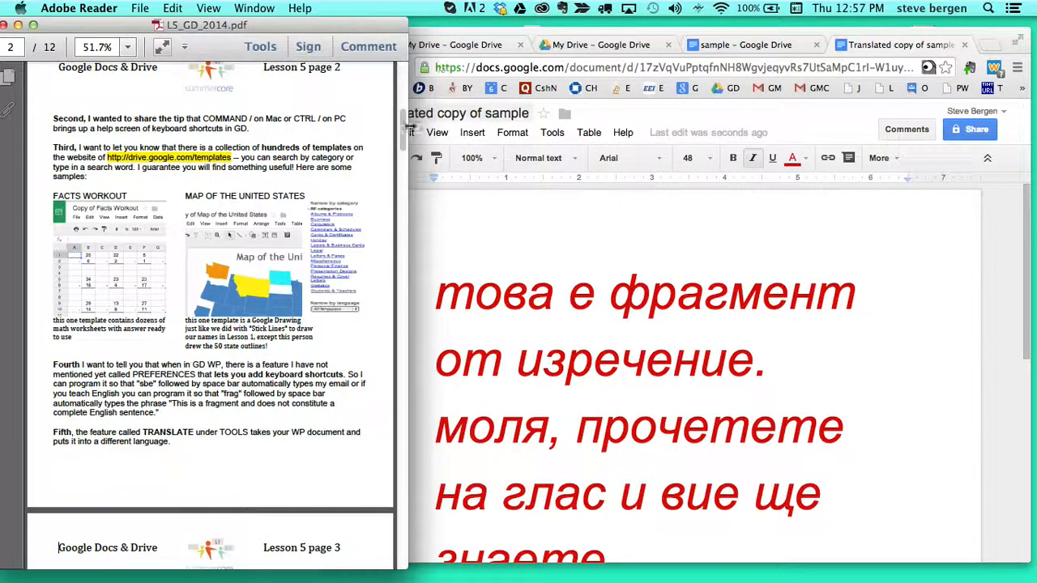
# Scroll the lesson PDF to page 3's OFFLINE tip and close the Translated copy tab
pyautogui.scroll(-3)
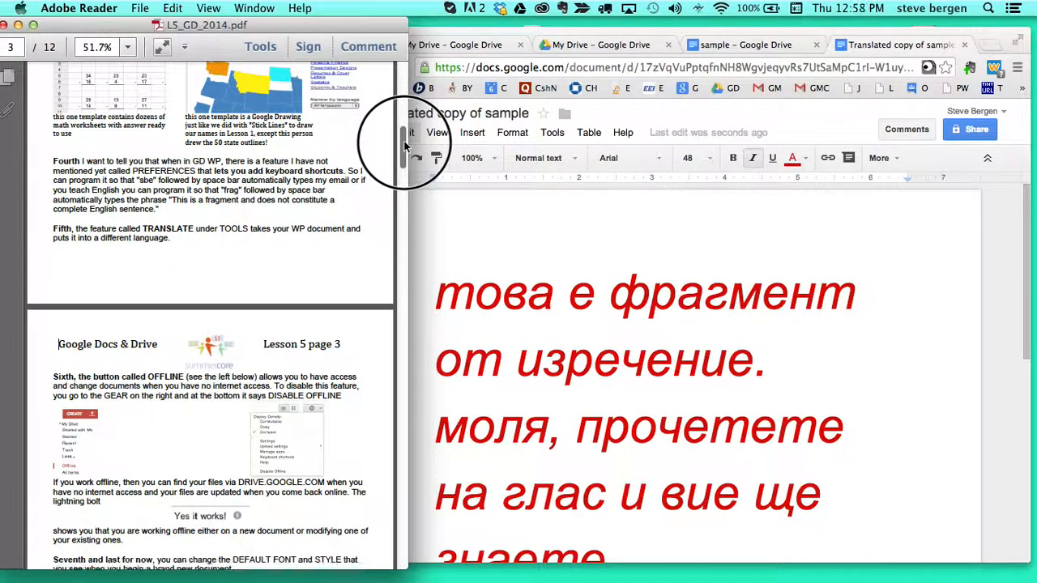
pyautogui.scroll(-3)
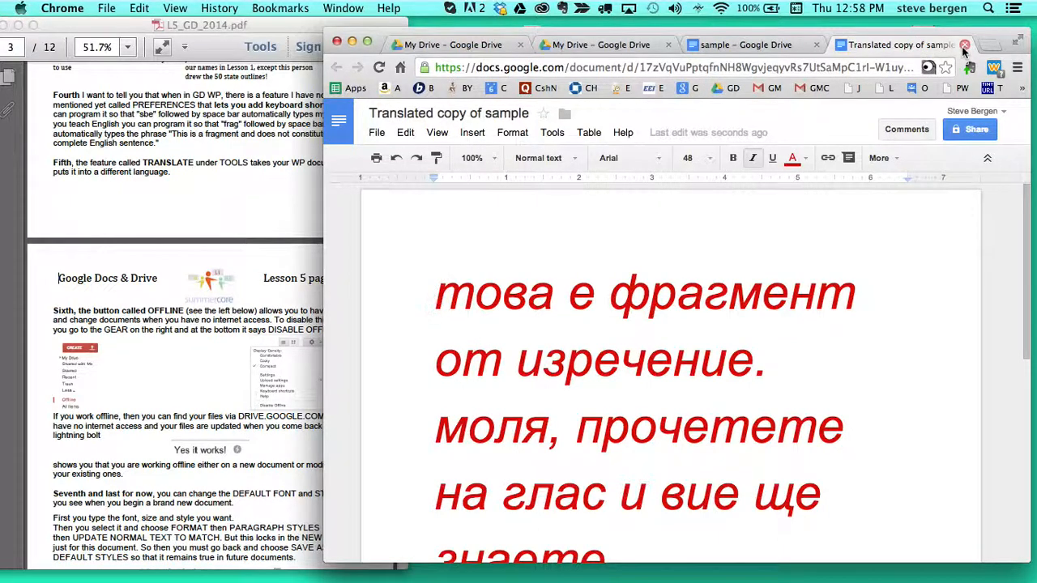
pyautogui.click(964, 44)
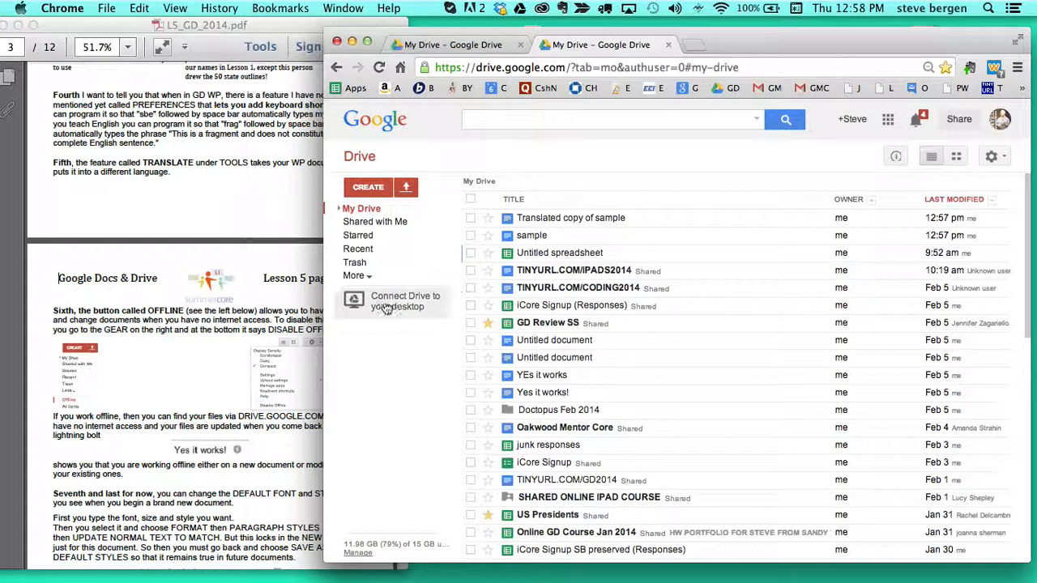
# Show Drive's Offline file list via More, then turn Wi-Fi off
pyautogui.click(353, 275)
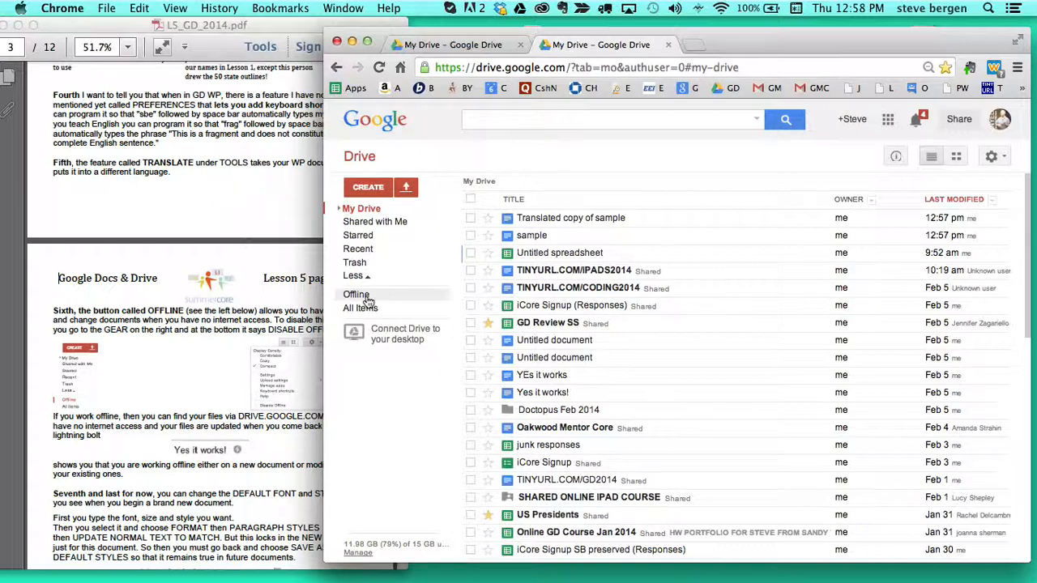
pyautogui.click(357, 294)
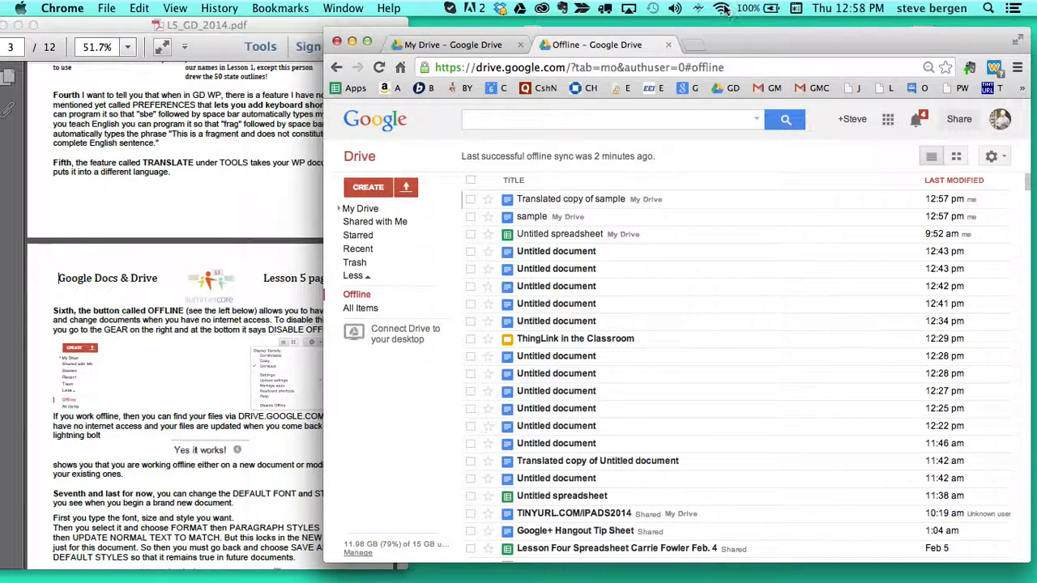
pyautogui.click(721, 8)
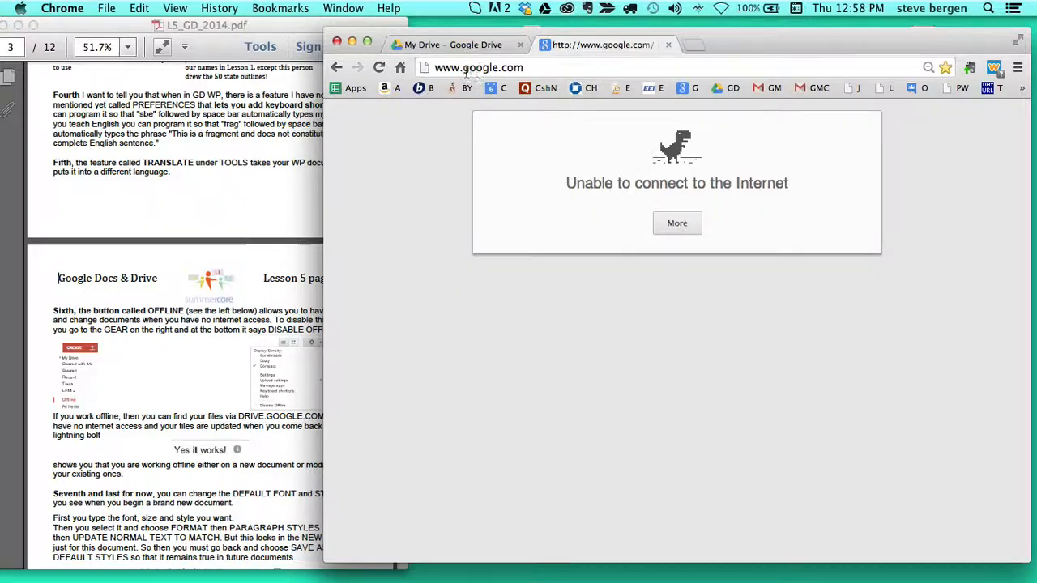
# While offline, return to My Drive, open sample, and type 'new' into it
pyautogui.click(478, 67)
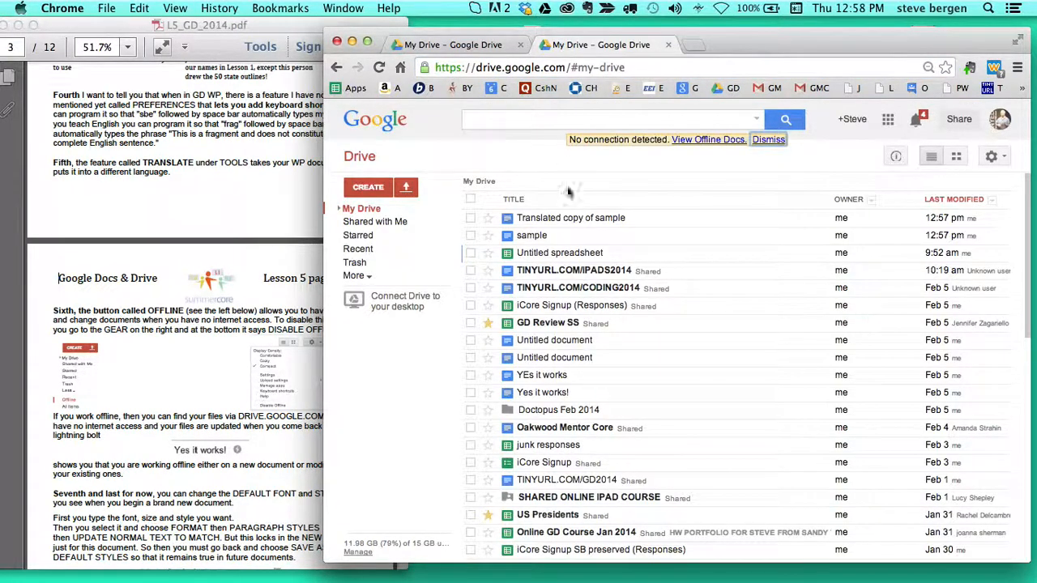
pyautogui.click(368, 188)
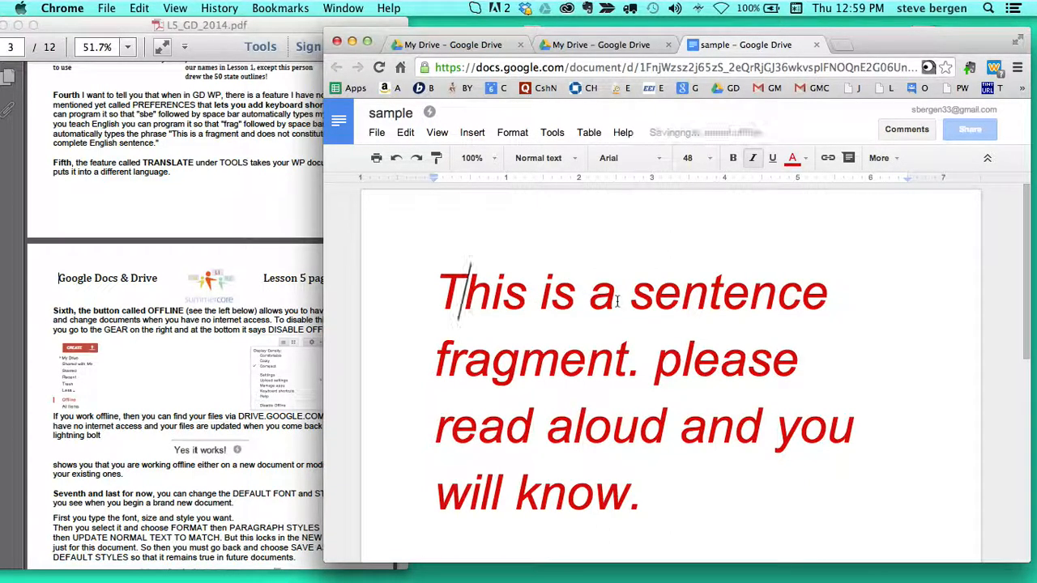
pyautogui.write('new')
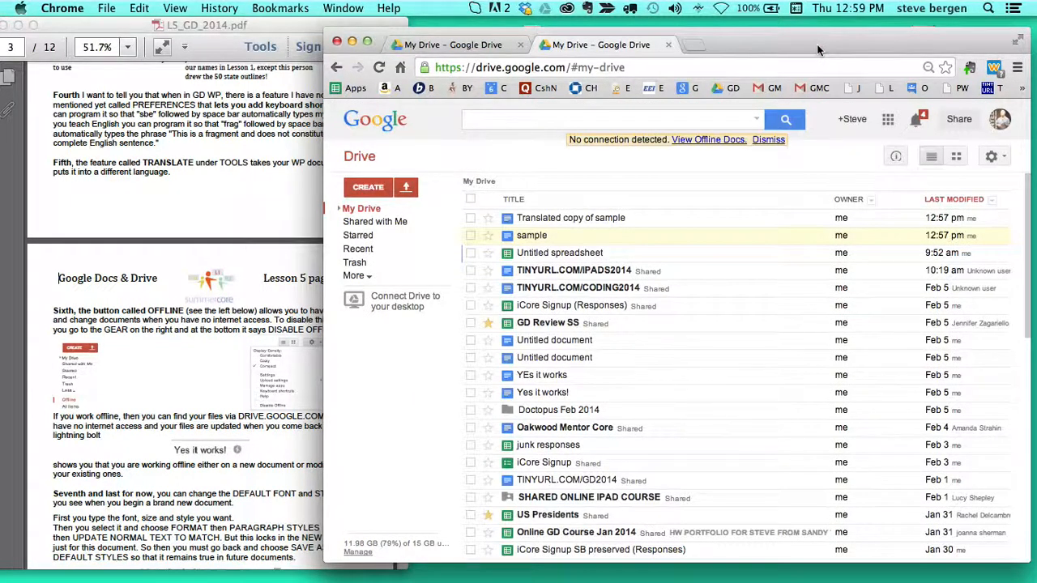
# Turn Wi-Fi back on and scroll the PDF to the default font and style tip
pyautogui.click(720, 8)
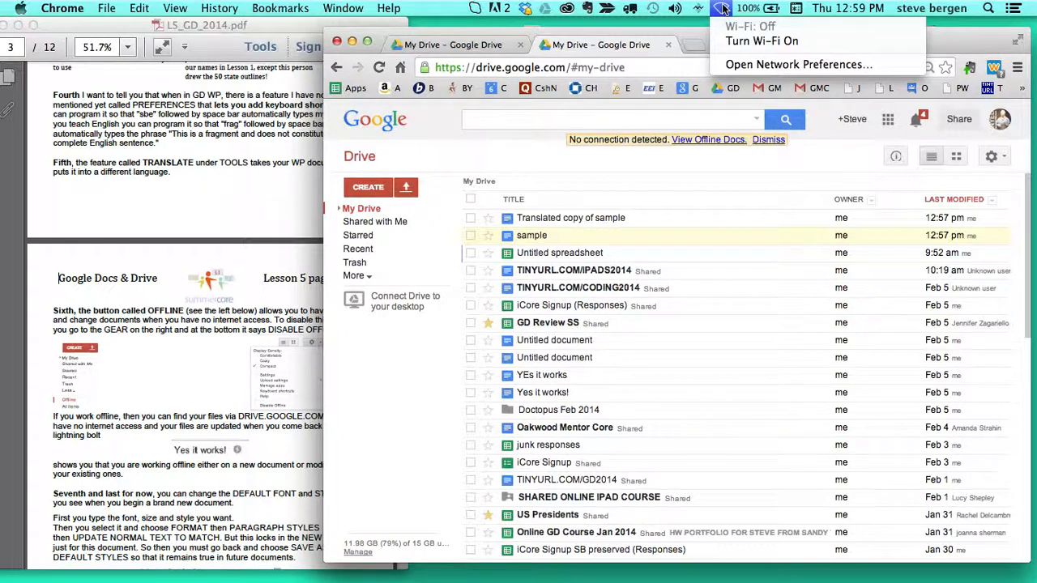
pyautogui.click(721, 8)
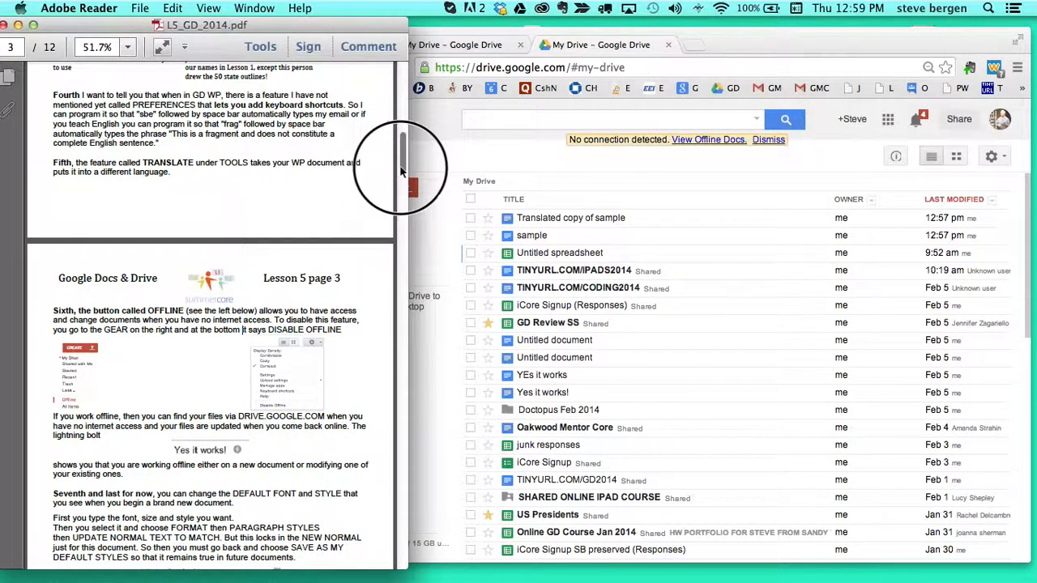
pyautogui.scroll(-3)
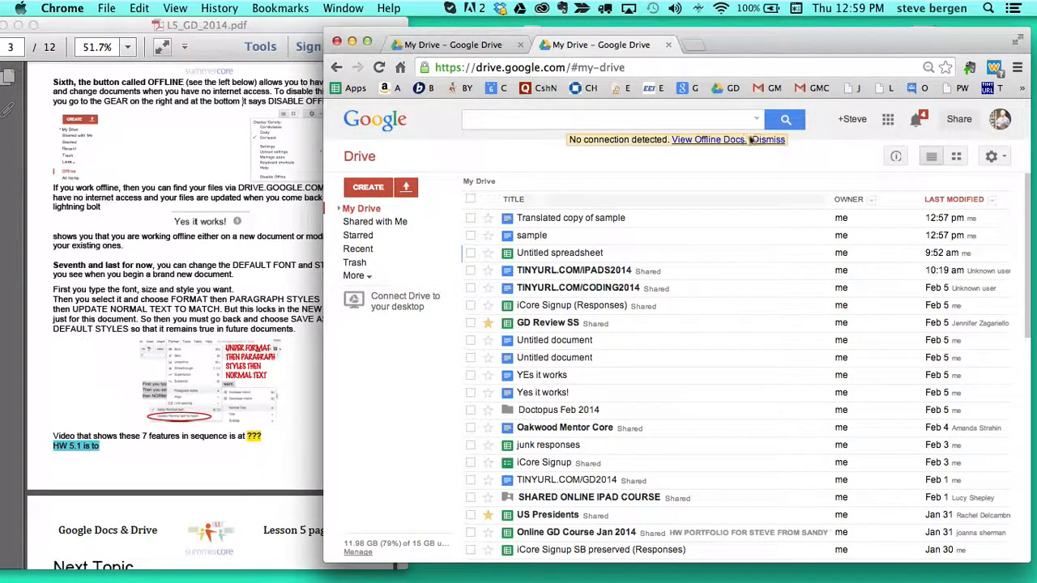
pyautogui.click(991, 156)
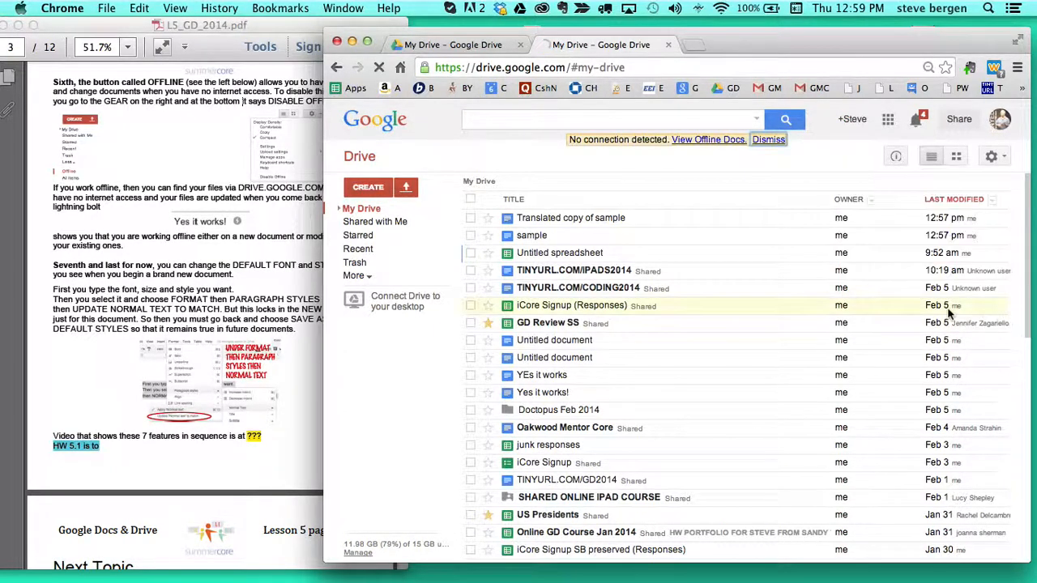
pyautogui.click(991, 156)
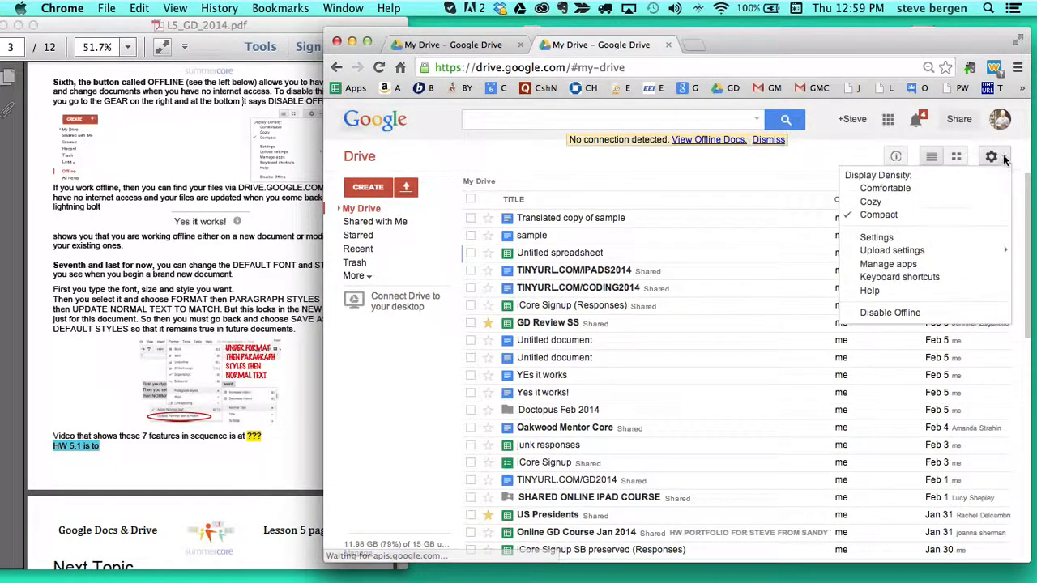
pyautogui.moveTo(889, 313)
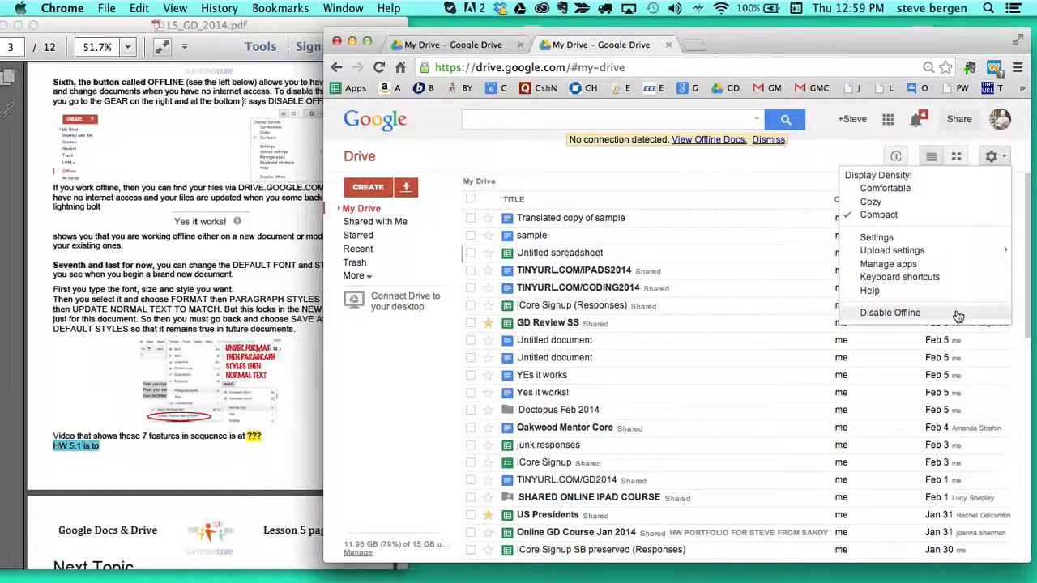
pyautogui.moveTo(470, 390)
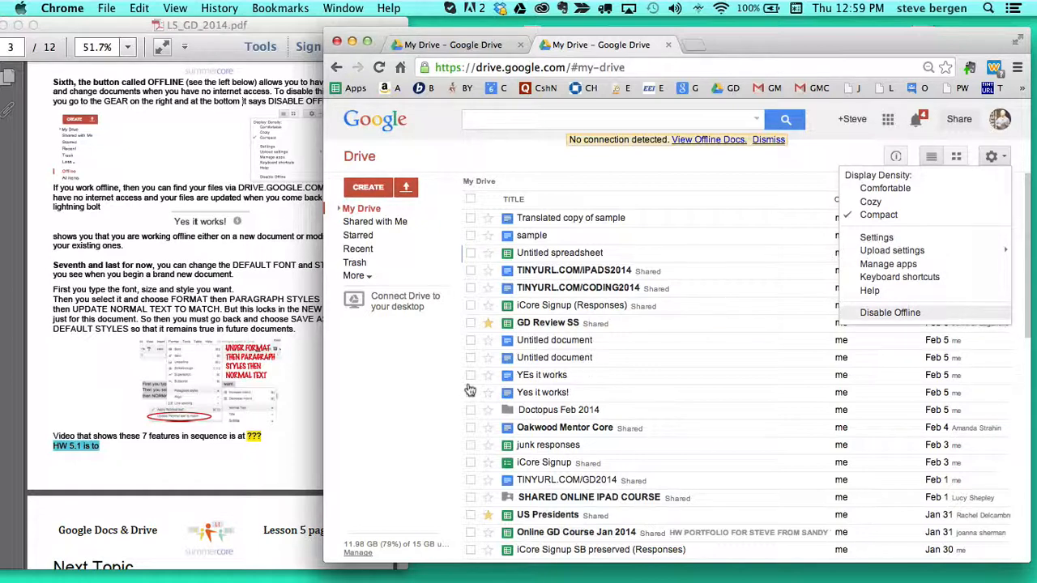
pyautogui.click(405, 367)
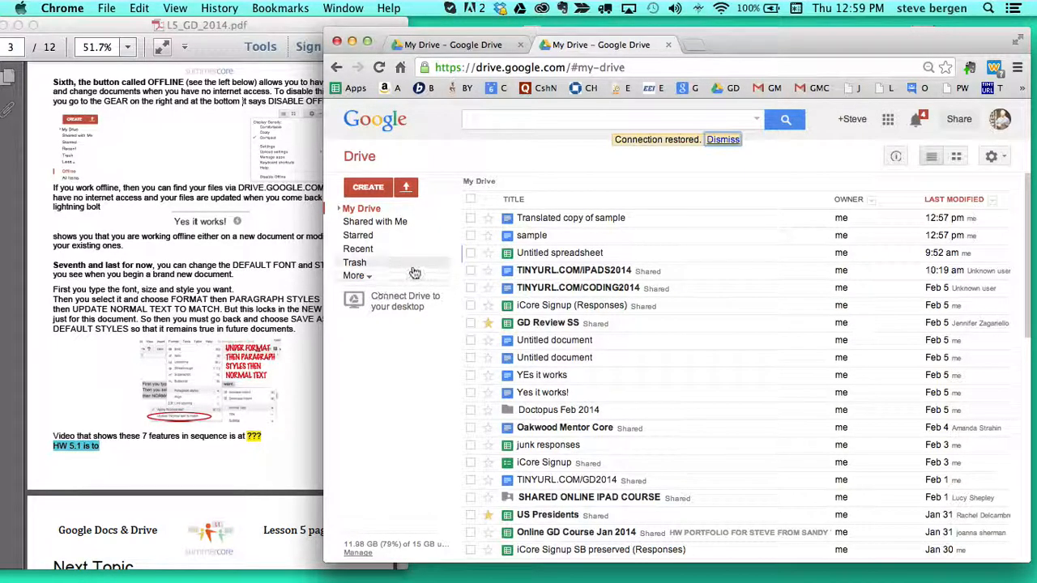
pyautogui.moveTo(367, 187)
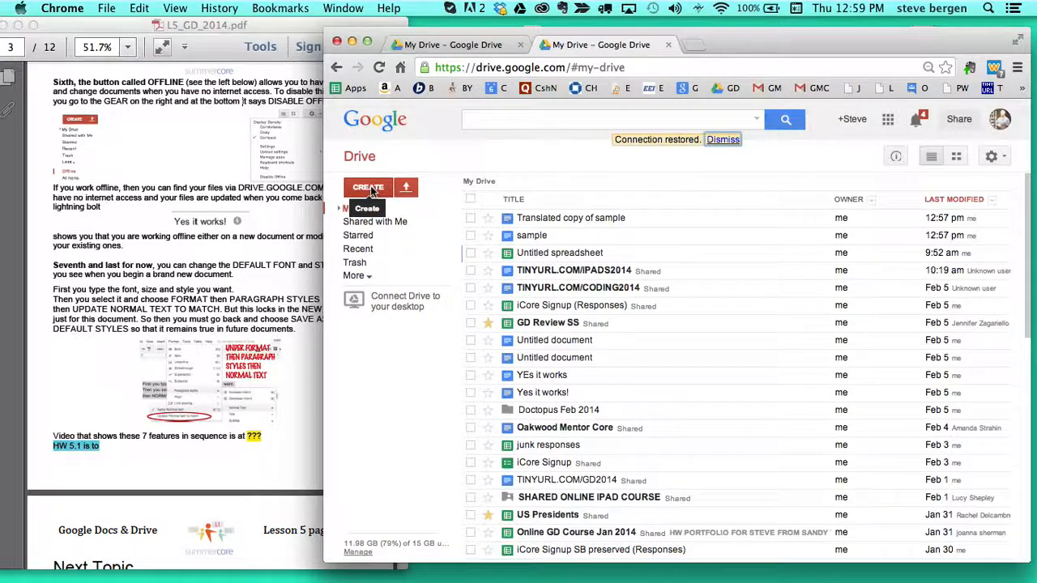
# Create a blank Google document from Drive's CREATE menu
pyautogui.click(367, 187)
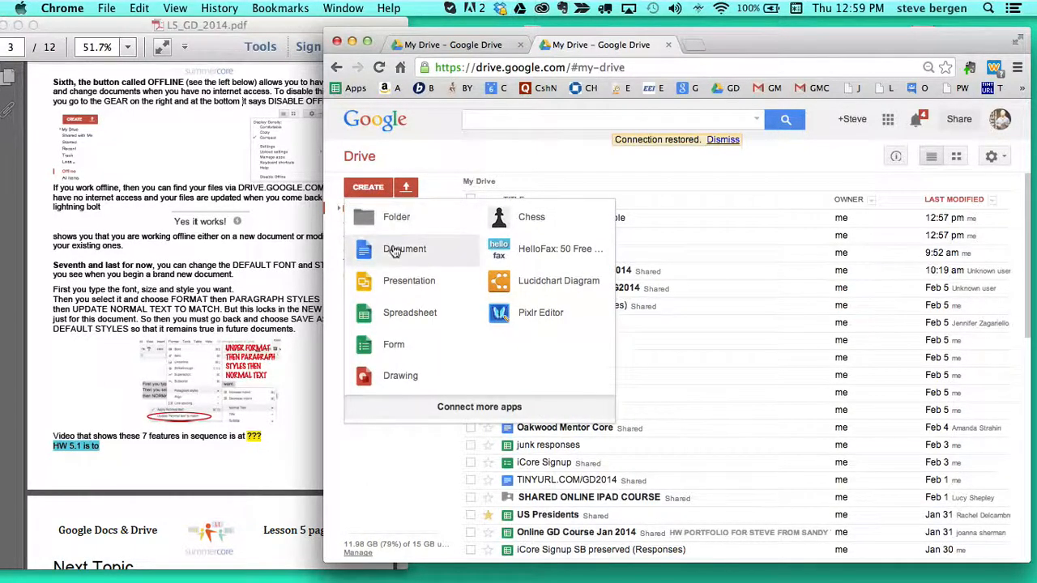
pyautogui.click(404, 249)
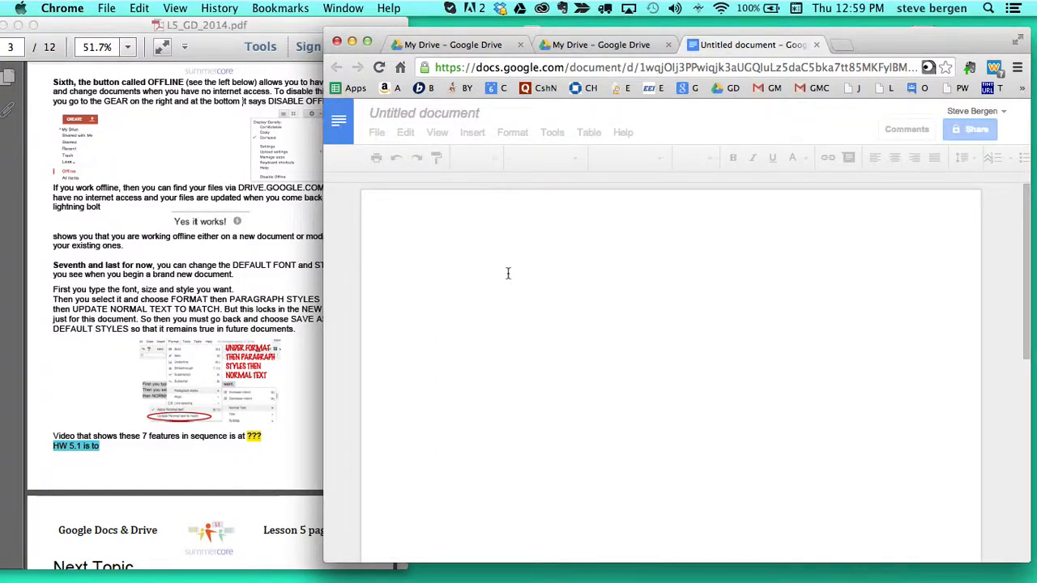
# Type 'auto red and large font' in the new document and select the word 'auto'
pyautogui.write('/')
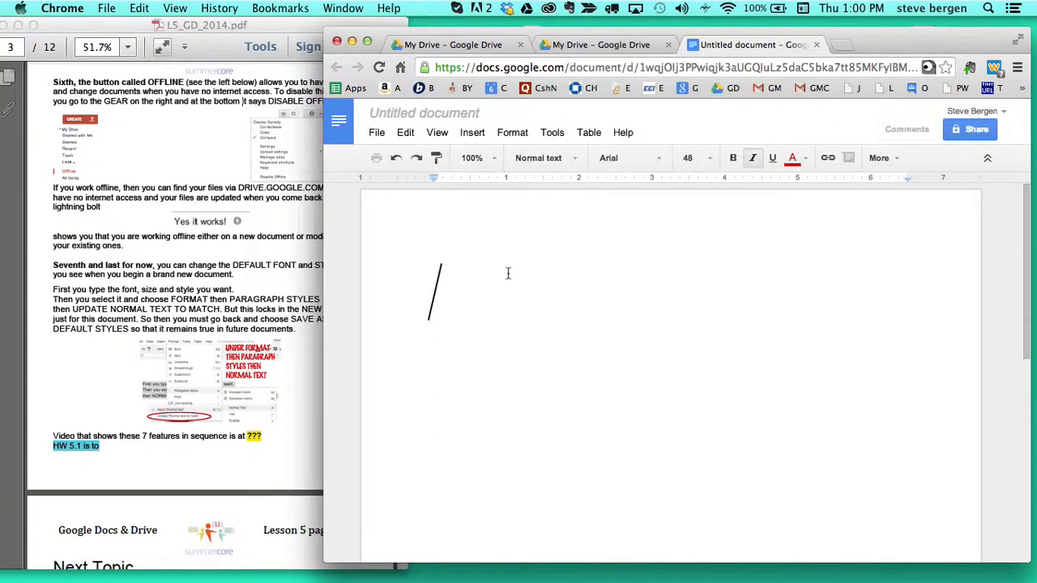
pyautogui.write('auto')
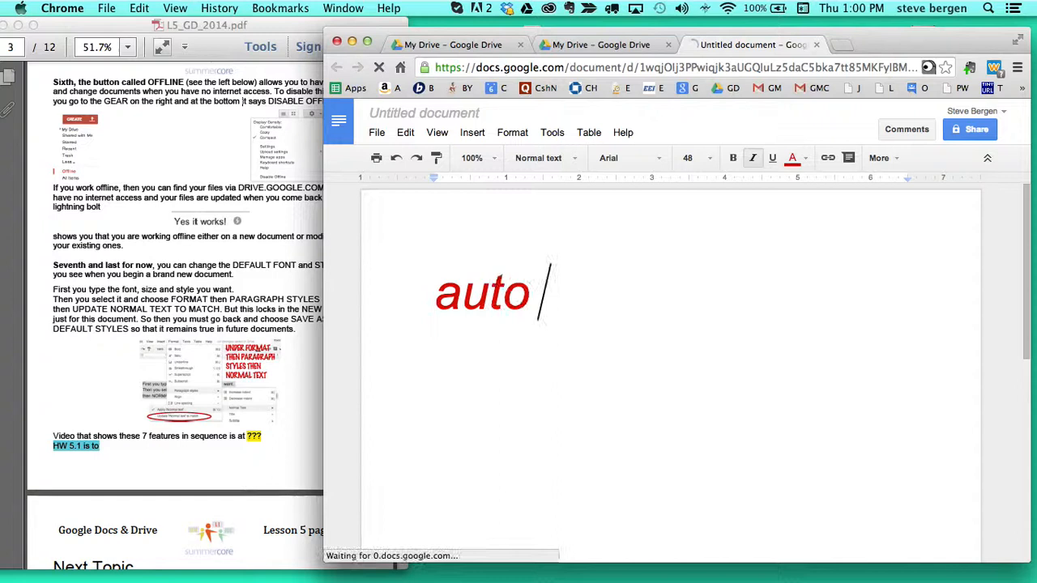
pyautogui.write('red and larg')
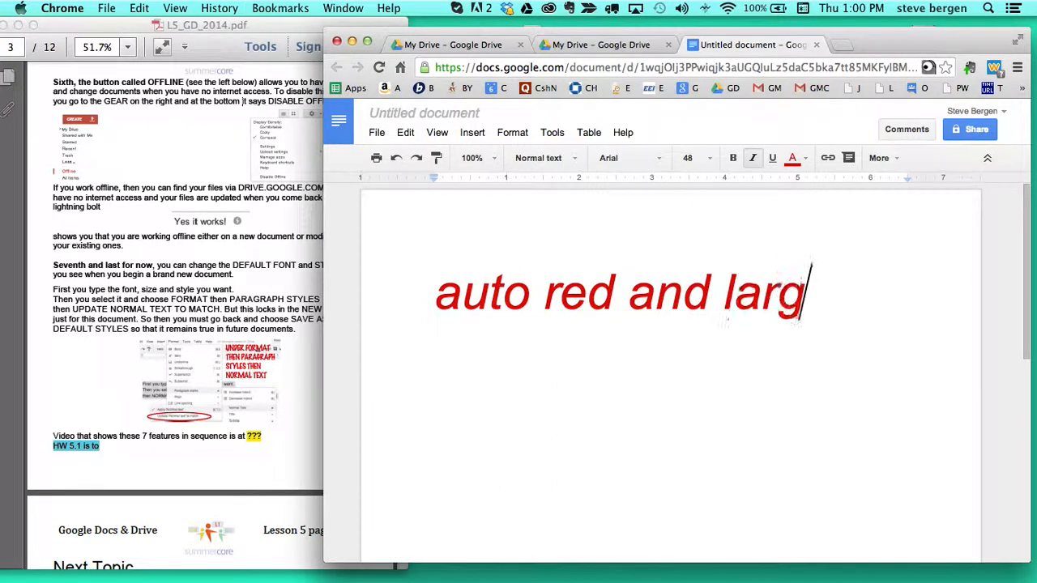
pyautogui.write('e font')
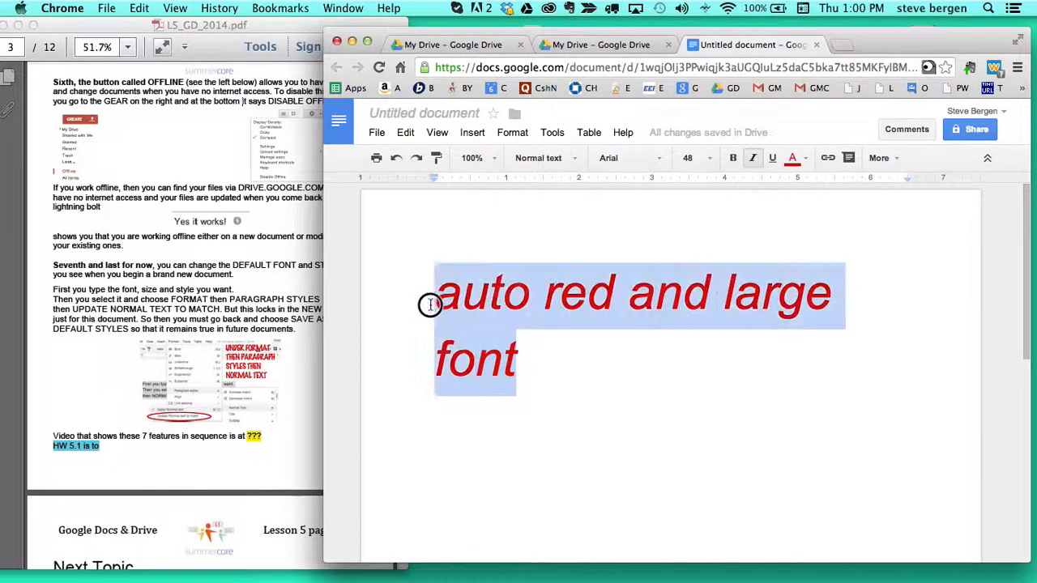
pyautogui.click(482, 294)
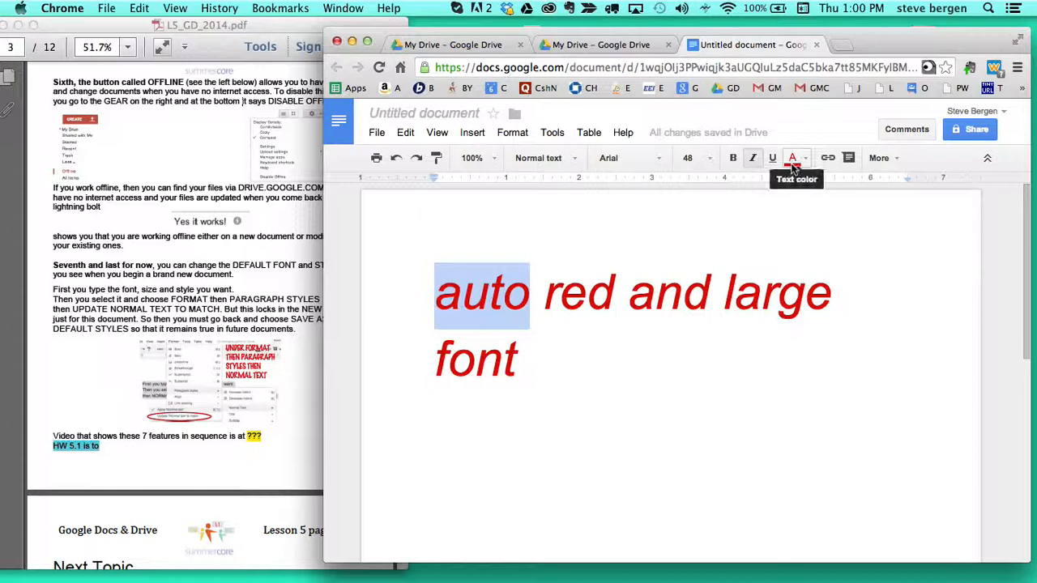
pyautogui.moveTo(571, 158)
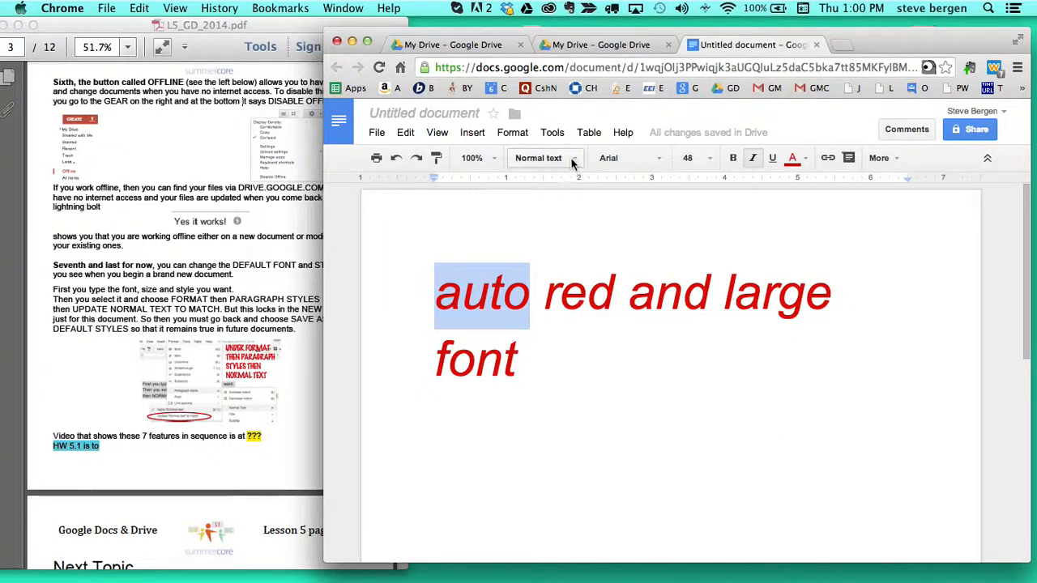
# Resize 'auto' to 12pt and update Normal text to match the plain black Arial
pyautogui.click(539, 157)
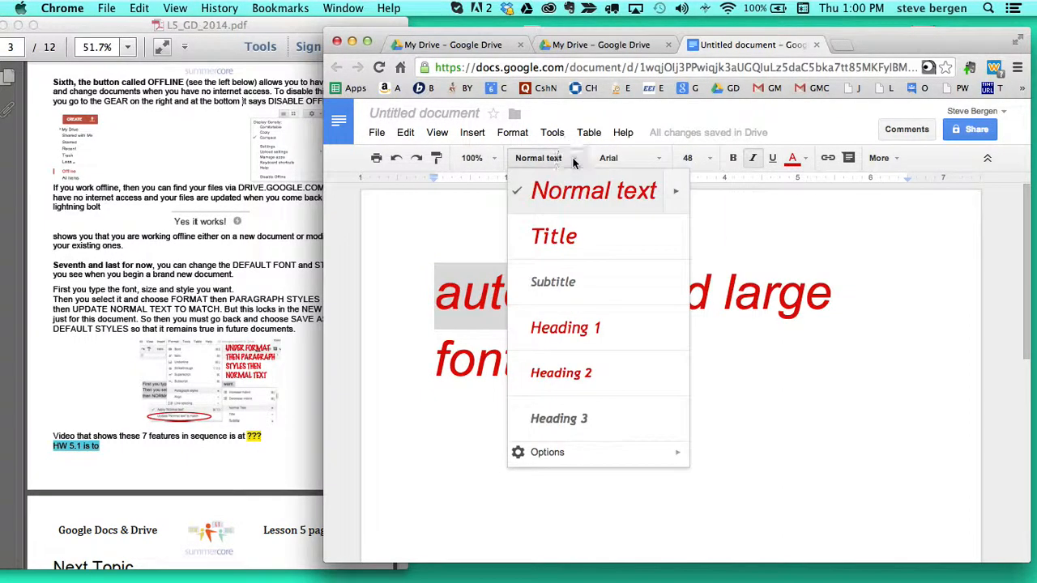
pyautogui.moveTo(677, 196)
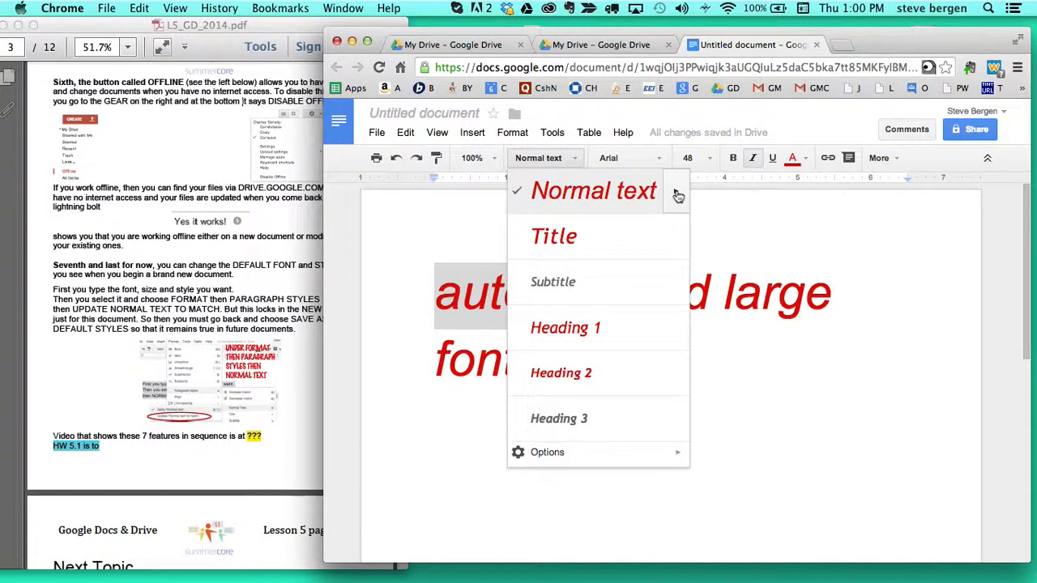
pyautogui.moveTo(677, 195)
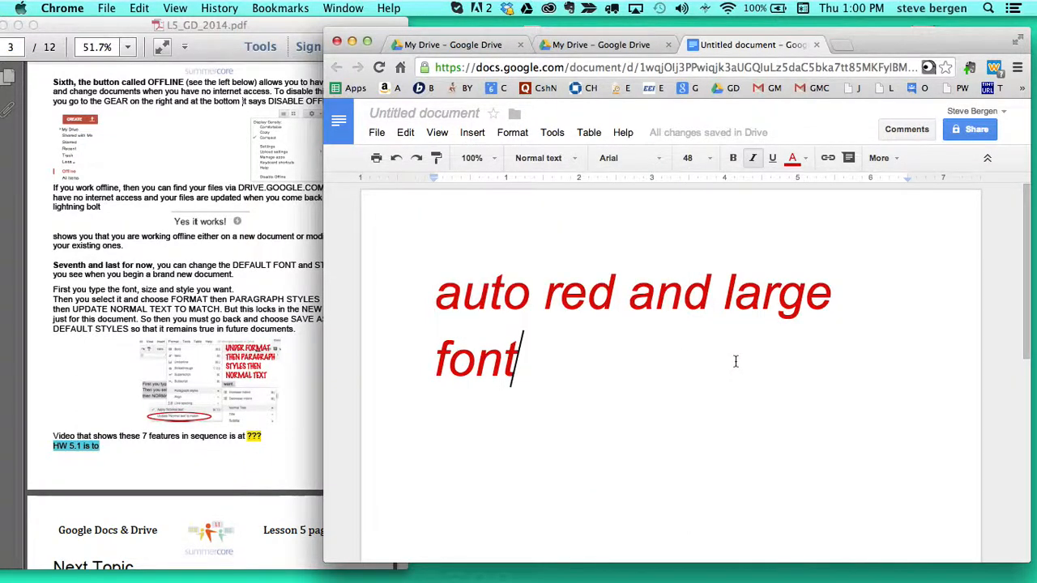
pyautogui.doubleClick(481, 293)
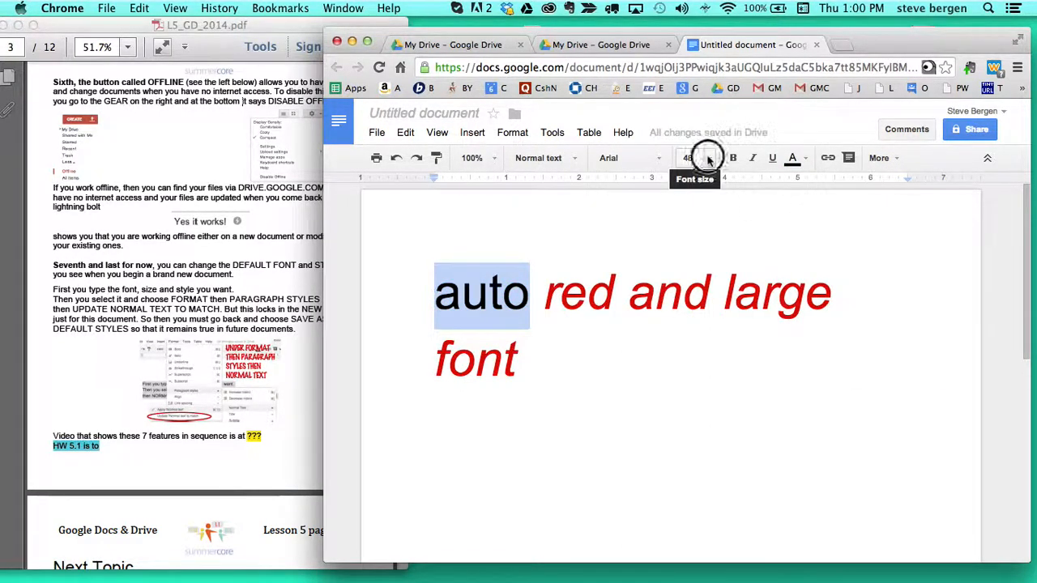
pyautogui.click(705, 157)
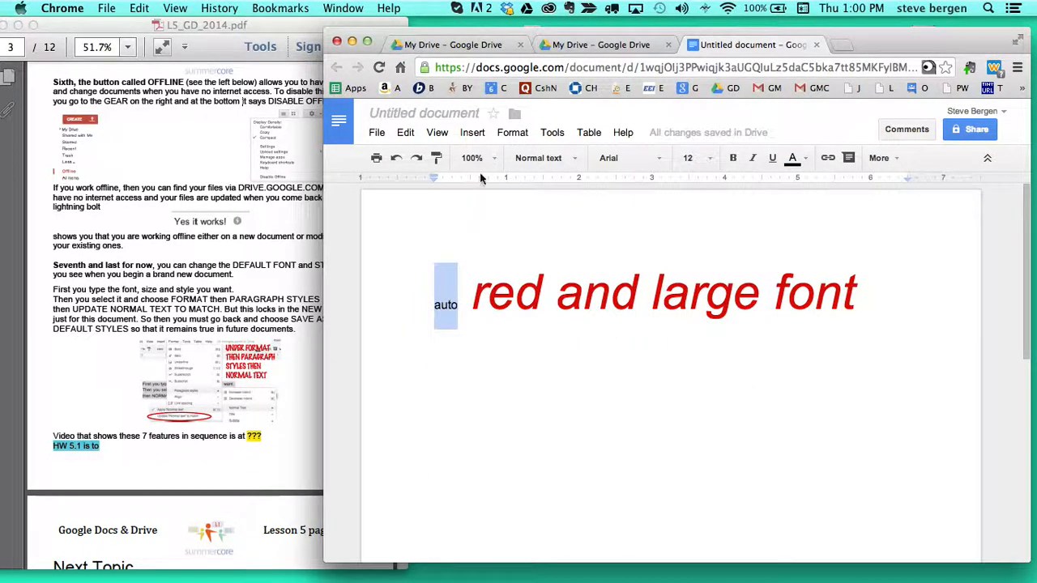
pyautogui.moveTo(544, 158)
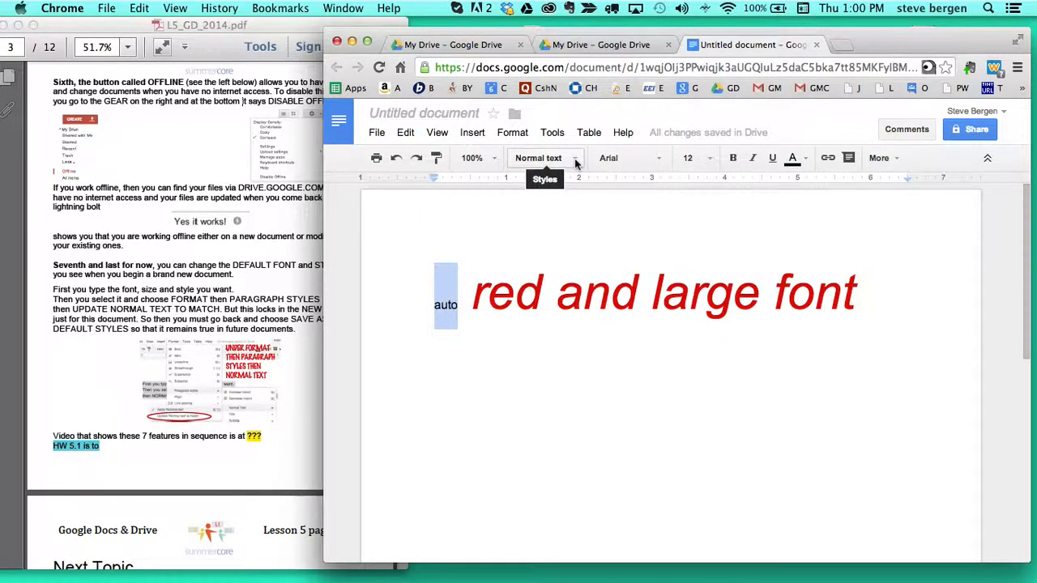
pyautogui.click(537, 157)
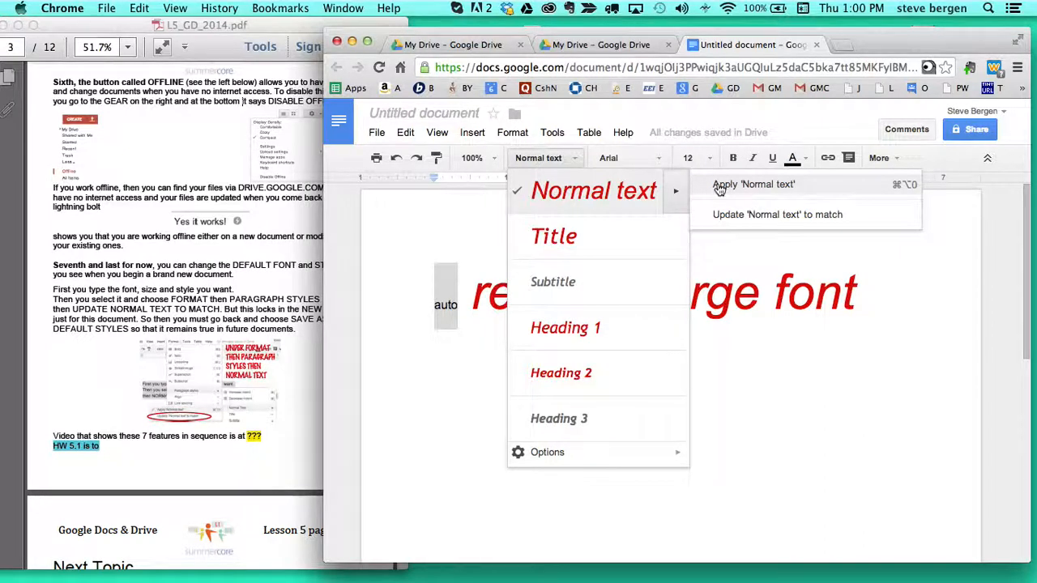
pyautogui.moveTo(721, 219)
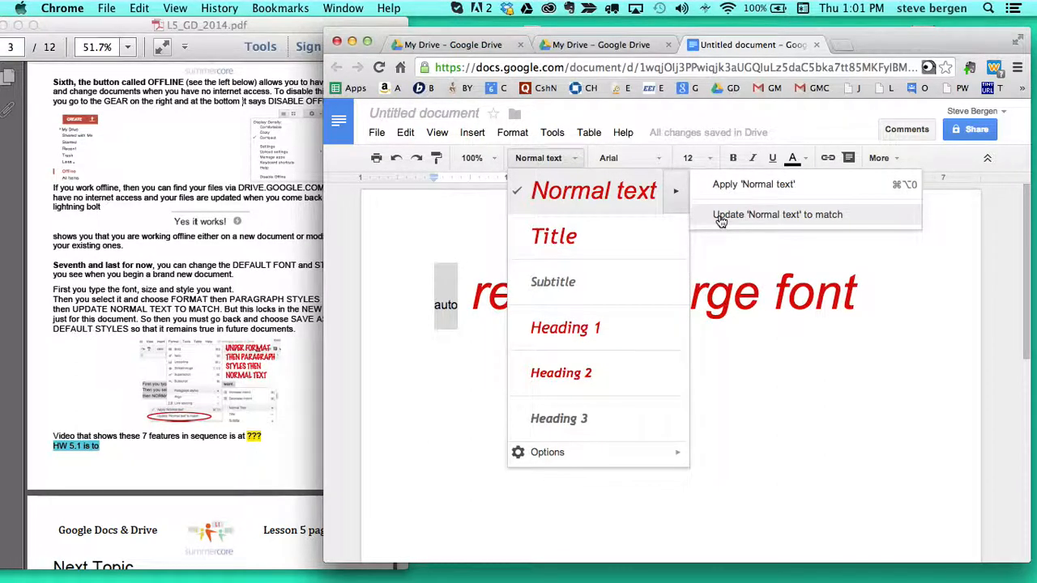
pyautogui.click(777, 214)
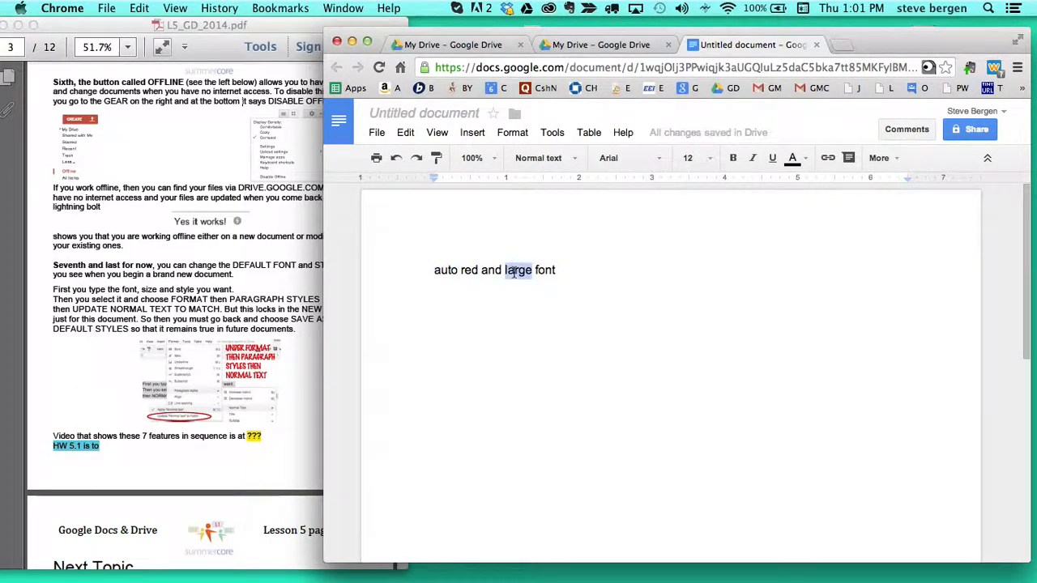
# Update Normal text via Format > Paragraph styles and type 'kj adkl slkd asdkldsfaklds' in it
pyautogui.click(511, 133)
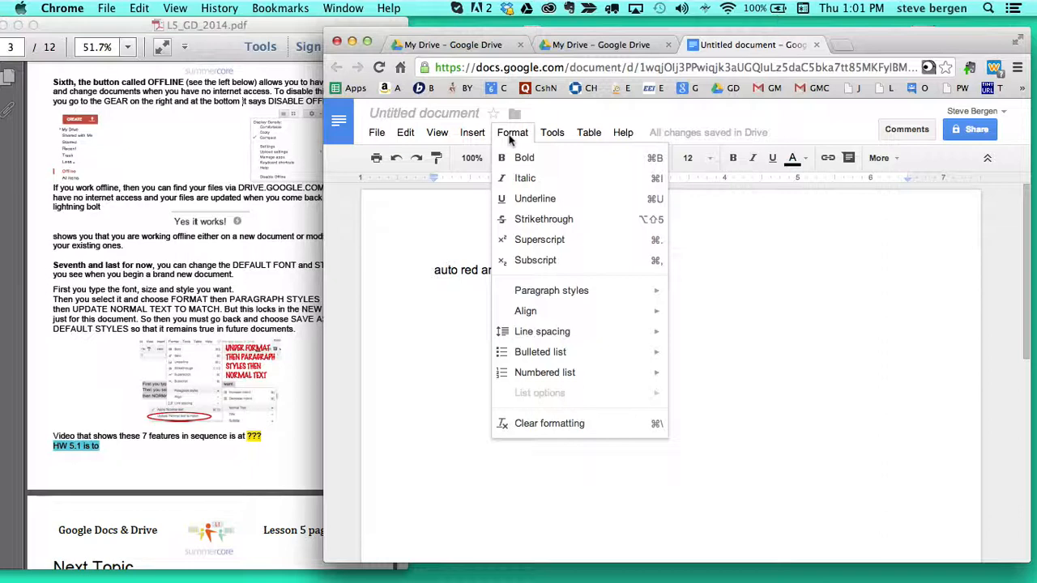
pyautogui.moveTo(551, 290)
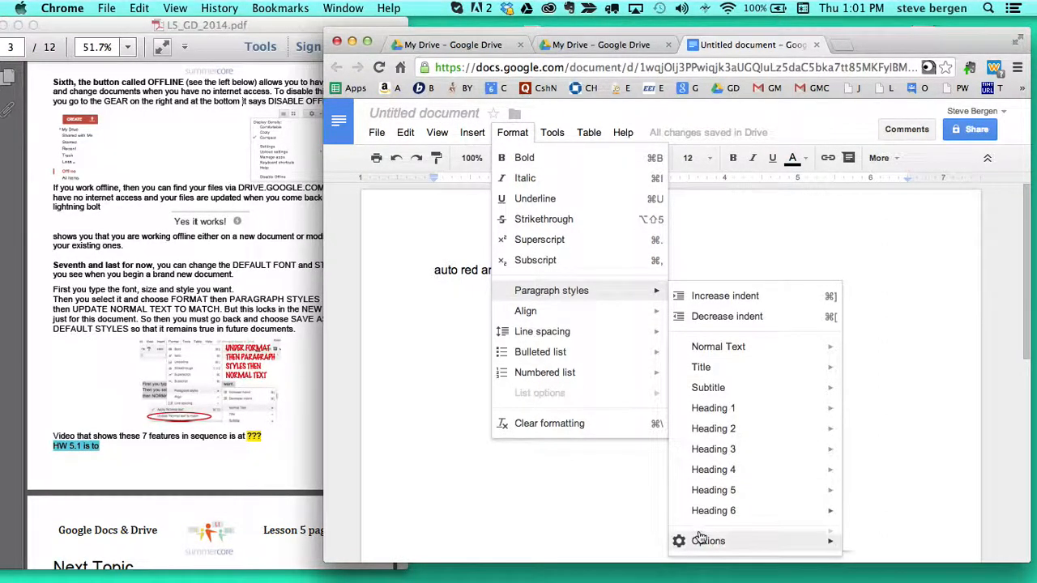
pyautogui.moveTo(708, 540)
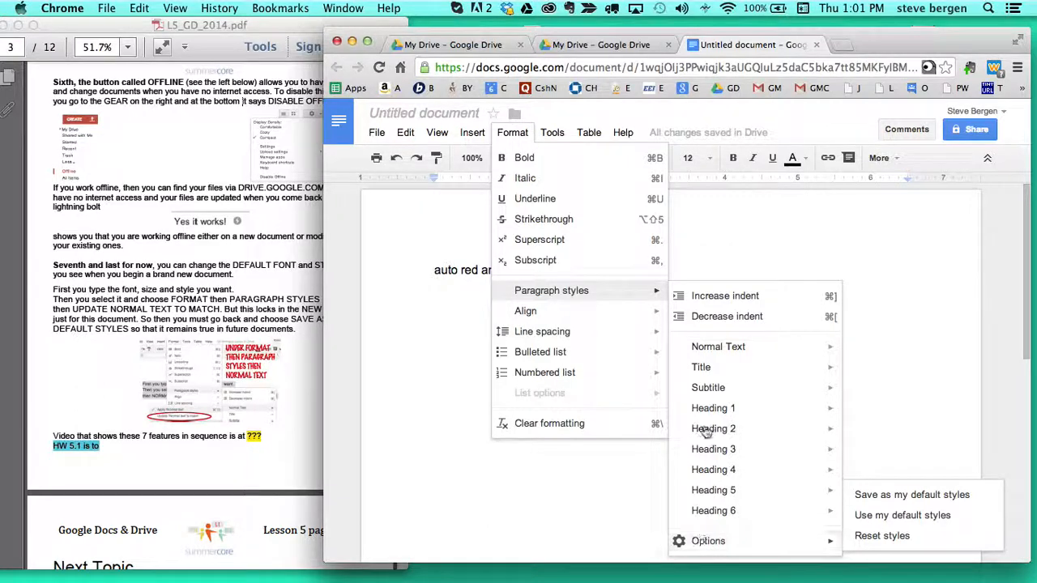
pyautogui.moveTo(717, 347)
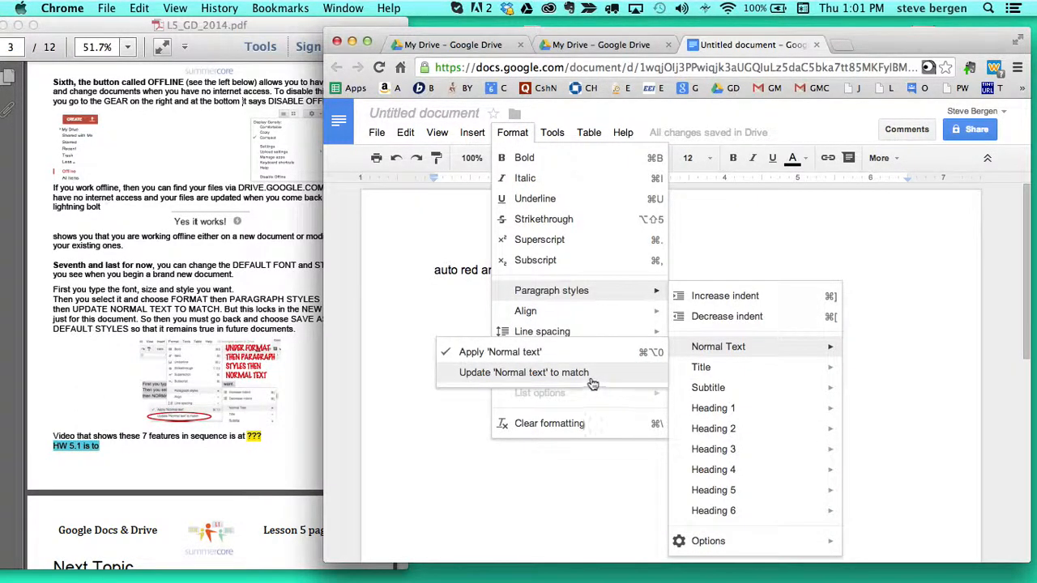
pyautogui.moveTo(583, 381)
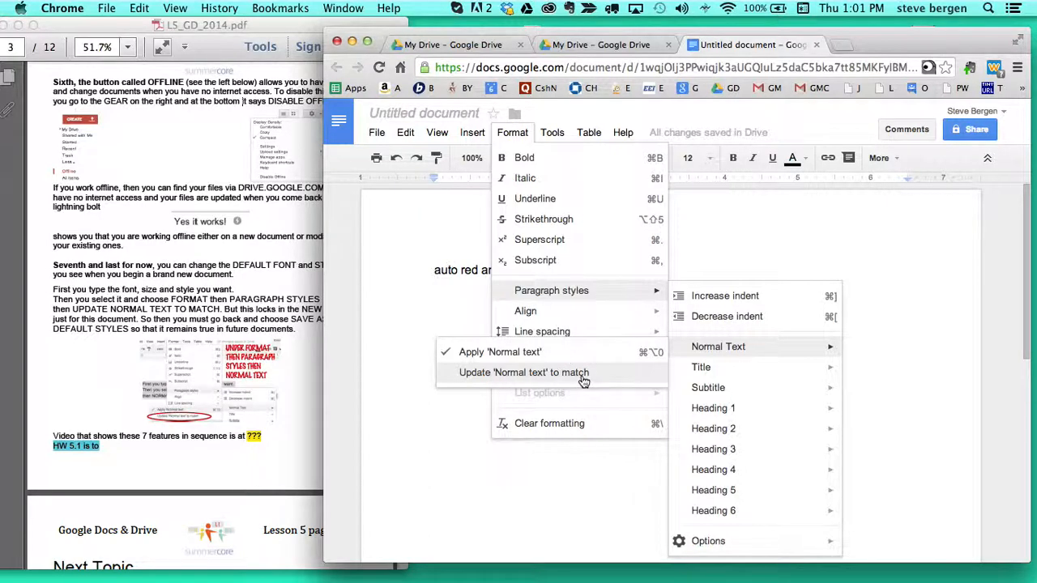
pyautogui.click(524, 372)
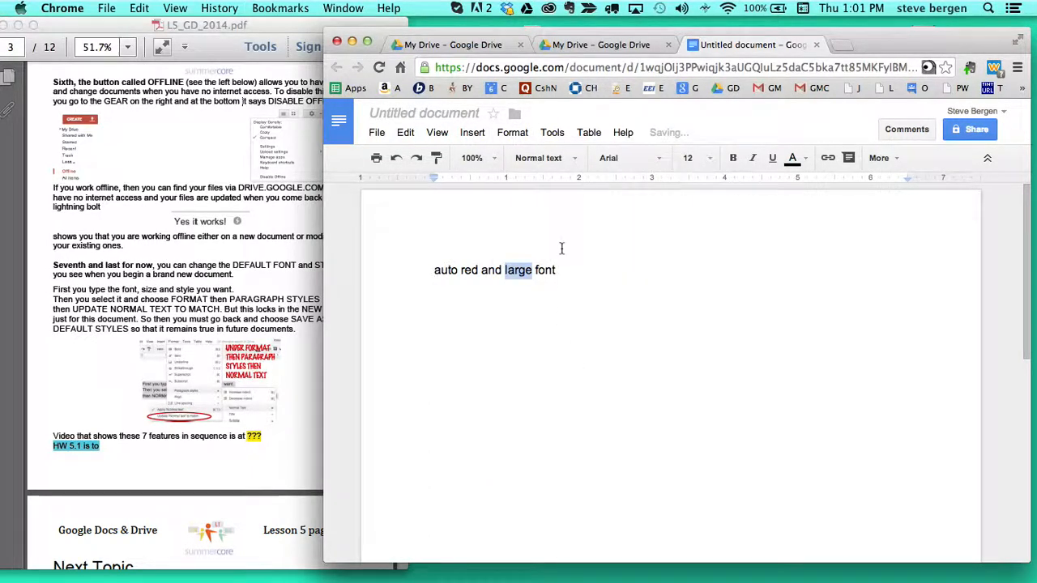
pyautogui.write('kj adkl')
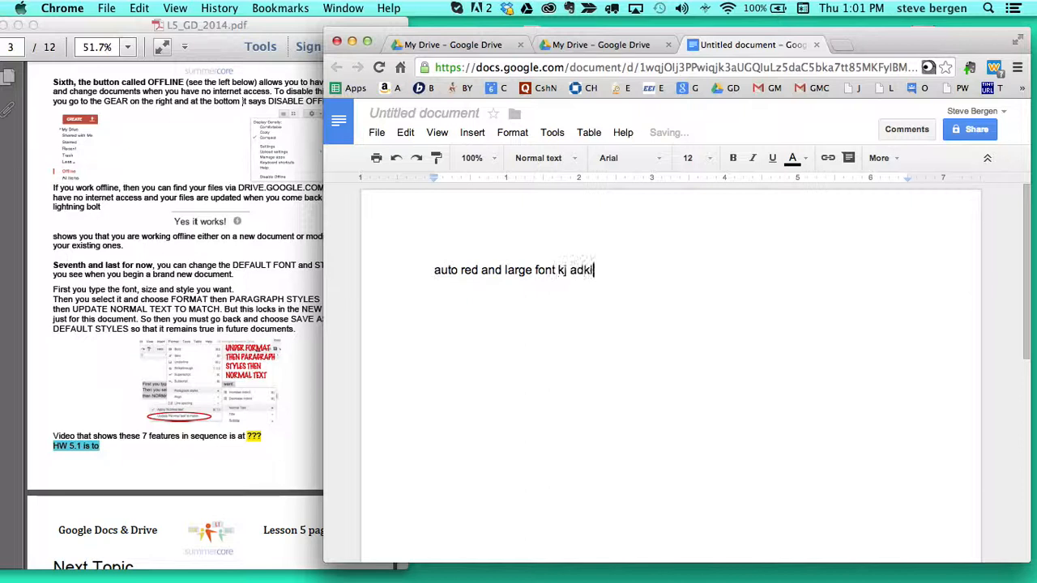
pyautogui.write('slkd asdkldsfaklds')
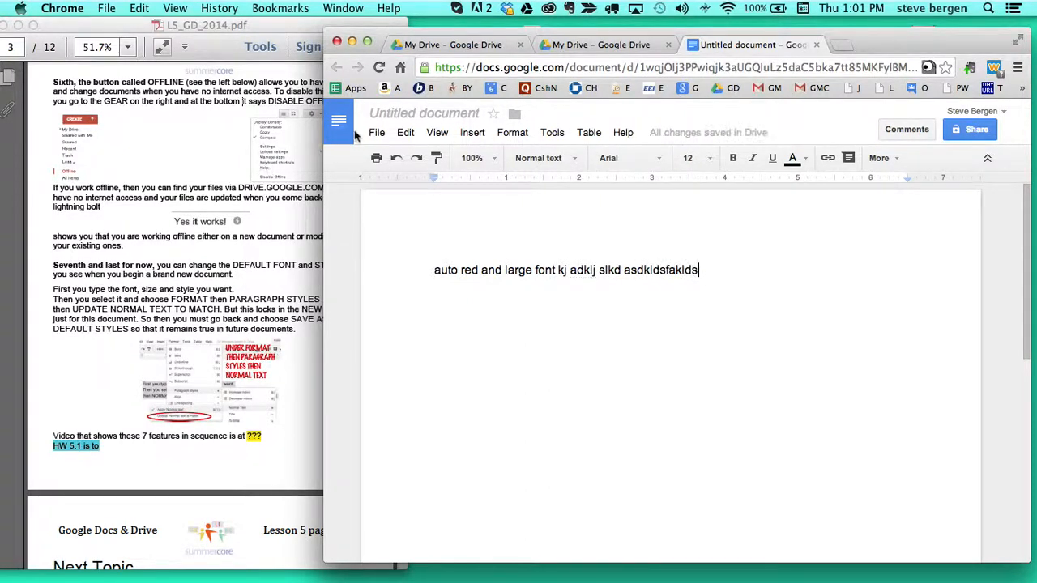
pyautogui.click(376, 132)
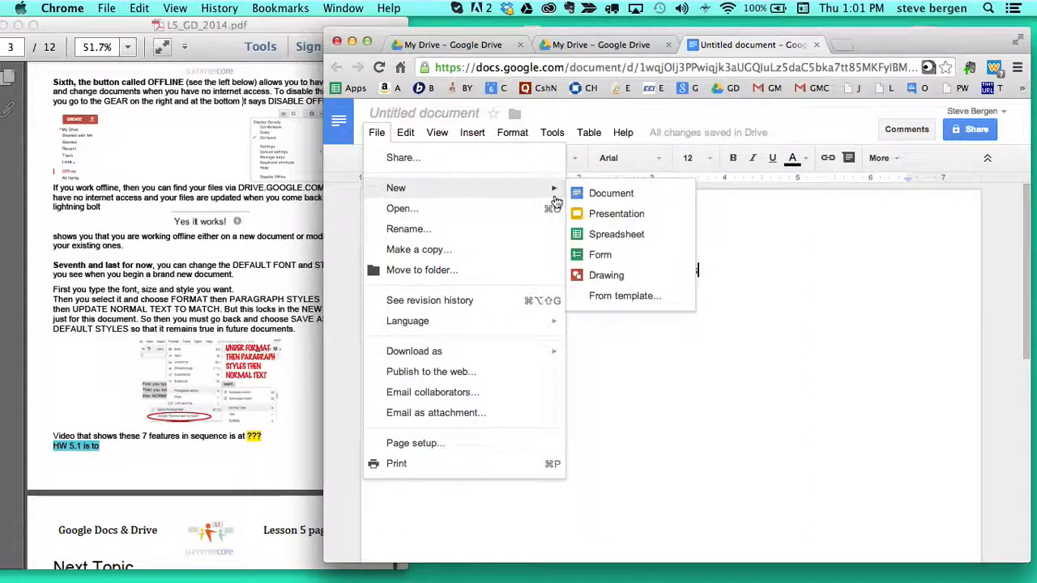
pyautogui.click(611, 192)
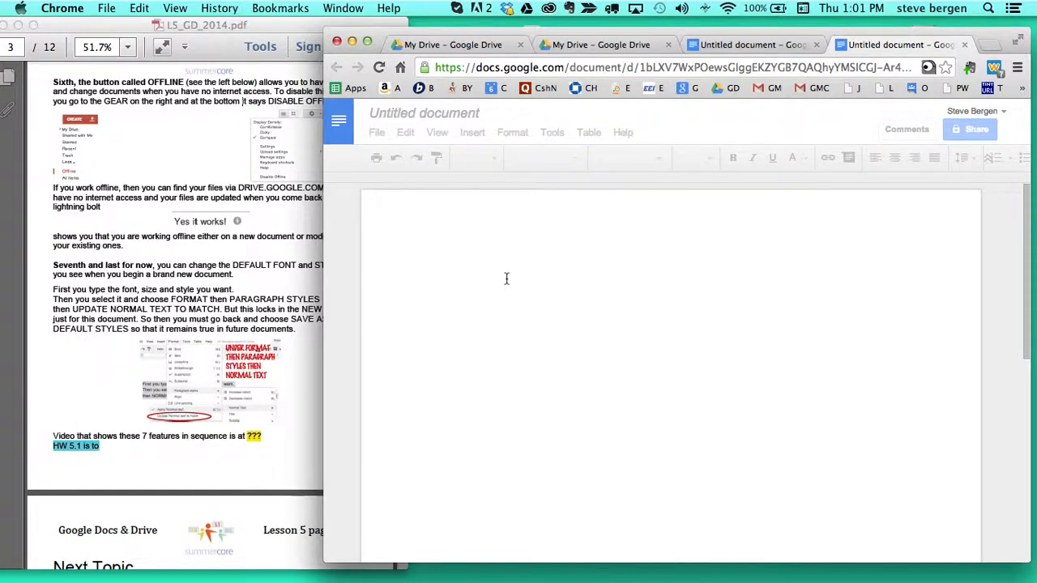
pyautogui.write('sdfsdf')
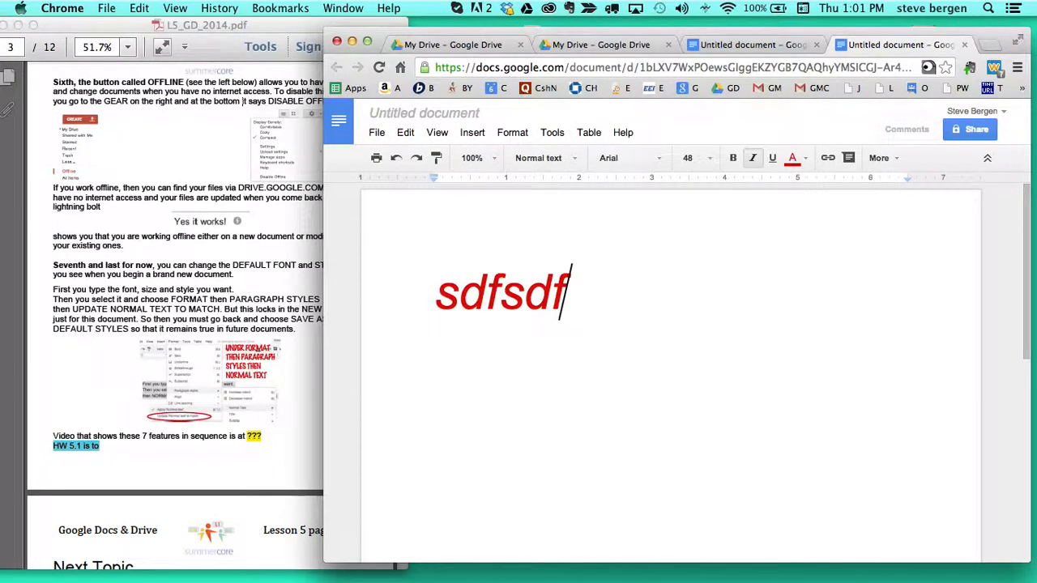
pyautogui.write('sdfdf')
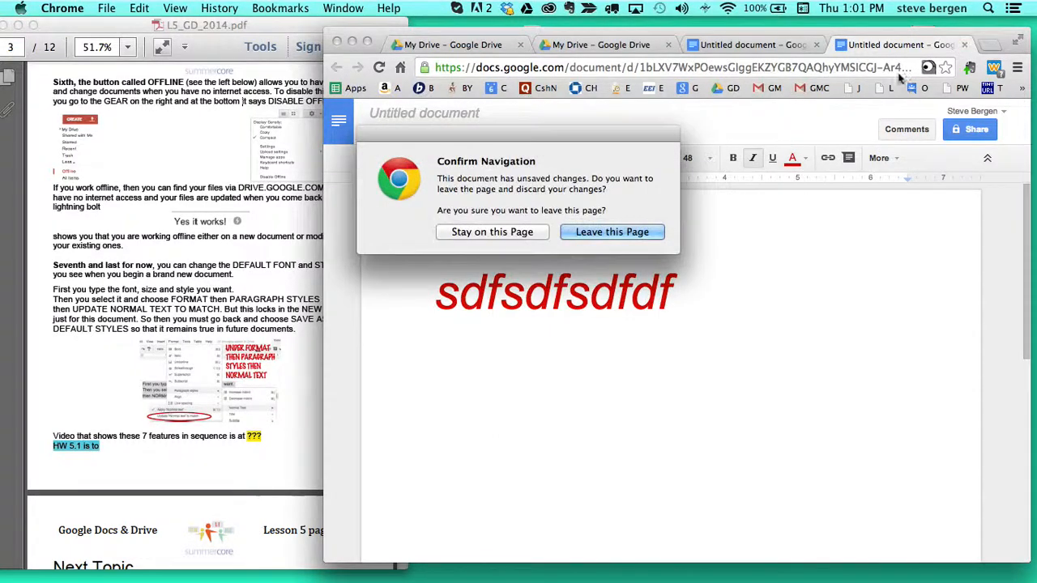
pyautogui.click(611, 231)
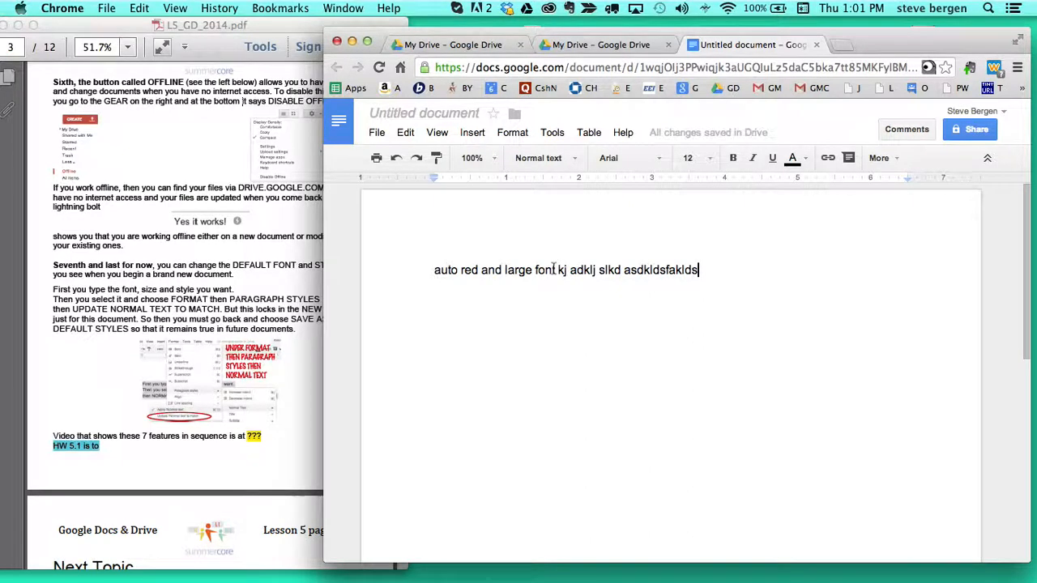
pyautogui.moveTo(534, 304)
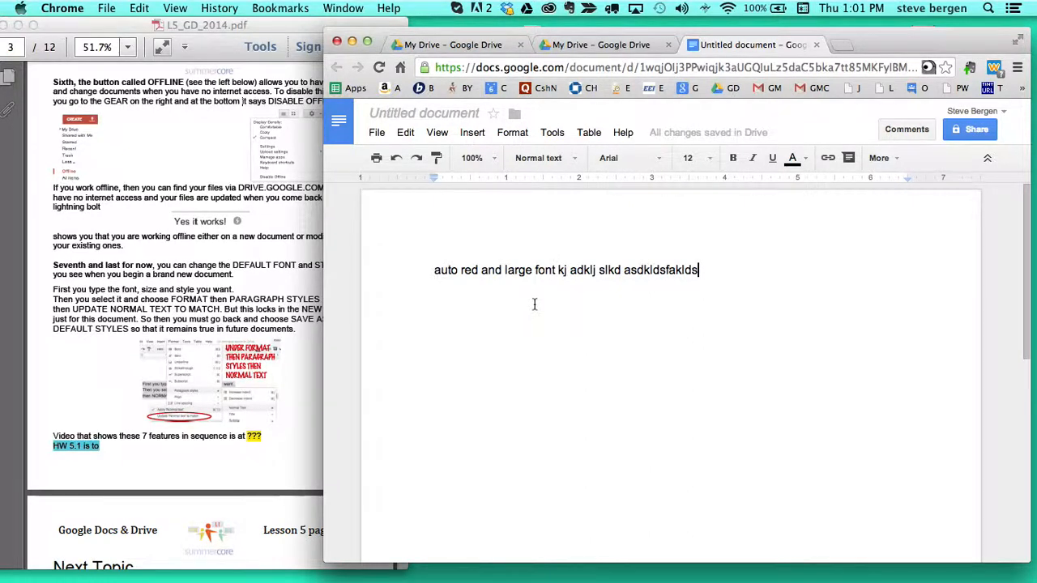
pyautogui.moveTo(532, 148)
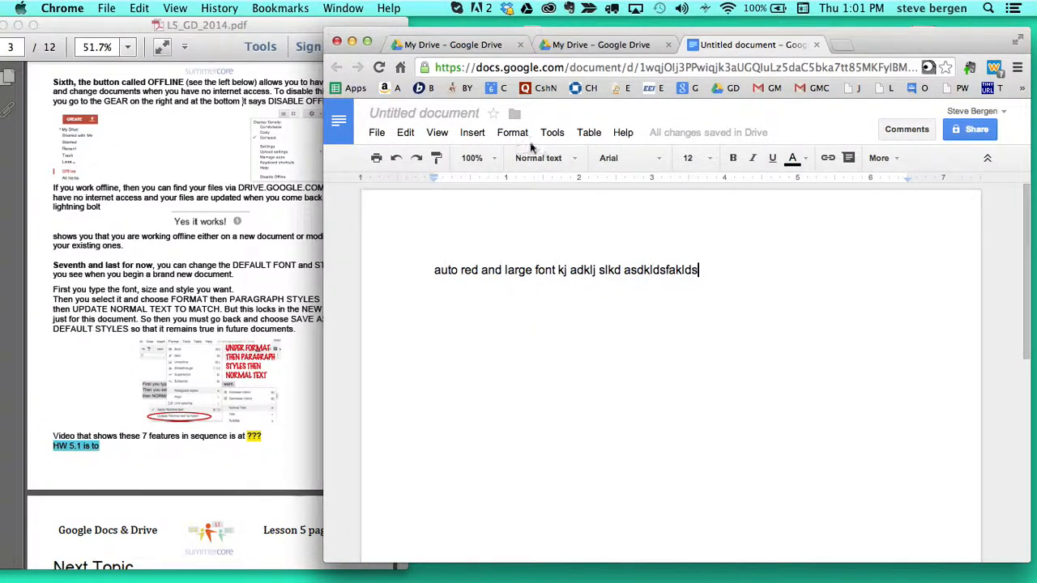
# Save the black 12pt Arial paragraph styles as my default styles
pyautogui.click(552, 132)
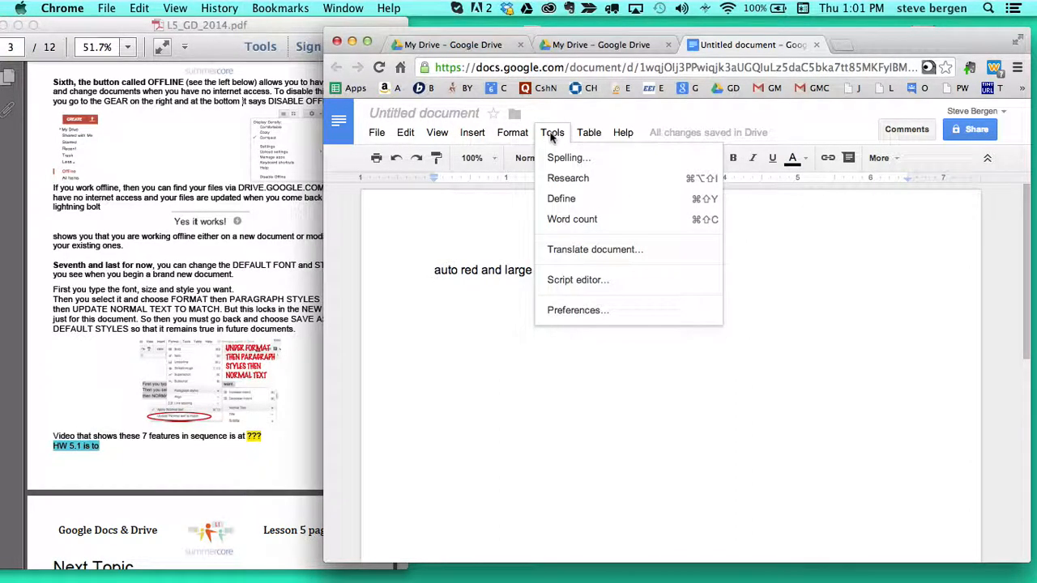
pyautogui.click(512, 132)
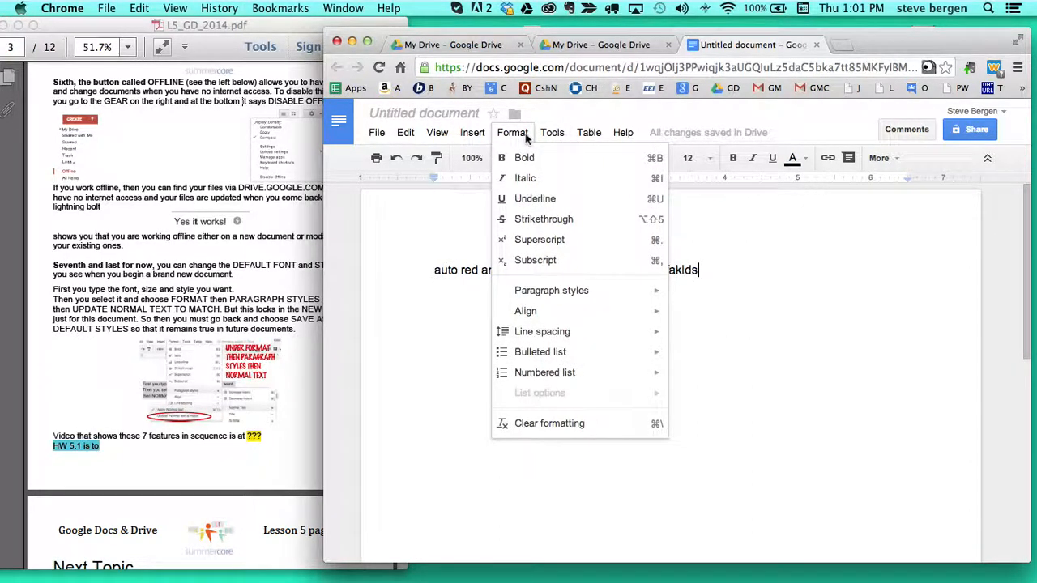
pyautogui.moveTo(552, 290)
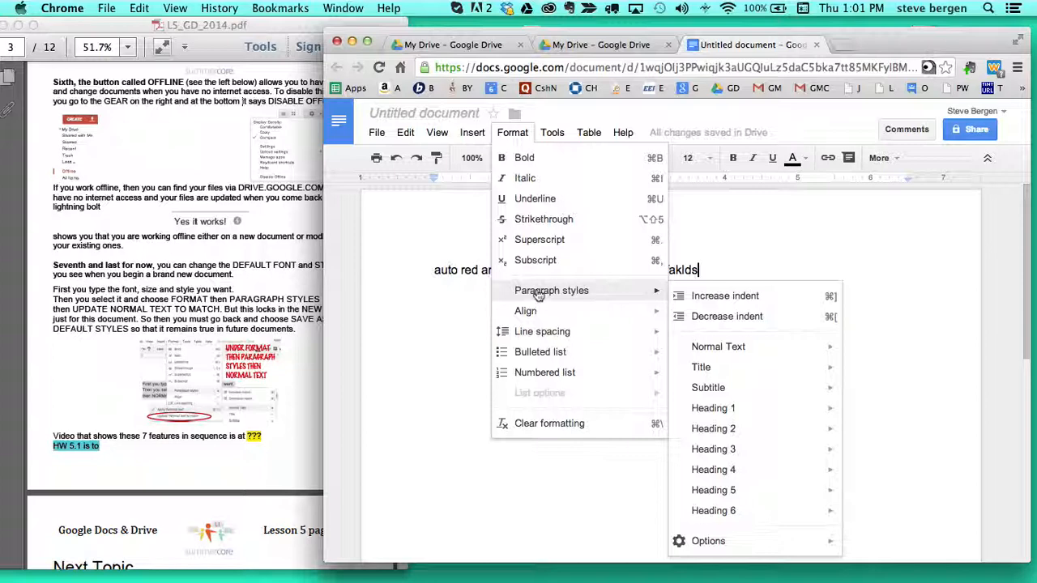
pyautogui.moveTo(619, 303)
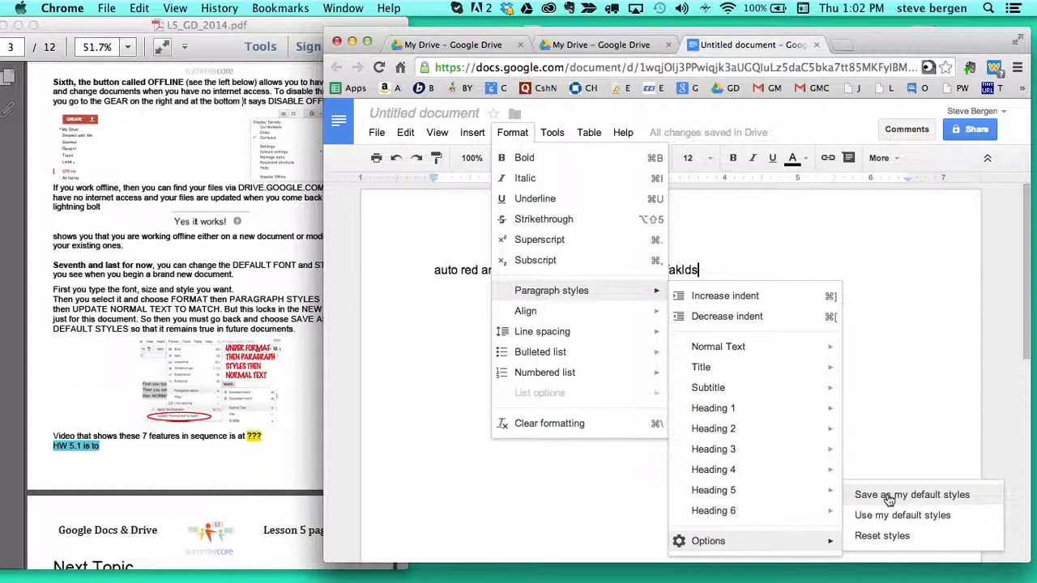
pyautogui.click(912, 494)
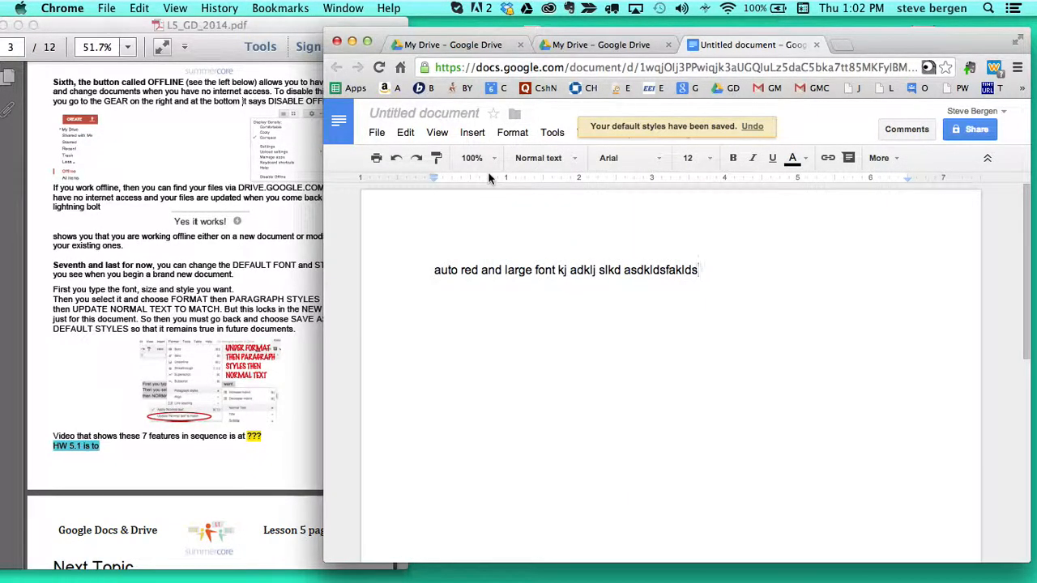
pyautogui.click(376, 132)
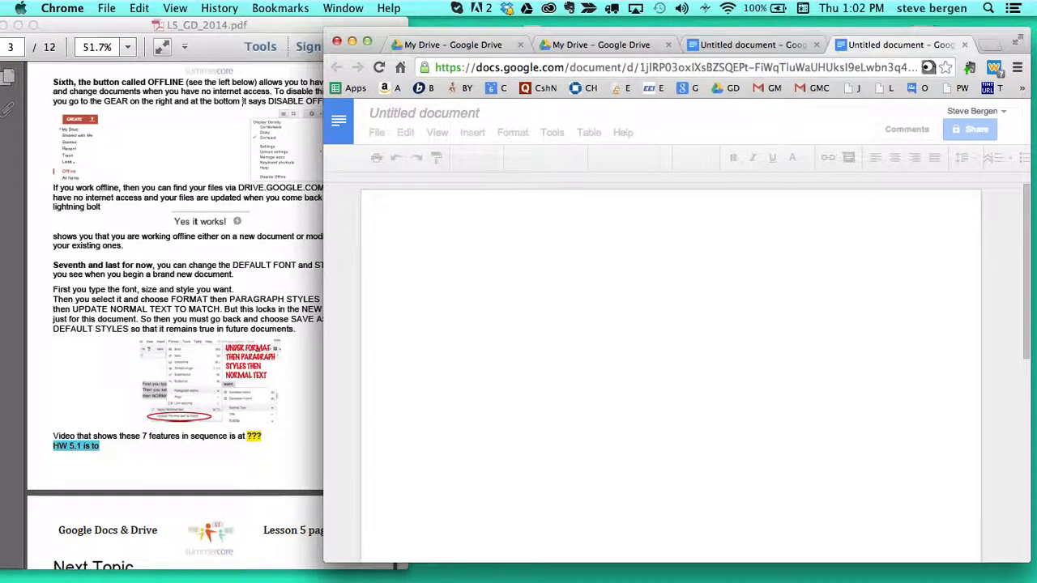
# Type 'fddsfsdfdfs' in the new document to confirm 12pt Arial default text
pyautogui.write('fddsfsdfdfsdsfsdsdfdsf')
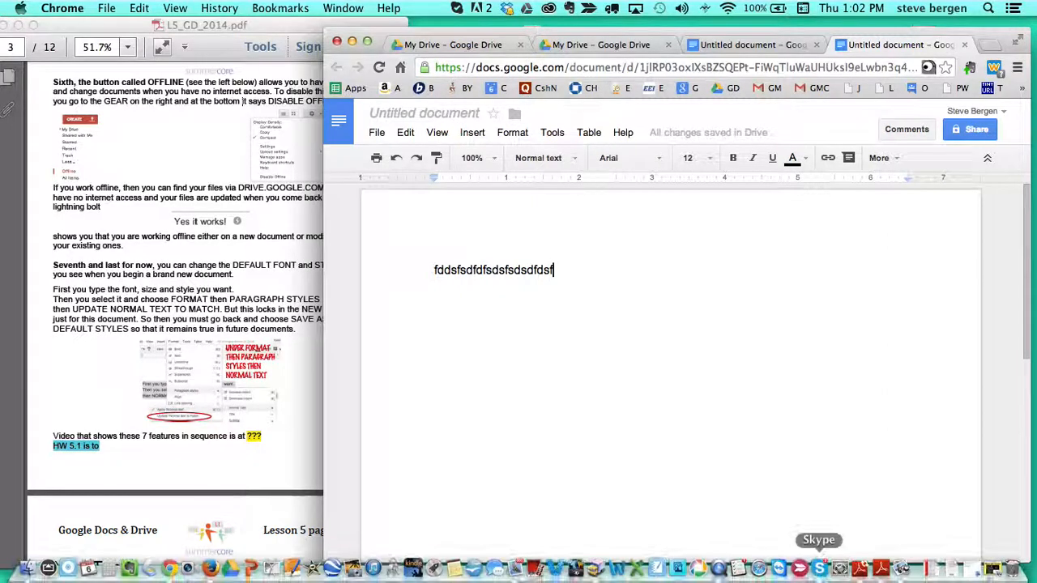
pyautogui.moveTo(994, 571)
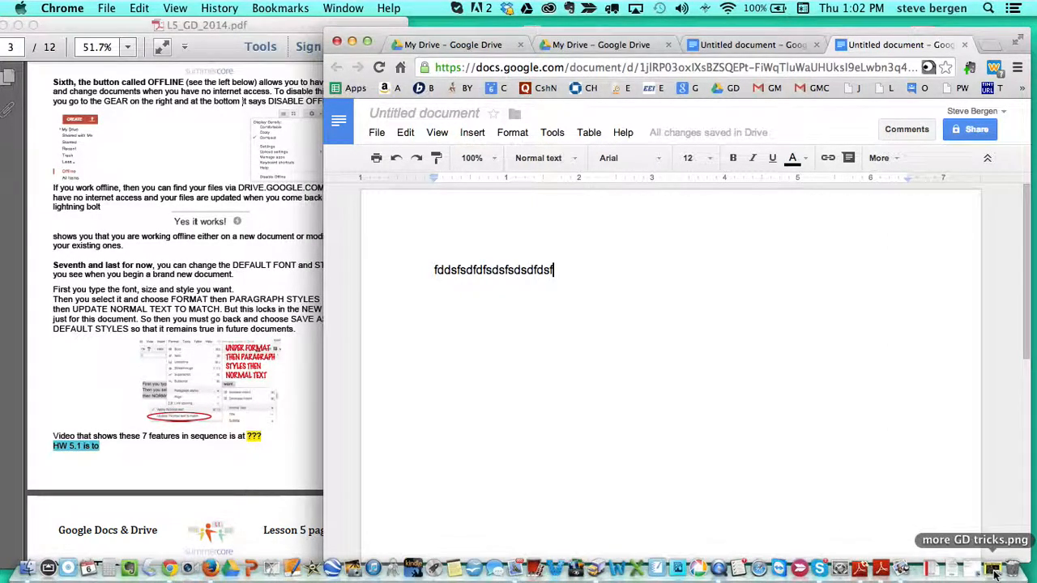